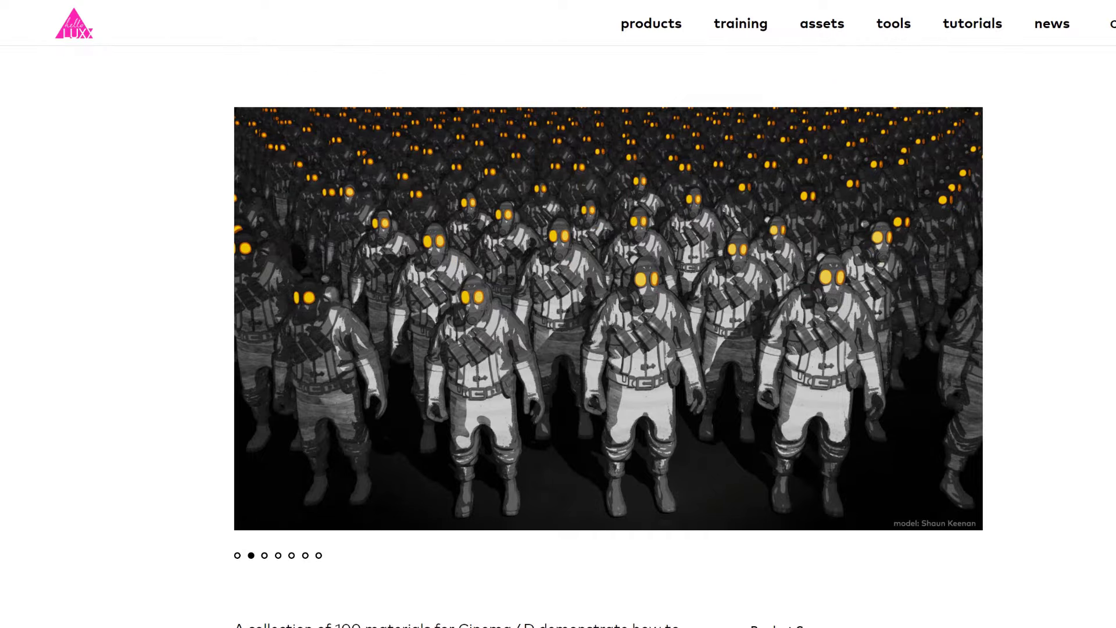
Expand and collapse the Nissan_Patrol group to inspect its body and four wheel parts
scroll("down", 3)
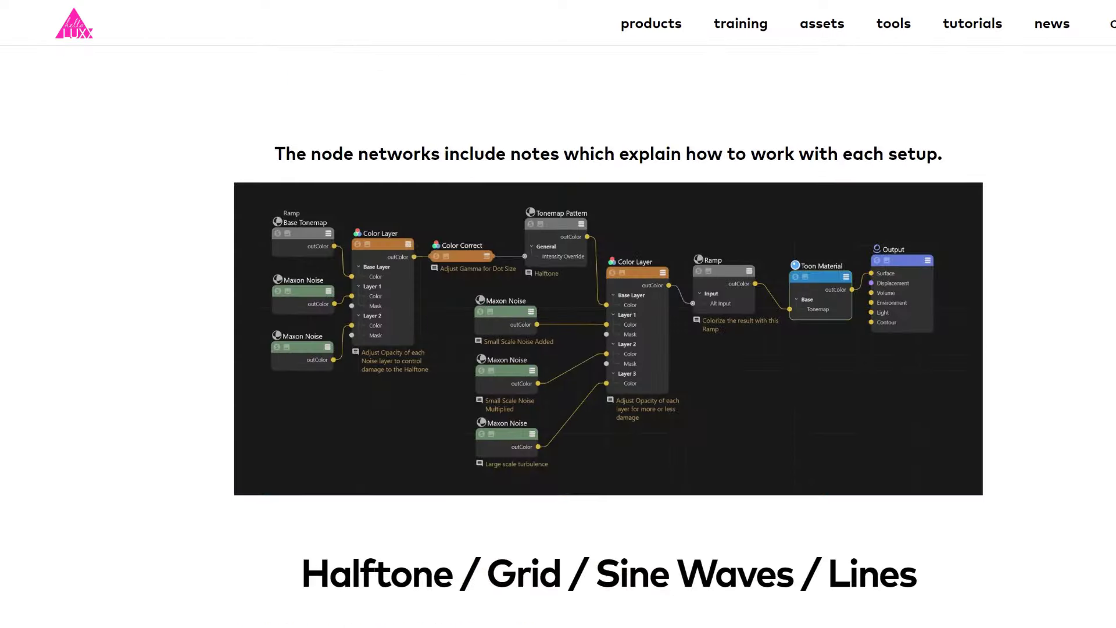
scroll("down", 3)
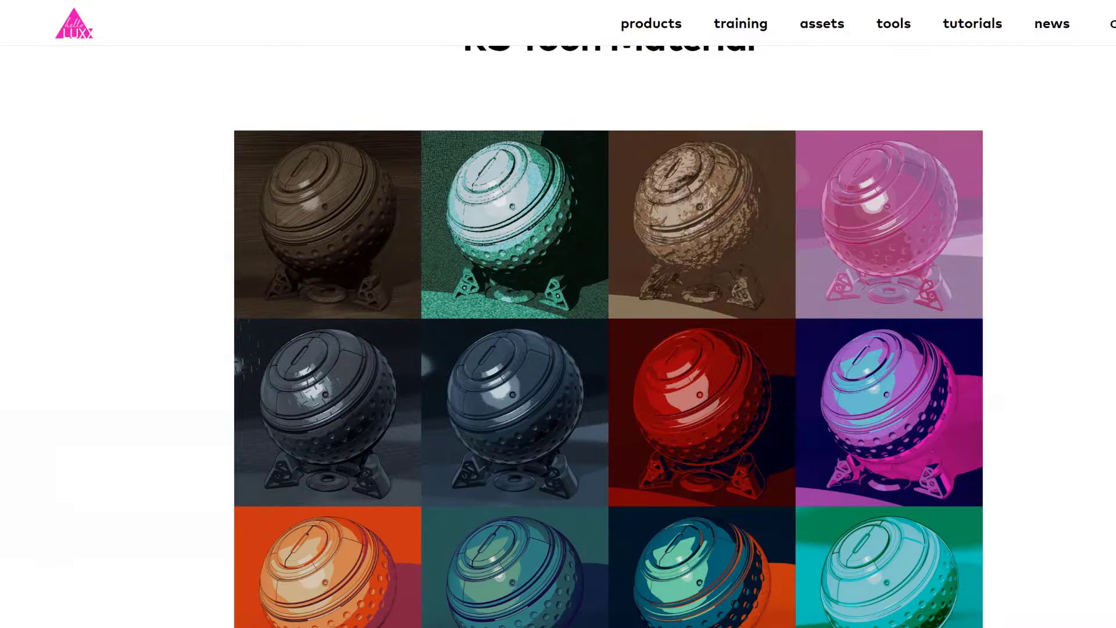
scroll("down", 3)
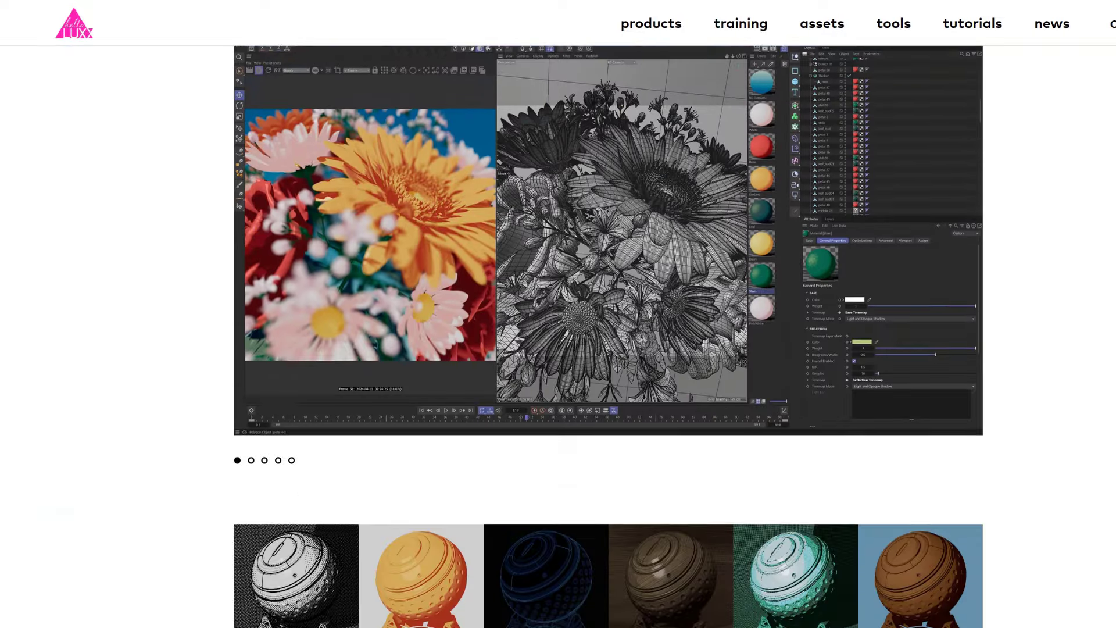
scroll("down", 3)
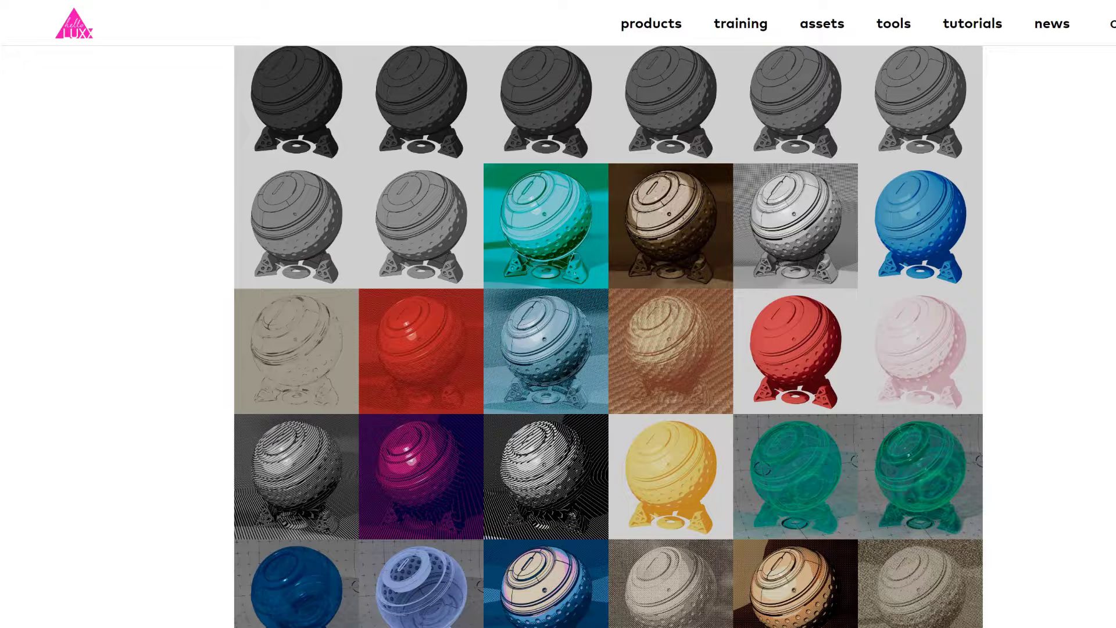
scroll("down", 3)
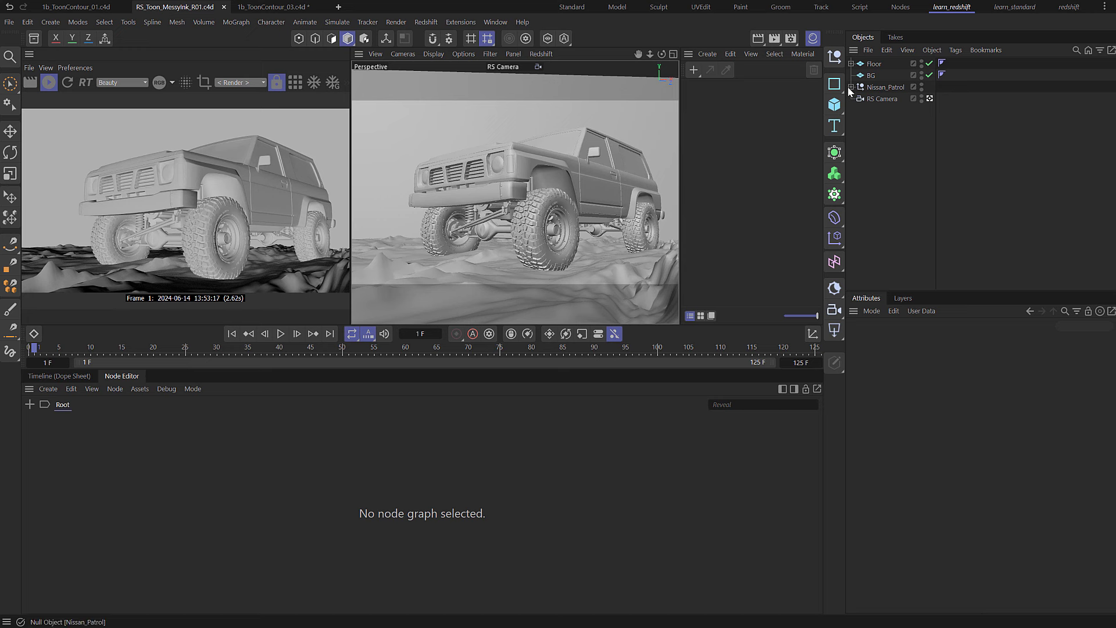
left_click(859, 87)
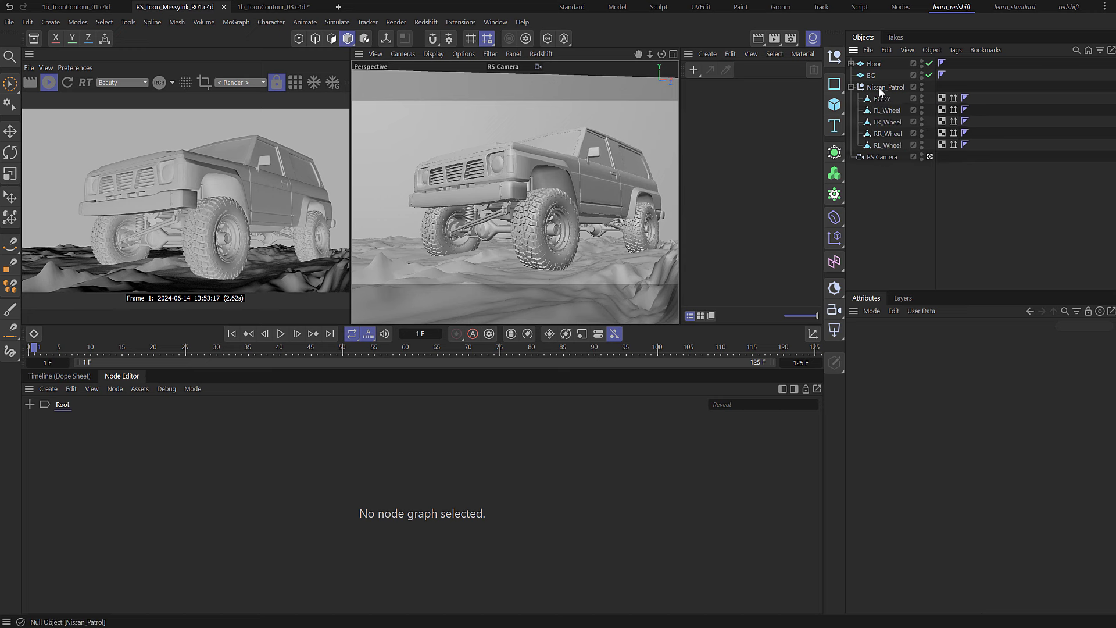
left_click(707, 54)
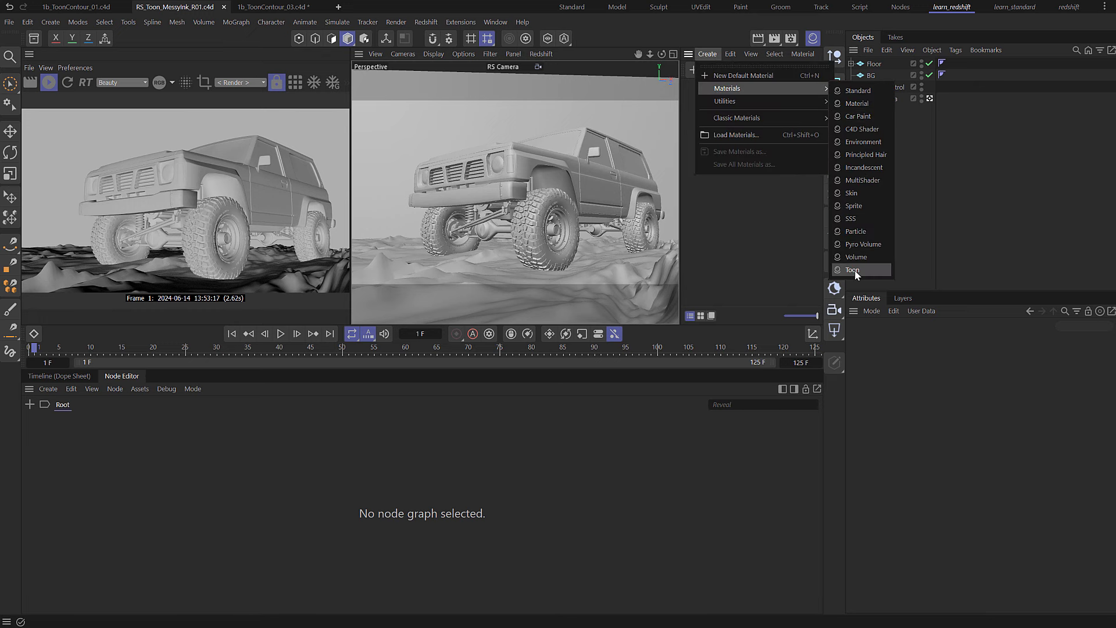
Create a new Redshift RS Toon material from the Materials menu
left_click(853, 269)
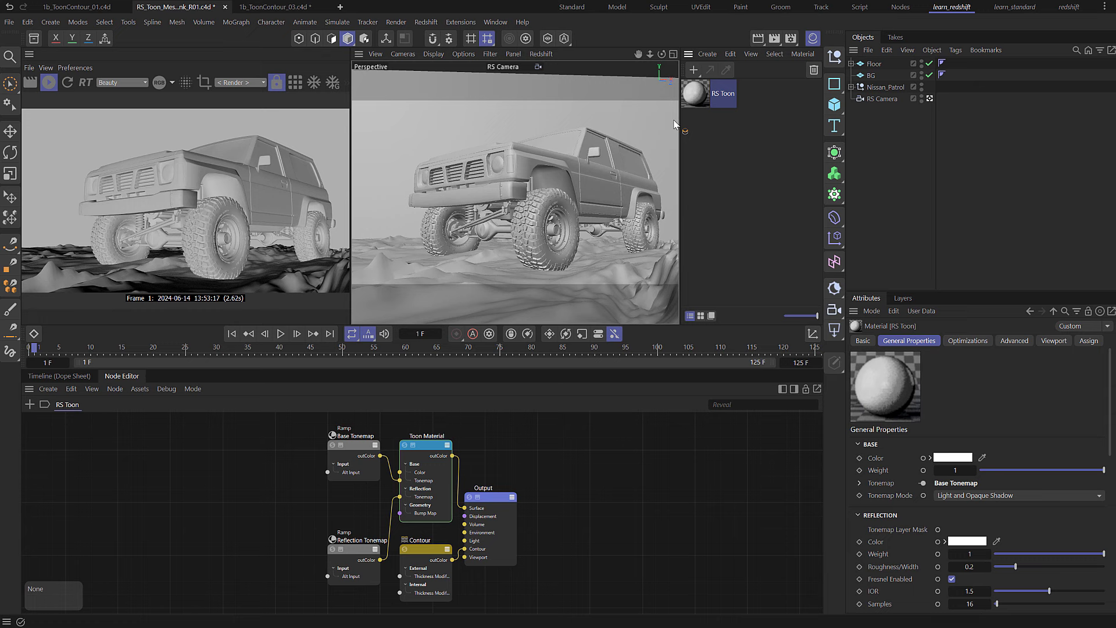
mouse_move(879, 66)
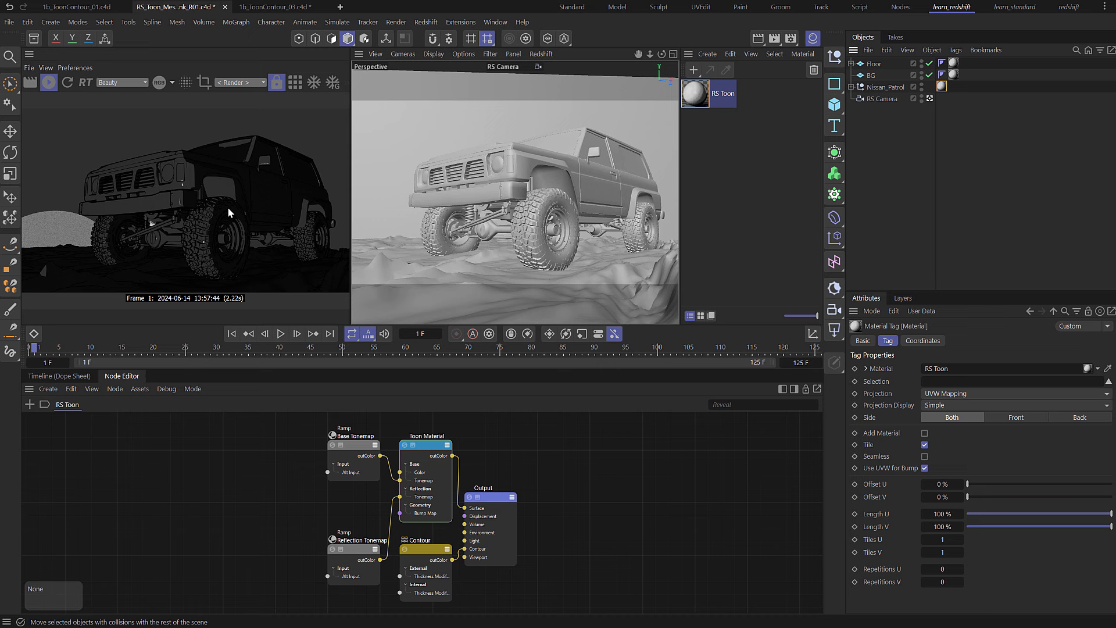
mouse_move(245, 209)
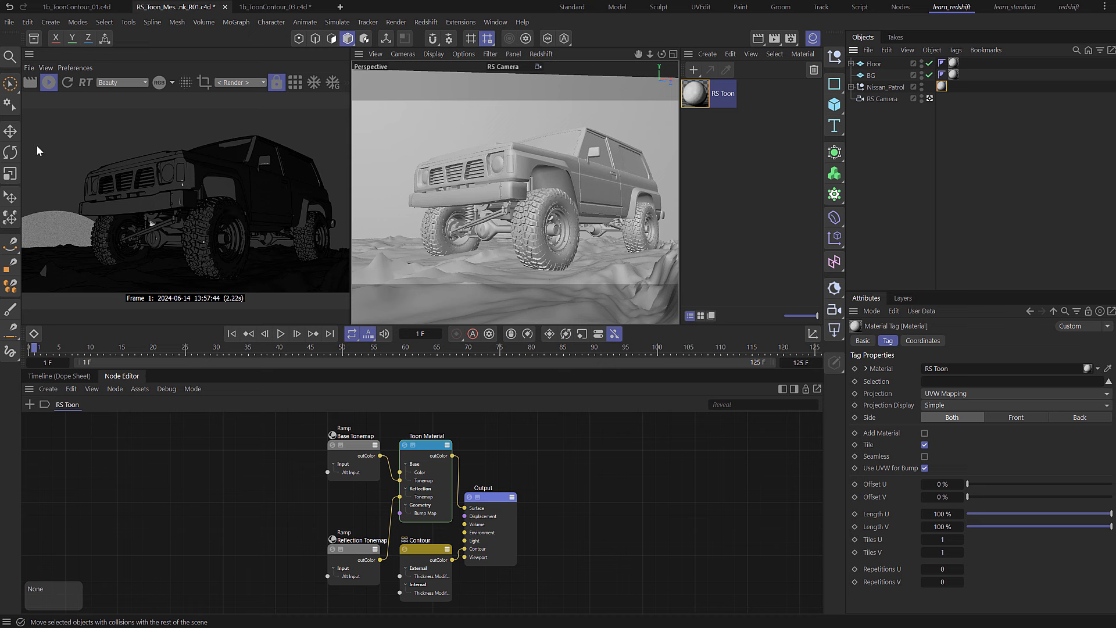
mouse_move(102, 520)
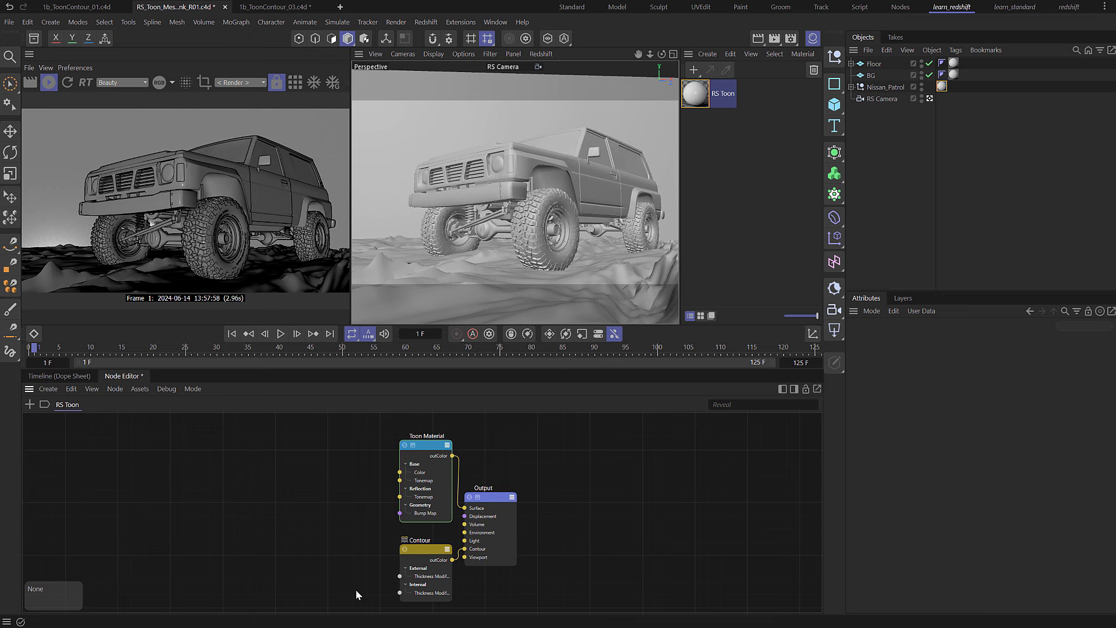
Select the Toon Material node to show its reflection settings
left_click(427, 435)
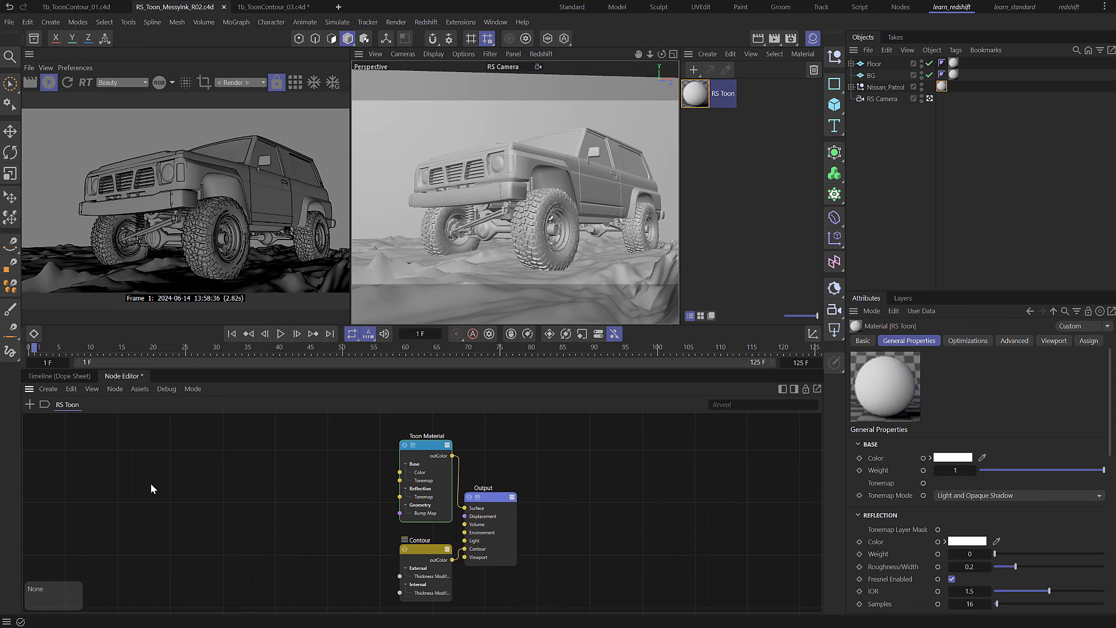
Add a Camera Map node and route its output through a Color Correct node
type("camera")
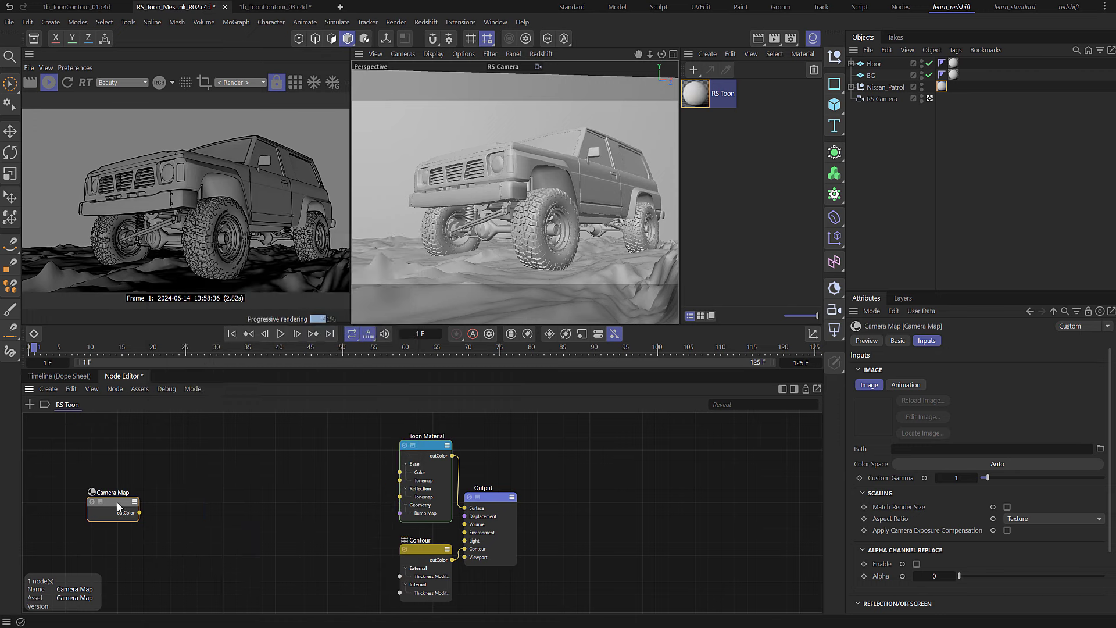
left_click_drag(114, 508, 142, 479)
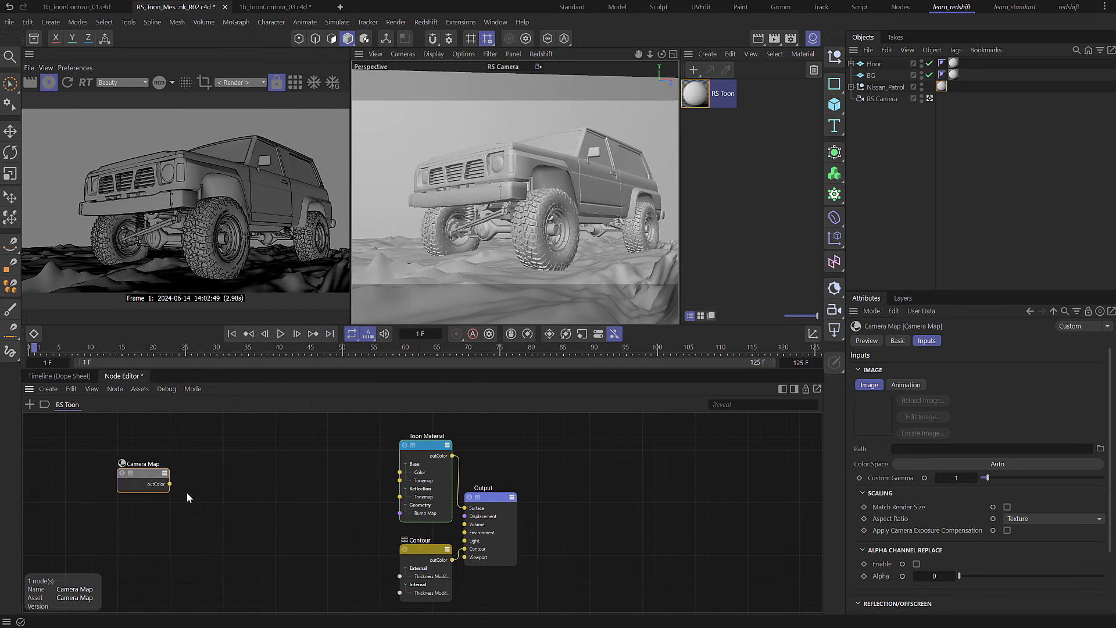
left_click_drag(169, 484, 400, 472)
type("col corr")
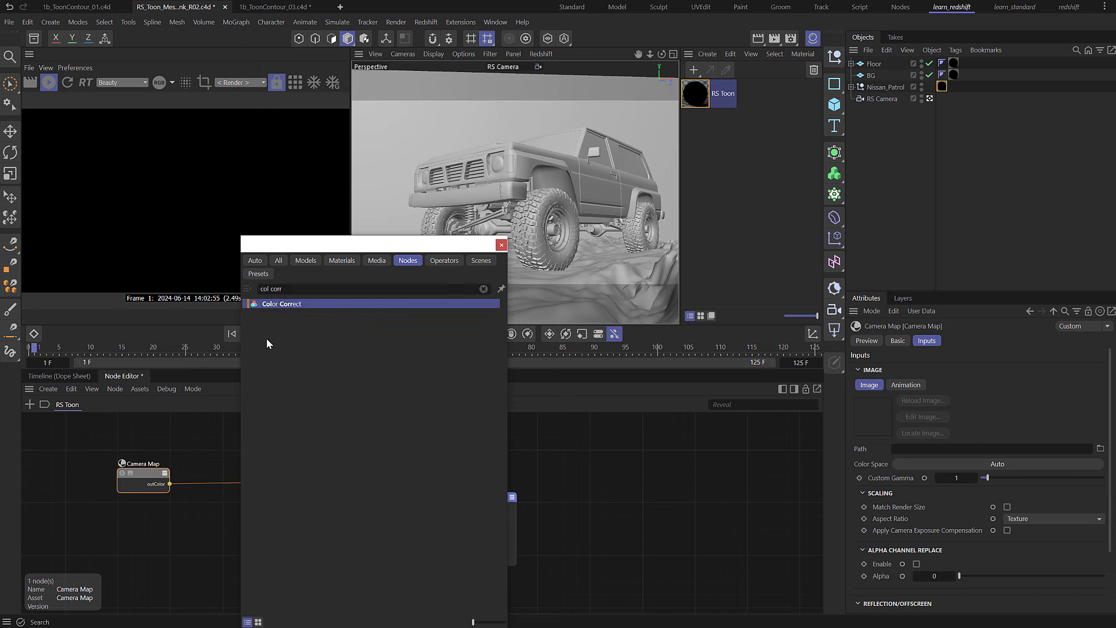
double_click(282, 304)
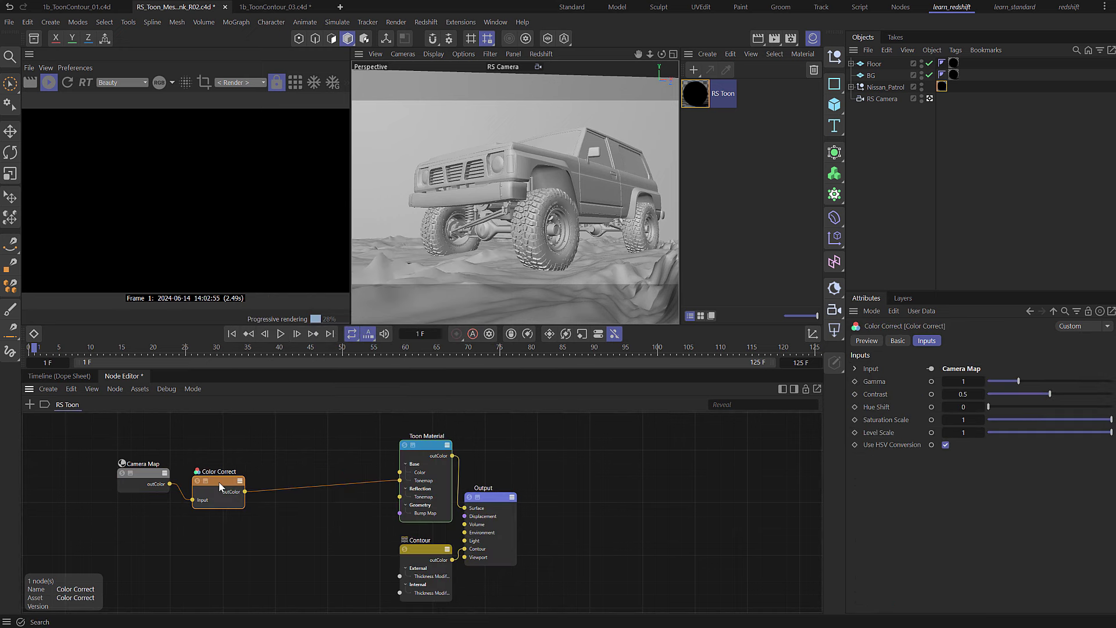
left_click(143, 463)
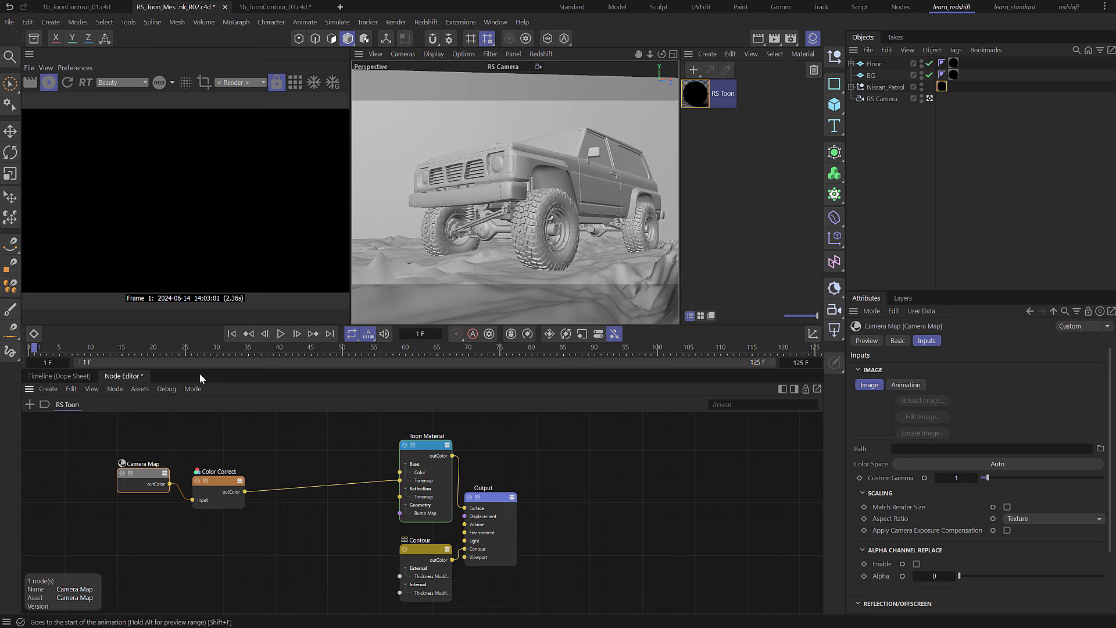
mouse_move(851, 457)
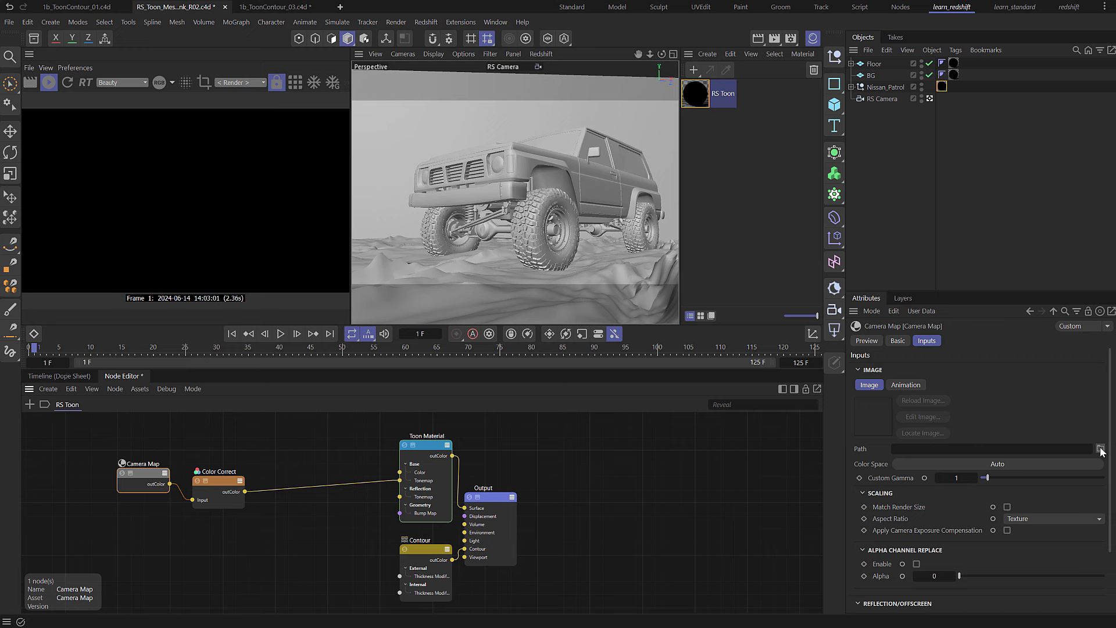
Load dirty_paper01.jpg as the Camera Map image path
left_click(1100, 449)
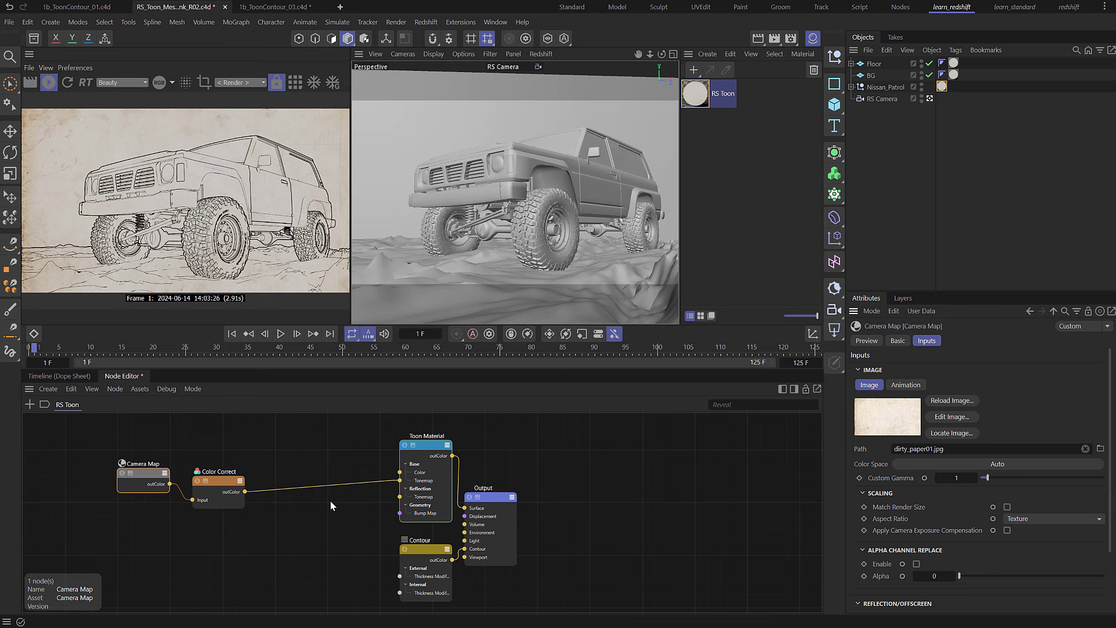
Lower the Color Correct saturation scale to about 0.216
left_click(217, 471)
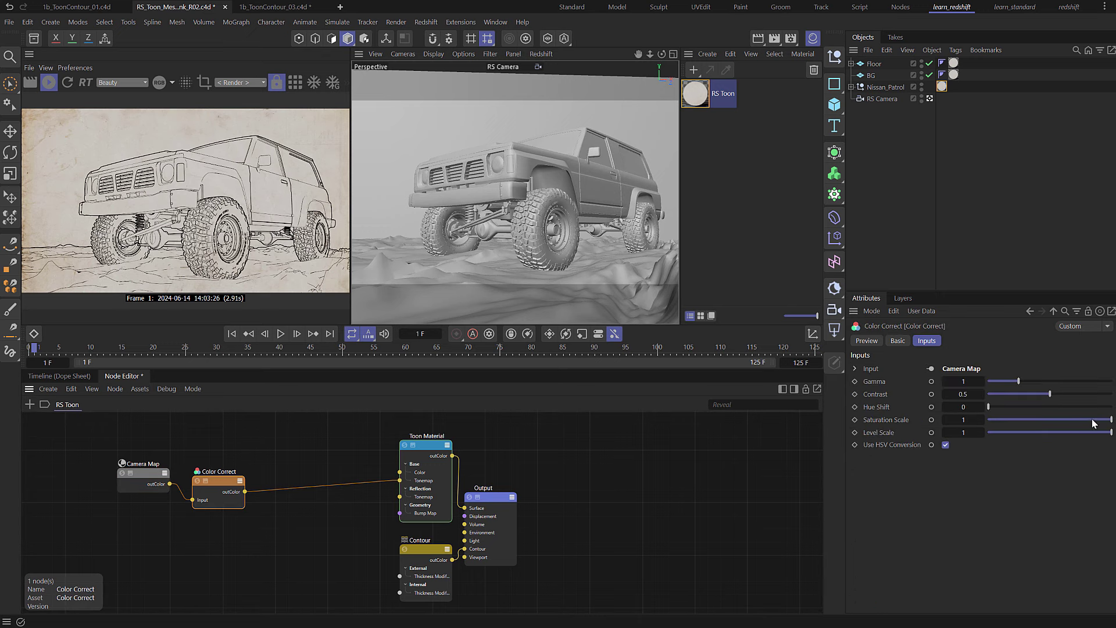
left_click_drag(1107, 420, 994, 419)
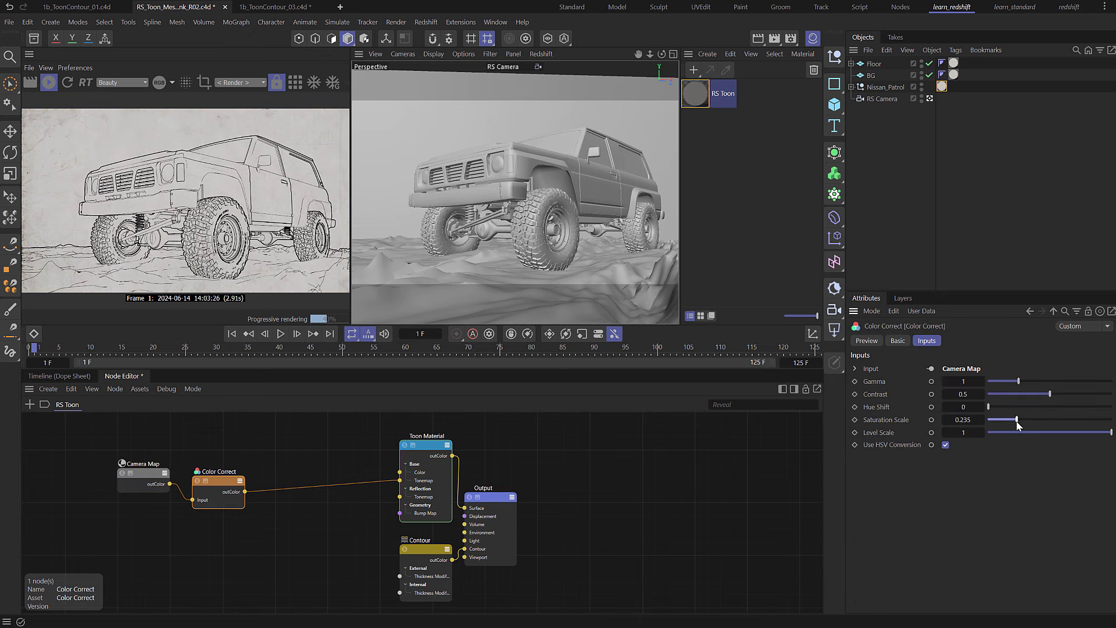
left_click_drag(996, 420, 988, 419)
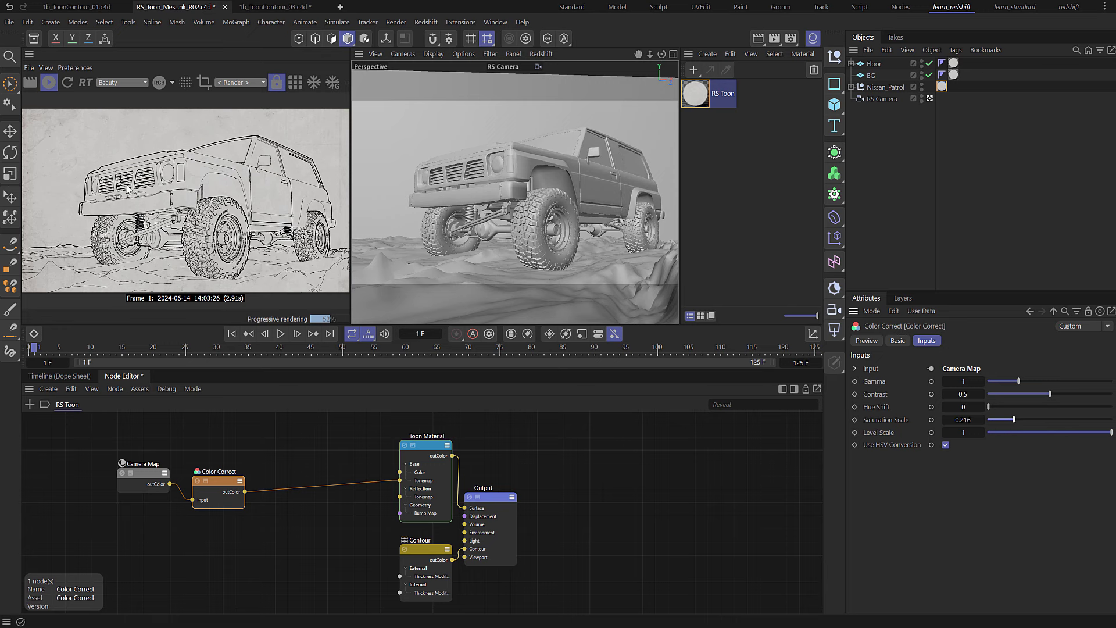
mouse_move(99, 447)
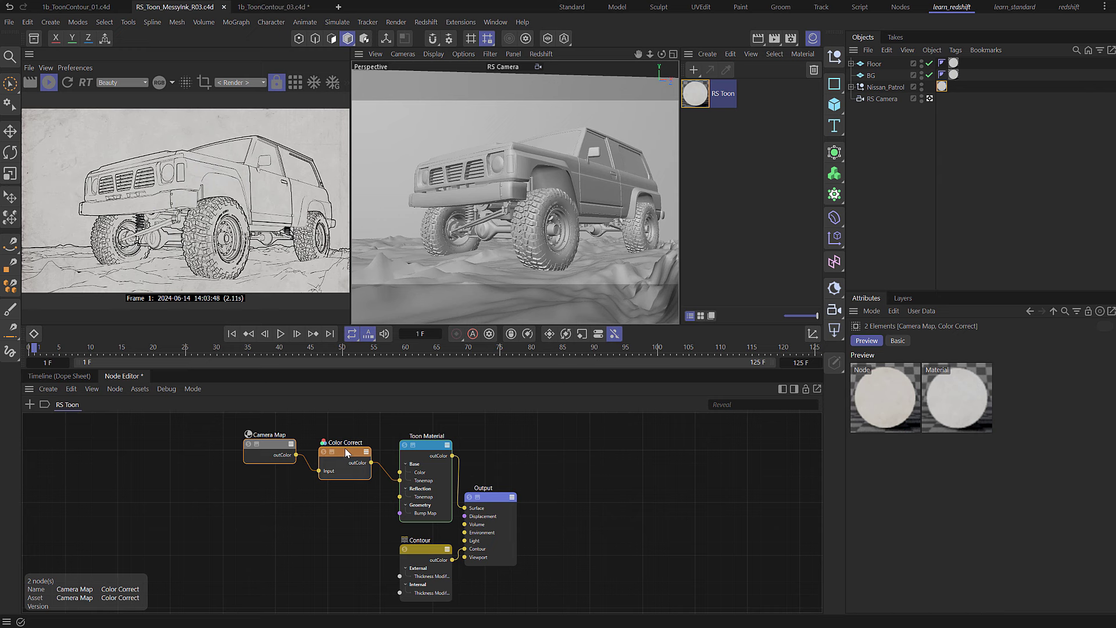
Set the Contour node's internal thickness to 15
left_click(425, 539)
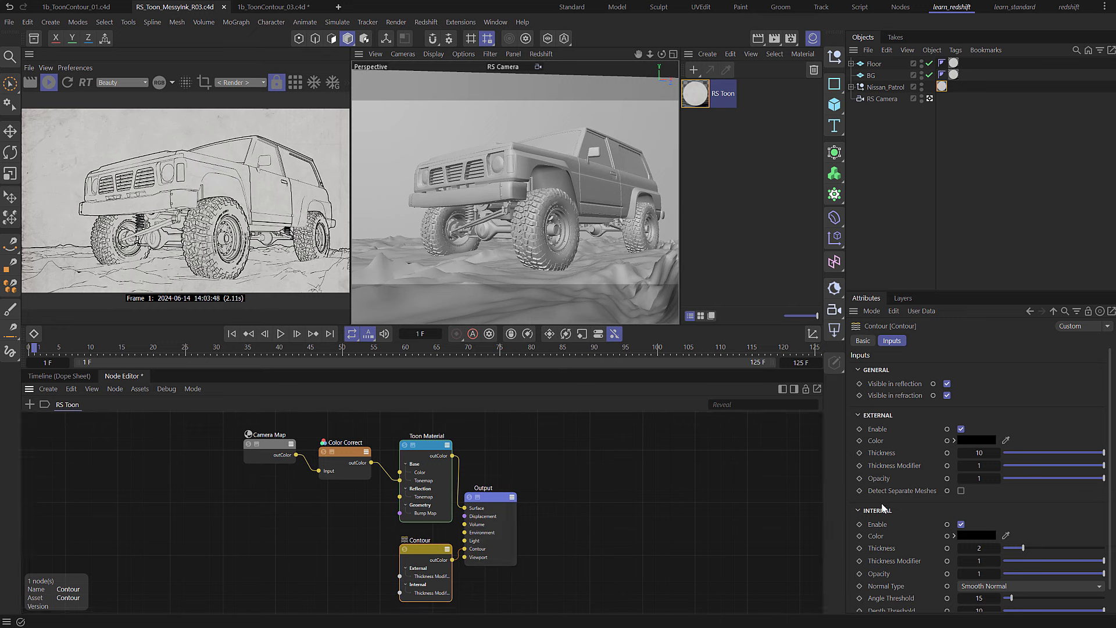
mouse_move(991, 298)
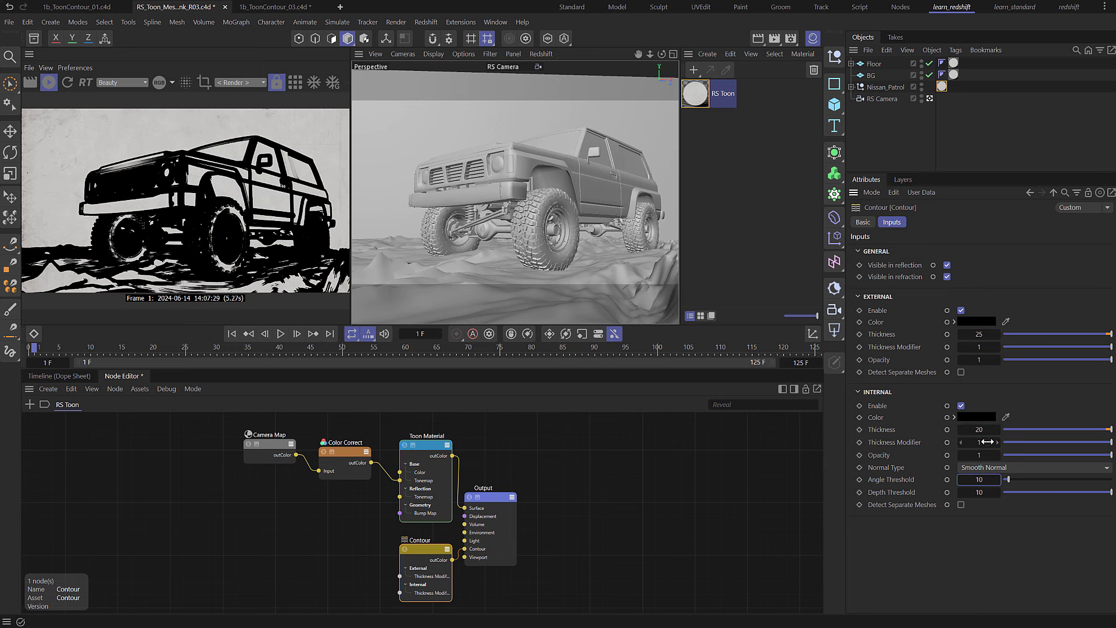
left_click(979, 429)
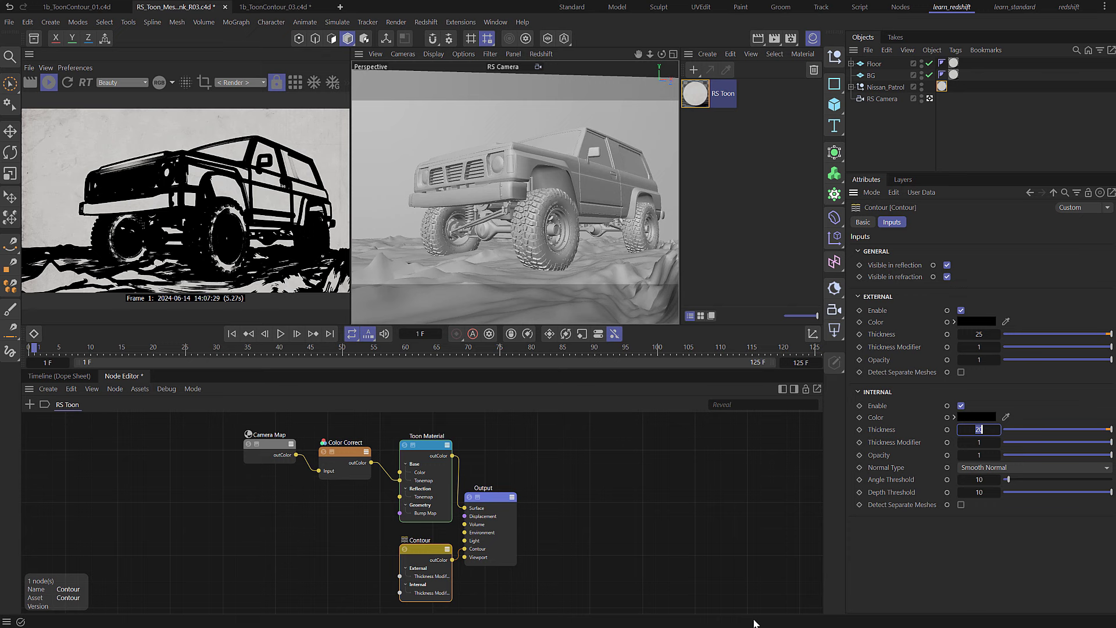
type("15")
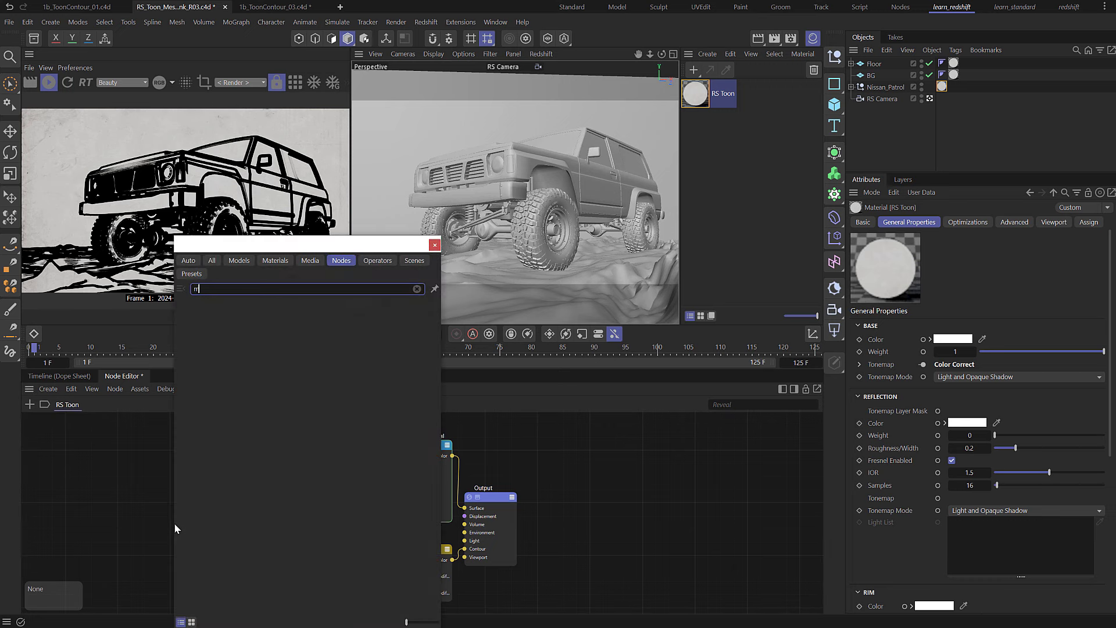
Add a Maxon Noise node and wire it to the external thickness modifier
type("ax no")
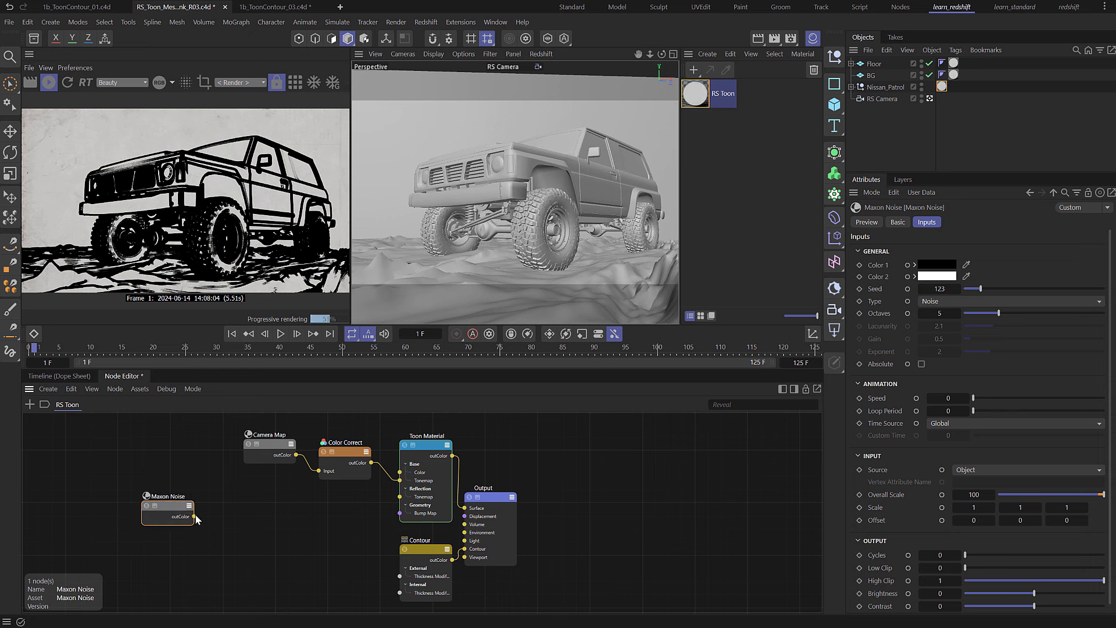
left_click_drag(184, 518, 390, 575)
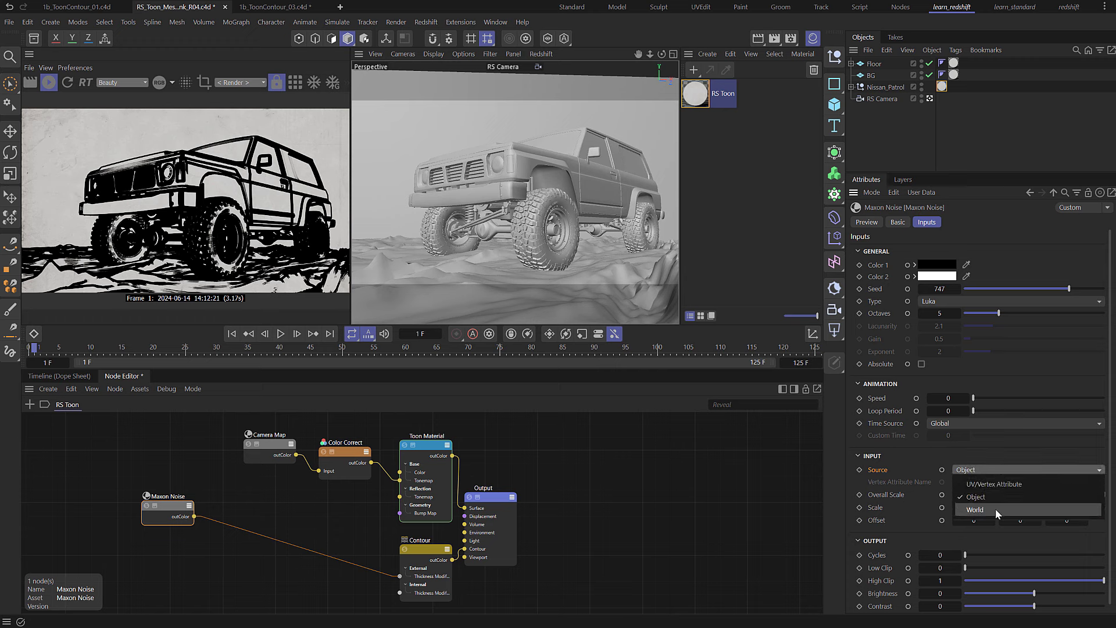
Switch the Maxon Noise source to World, then back to Object
left_click(975, 509)
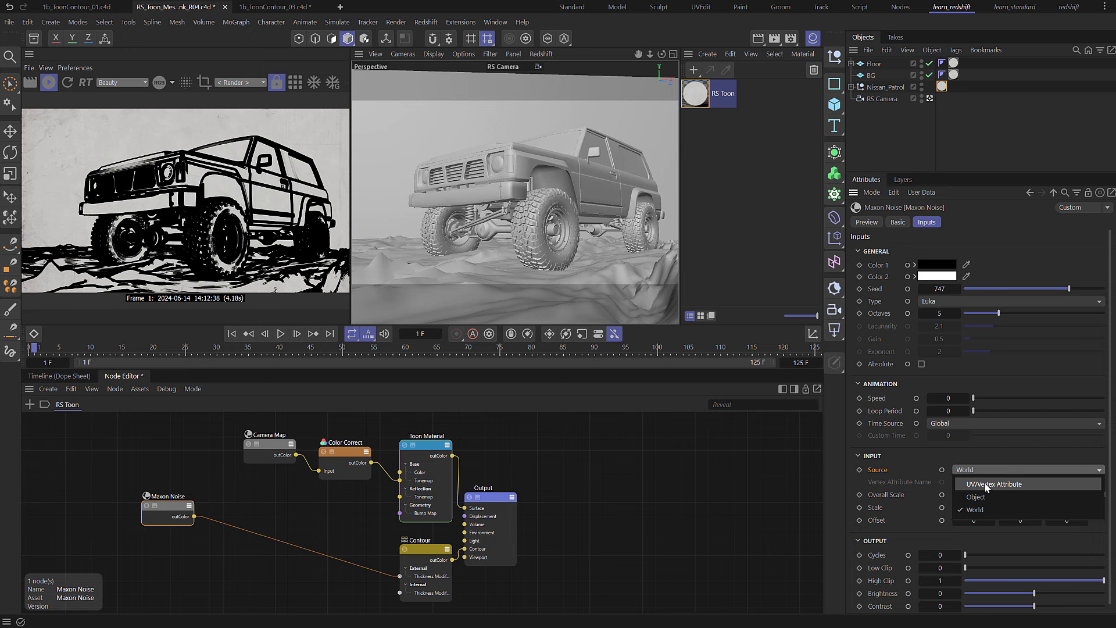
left_click(966, 483)
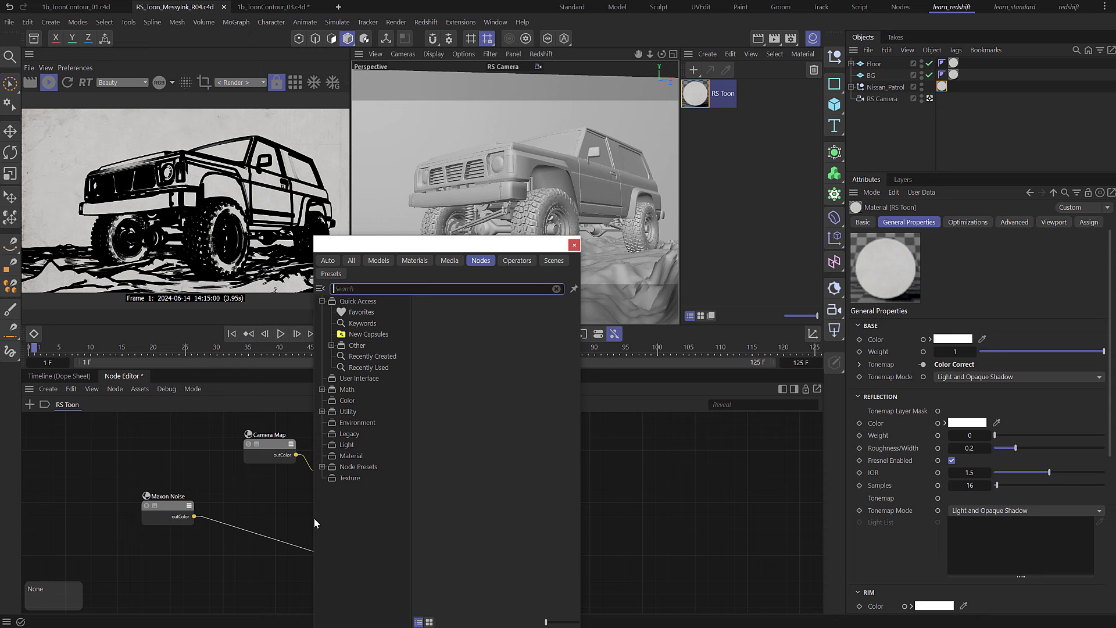
Insert a Change Range node before the contour thickness inputs, then select Maxon Noise
type("chang ran")
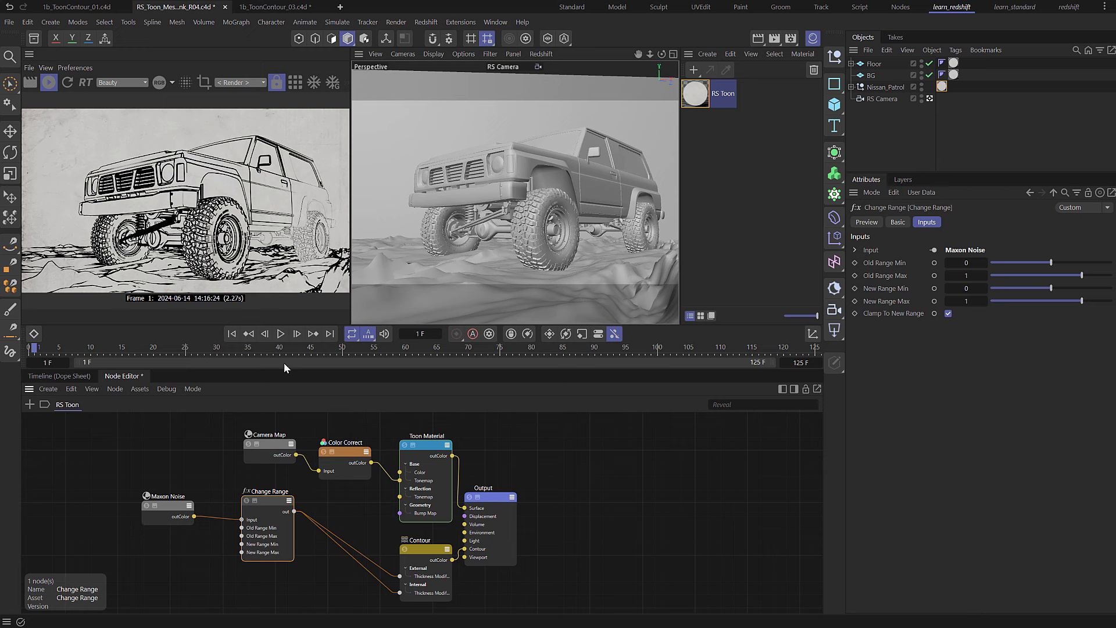
mouse_move(104, 176)
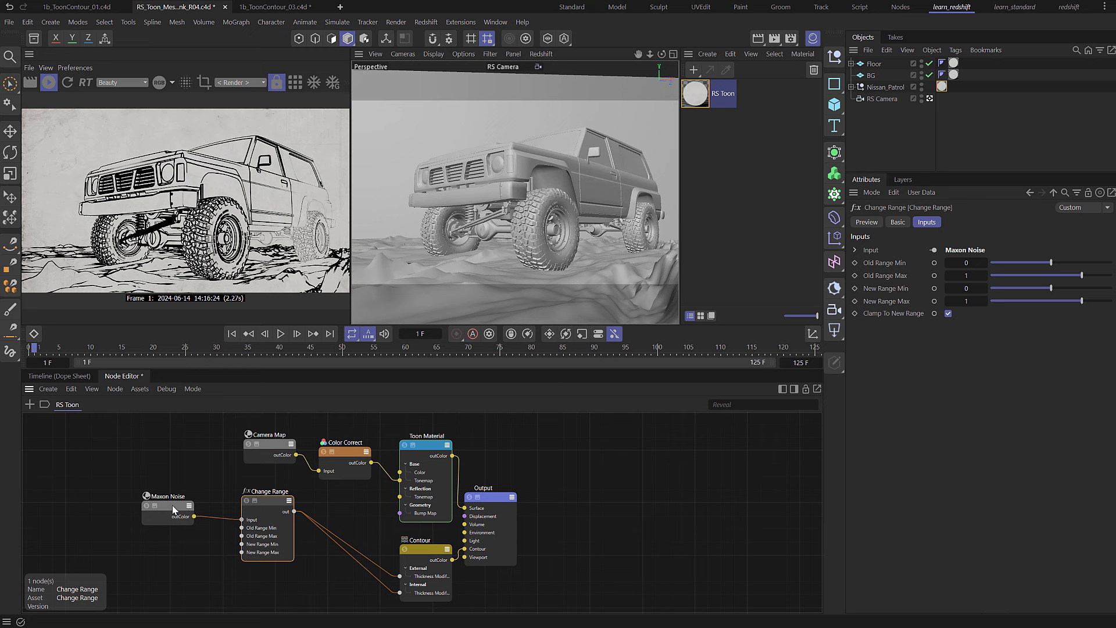
left_click(167, 511)
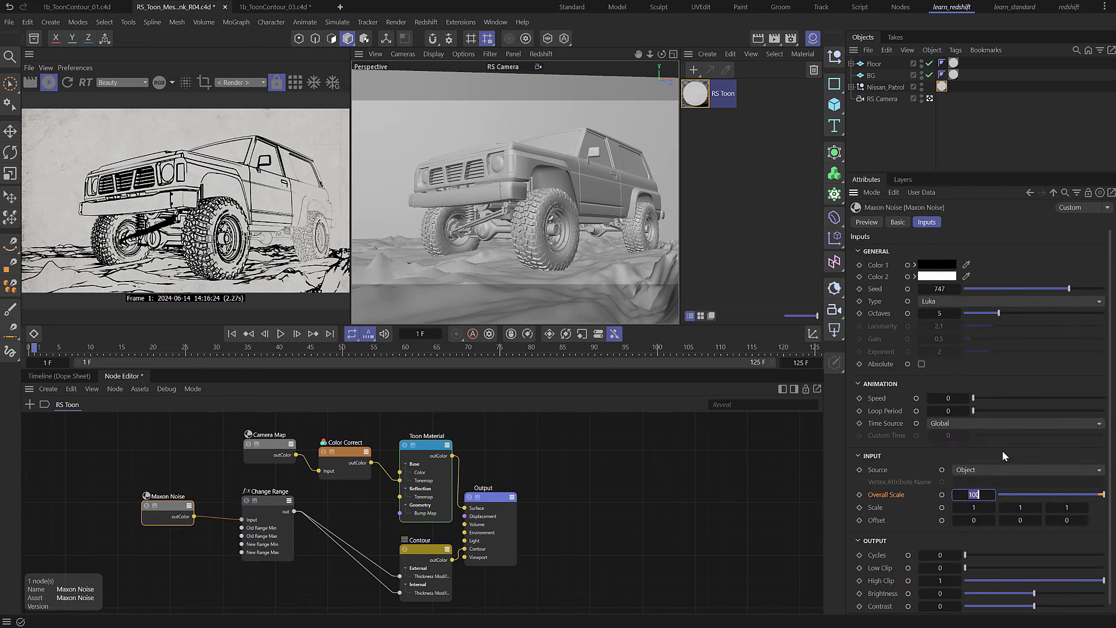
Enter 5 as the Maxon Noise Overall Scale
type("5")
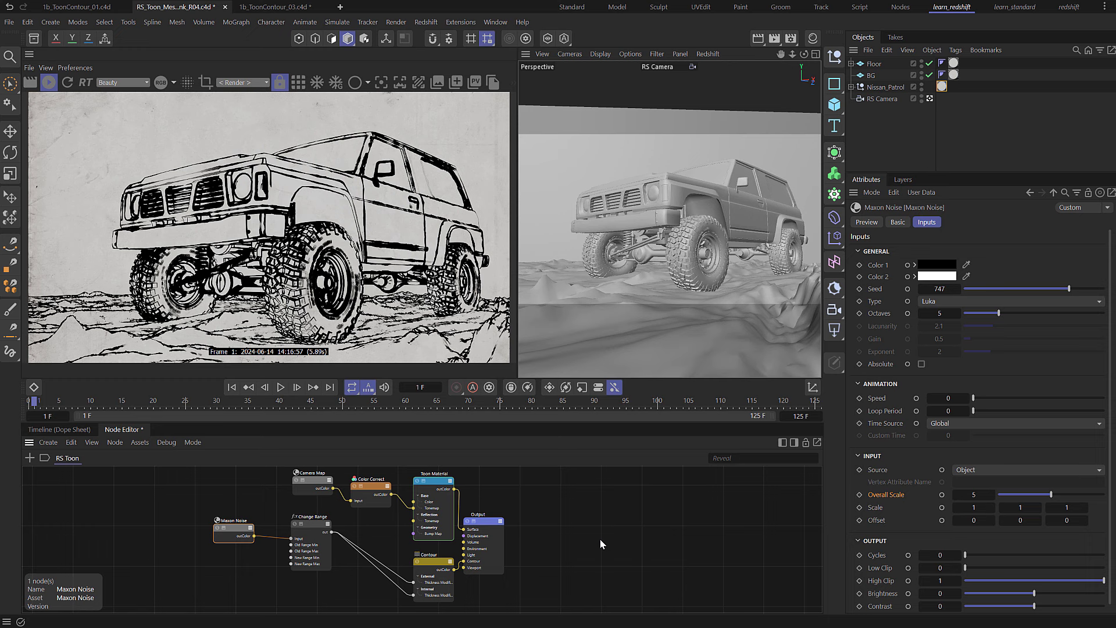
Set the Change Range node's New Range Min to -0.15 and New Range Max to 1.2
left_click(311, 516)
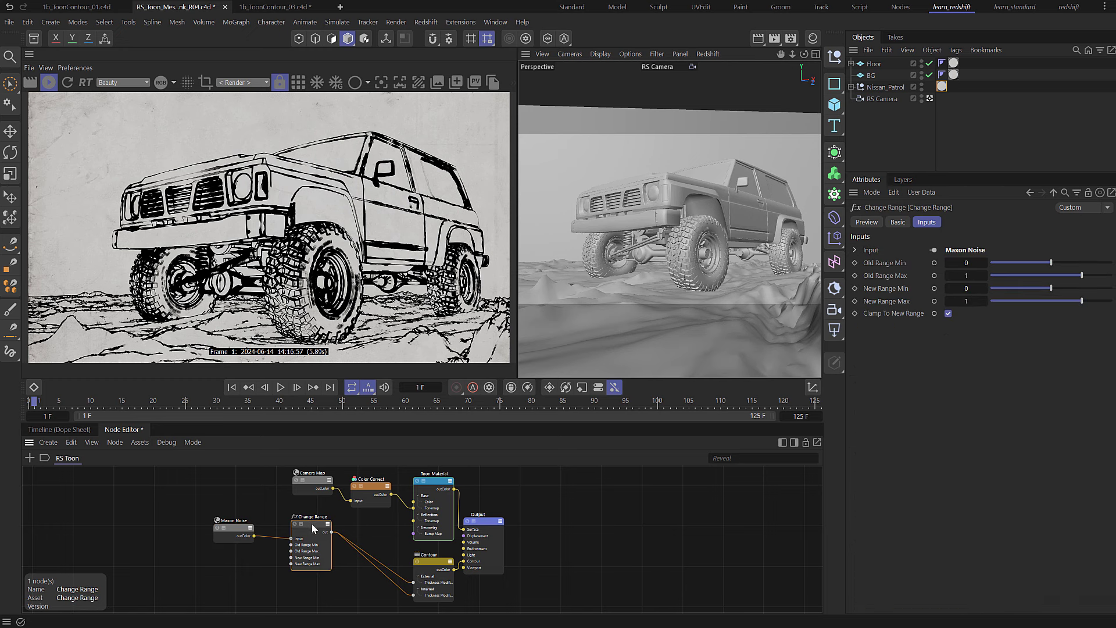
left_click(311, 524)
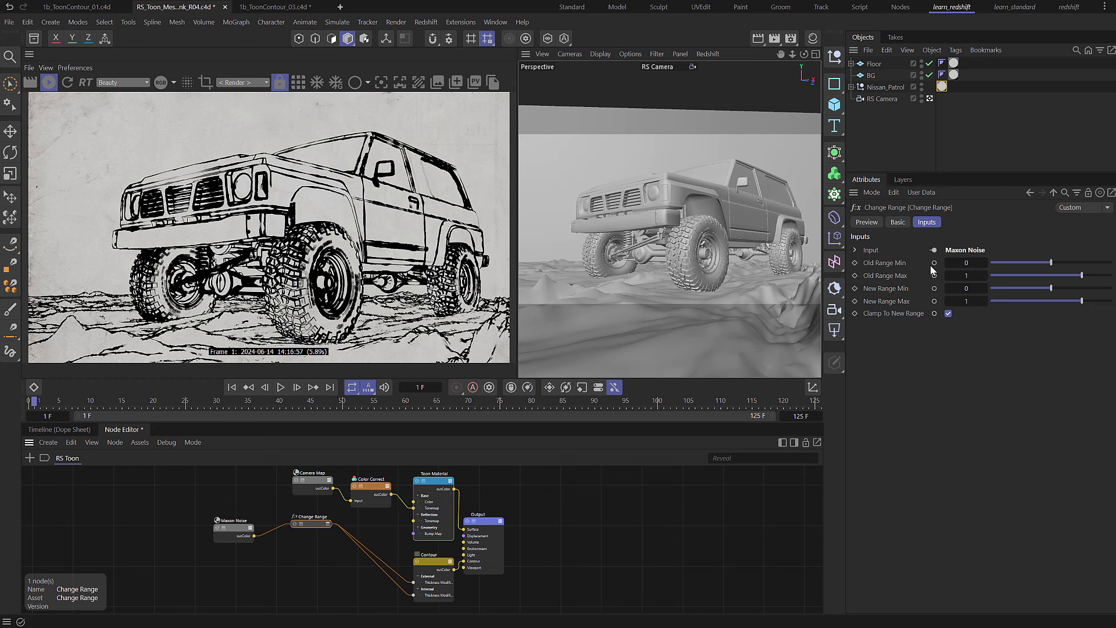
mouse_move(895, 279)
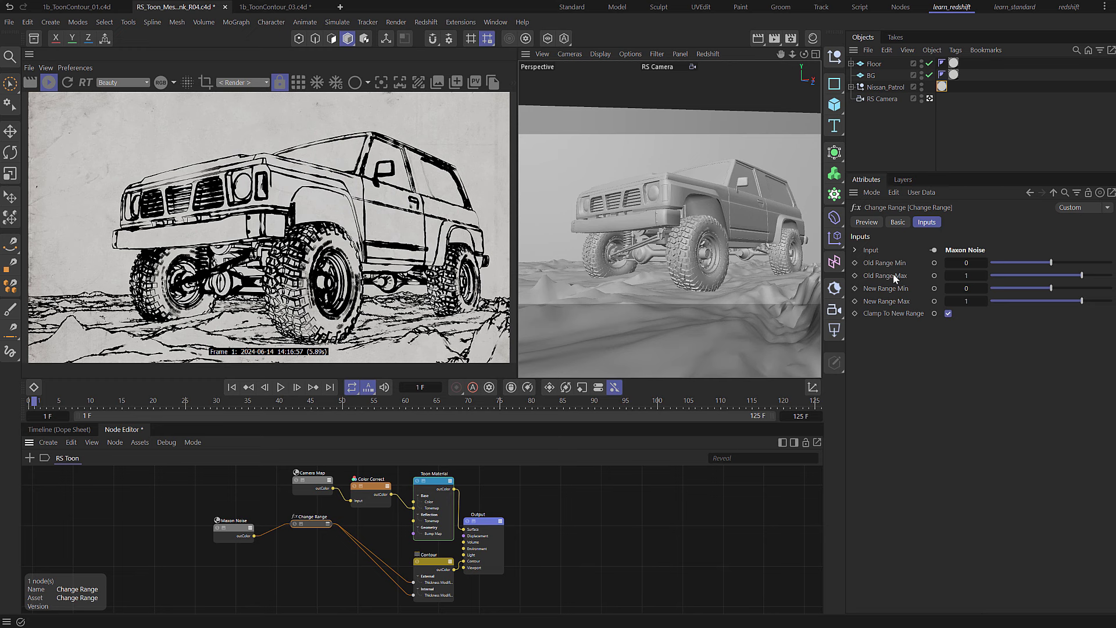
mouse_move(966, 289)
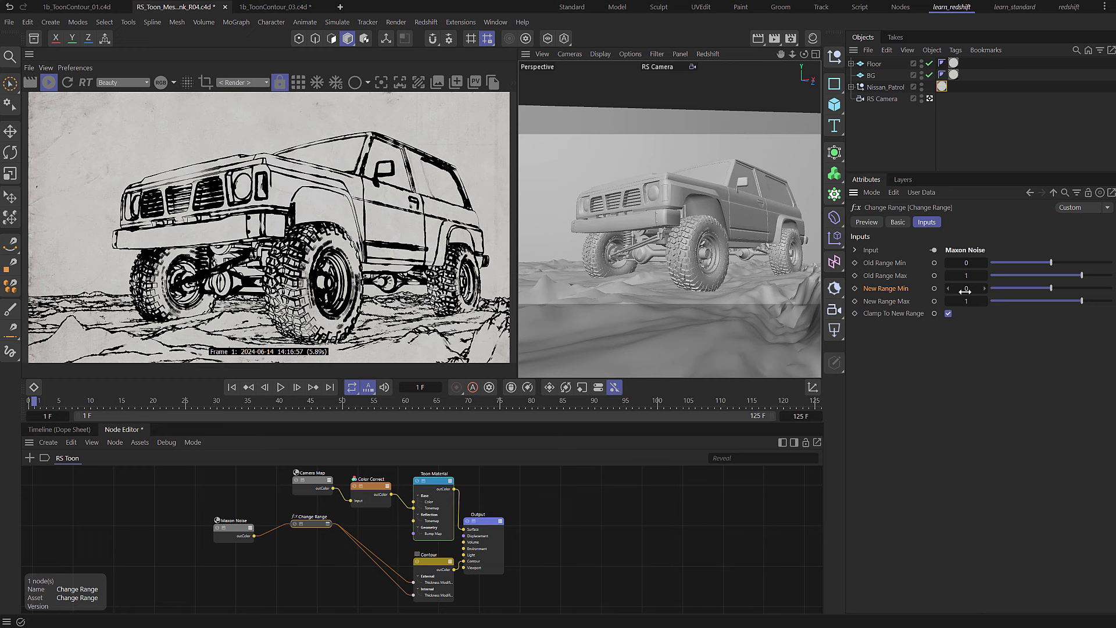
left_click(966, 289)
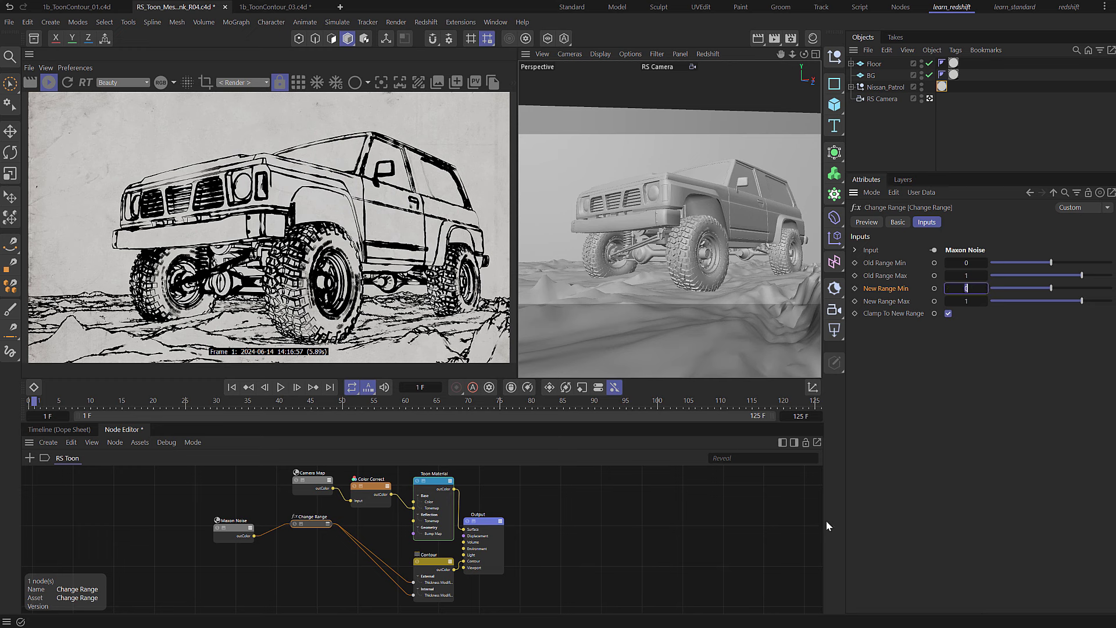
type("-0.15")
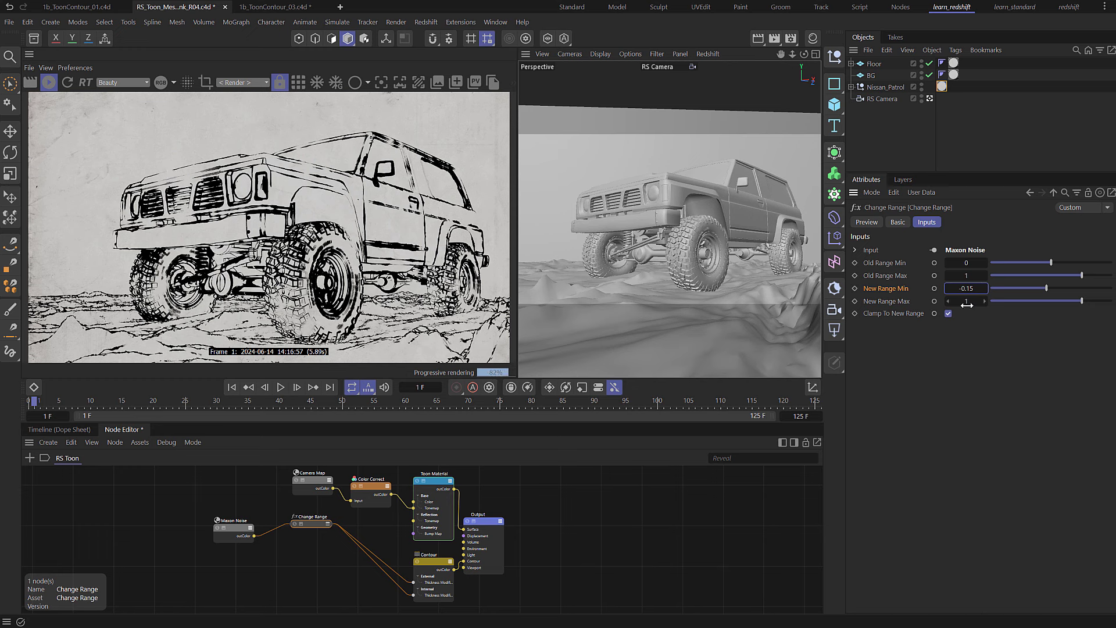
left_click(964, 301)
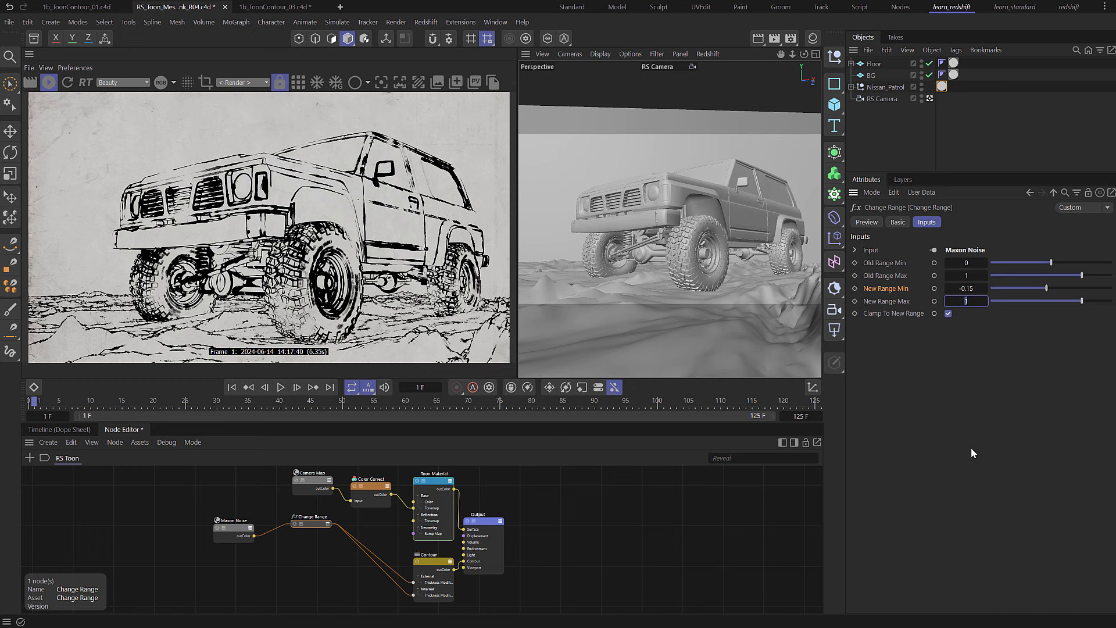
type("5")
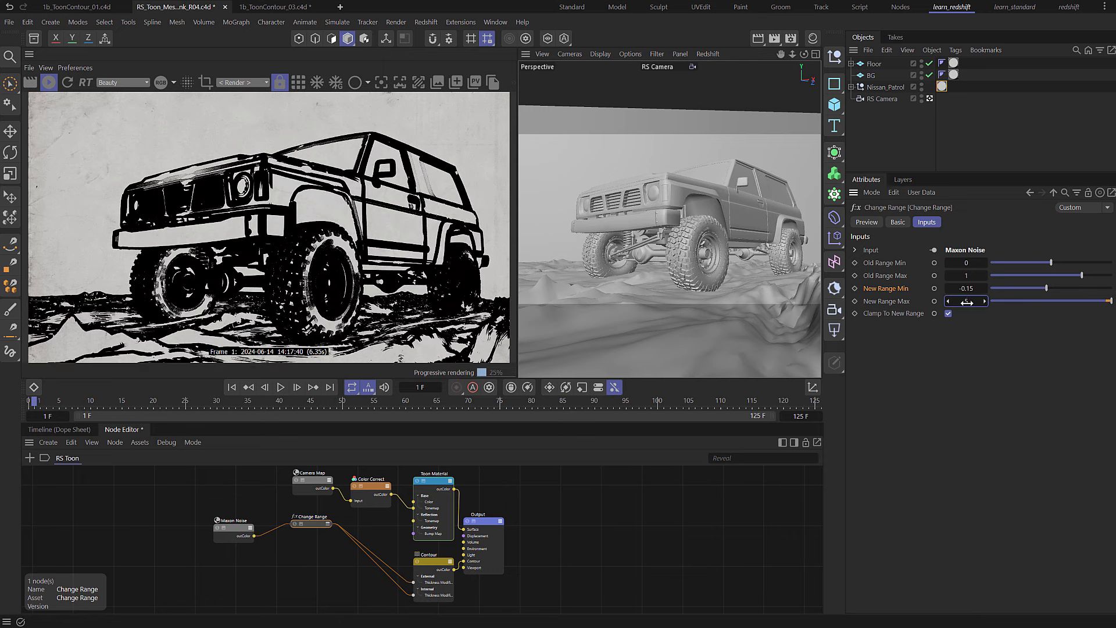
left_click(966, 301)
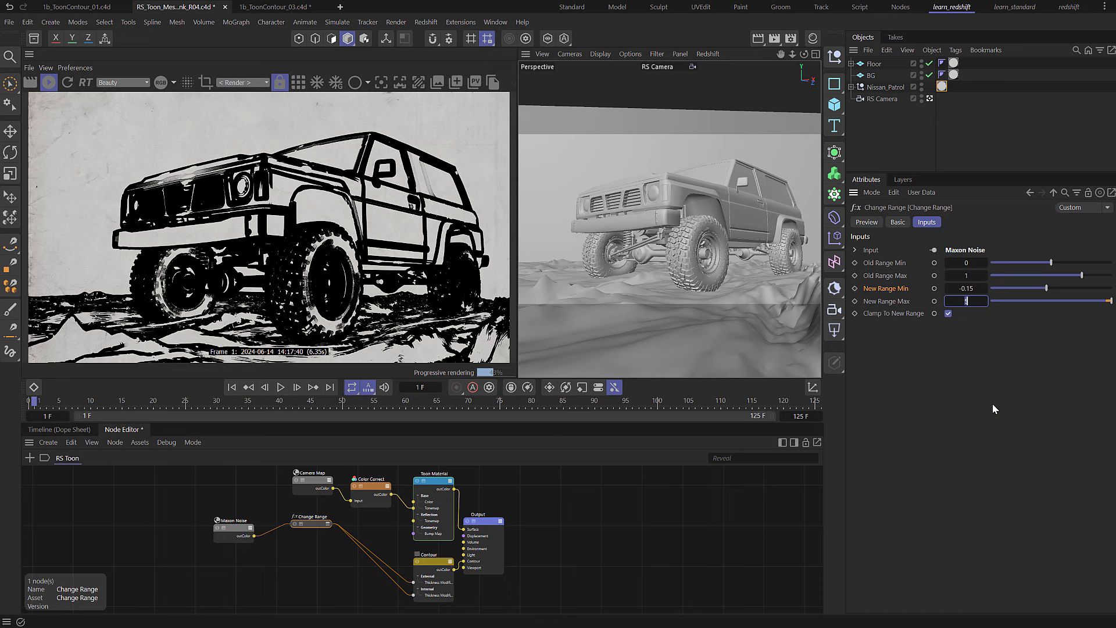
type("1.2")
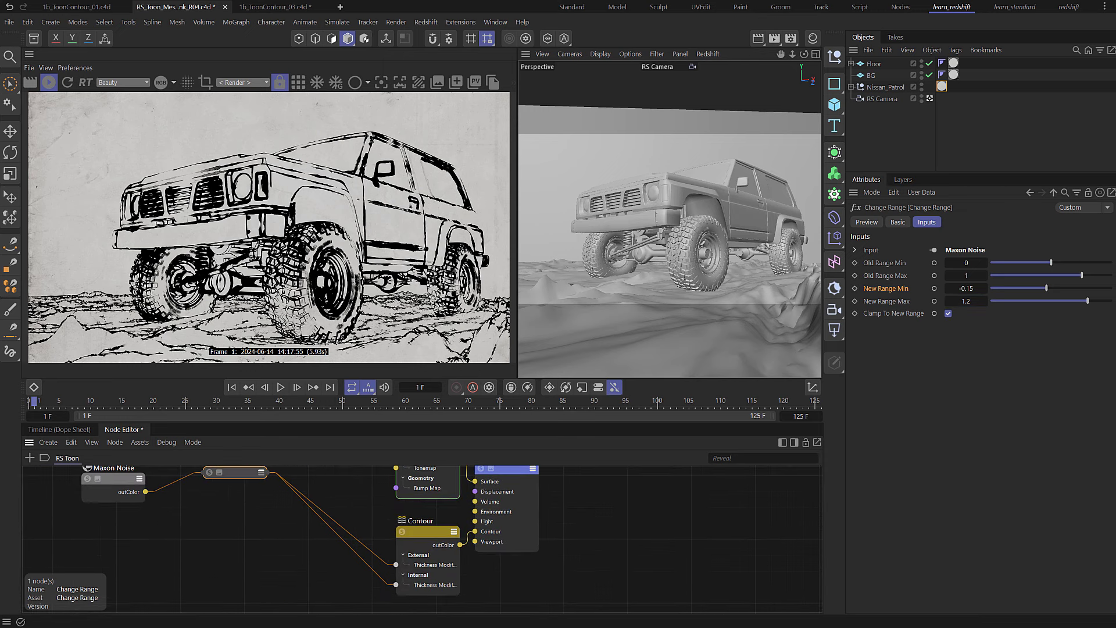
Add a second float Change Range node and expose the Contour's internal opacity input
left_click(114, 516)
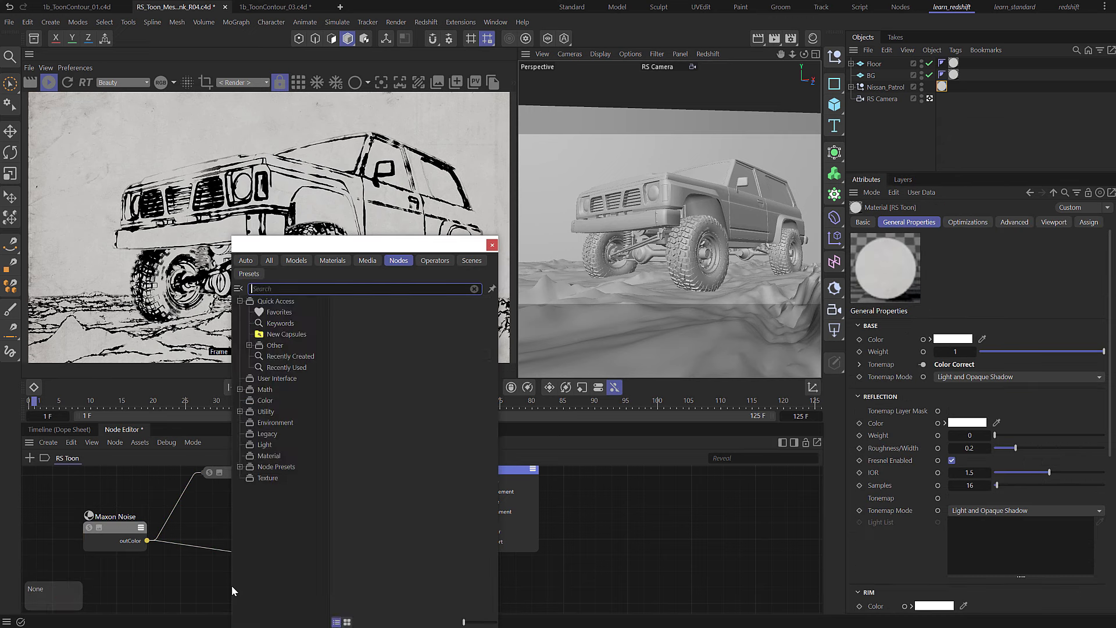
type("chang ran")
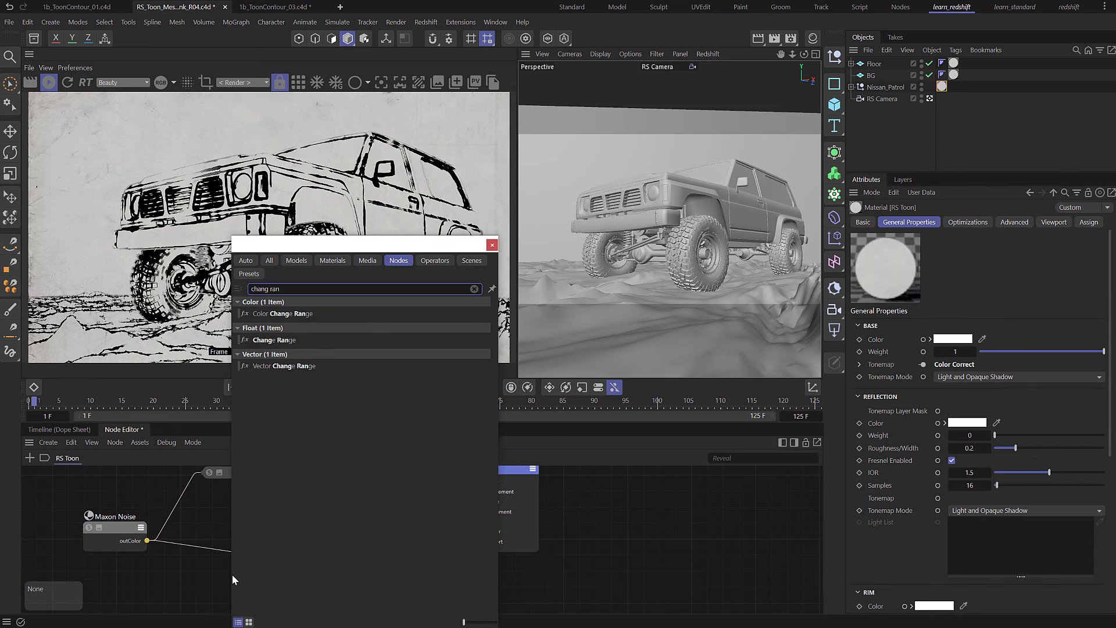
left_click(274, 340)
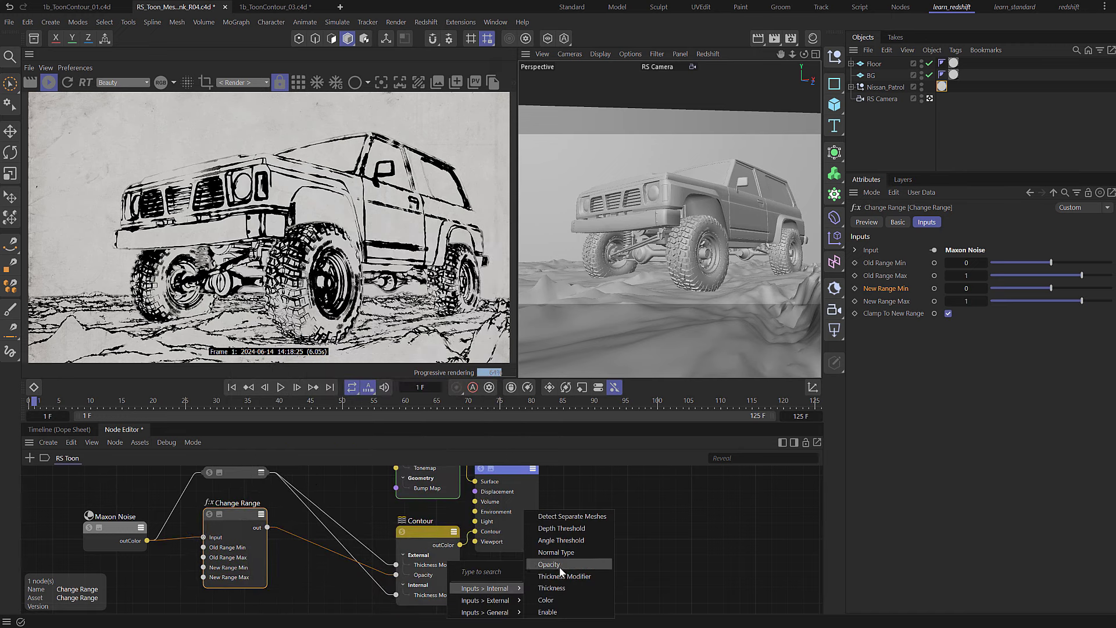
left_click(548, 564)
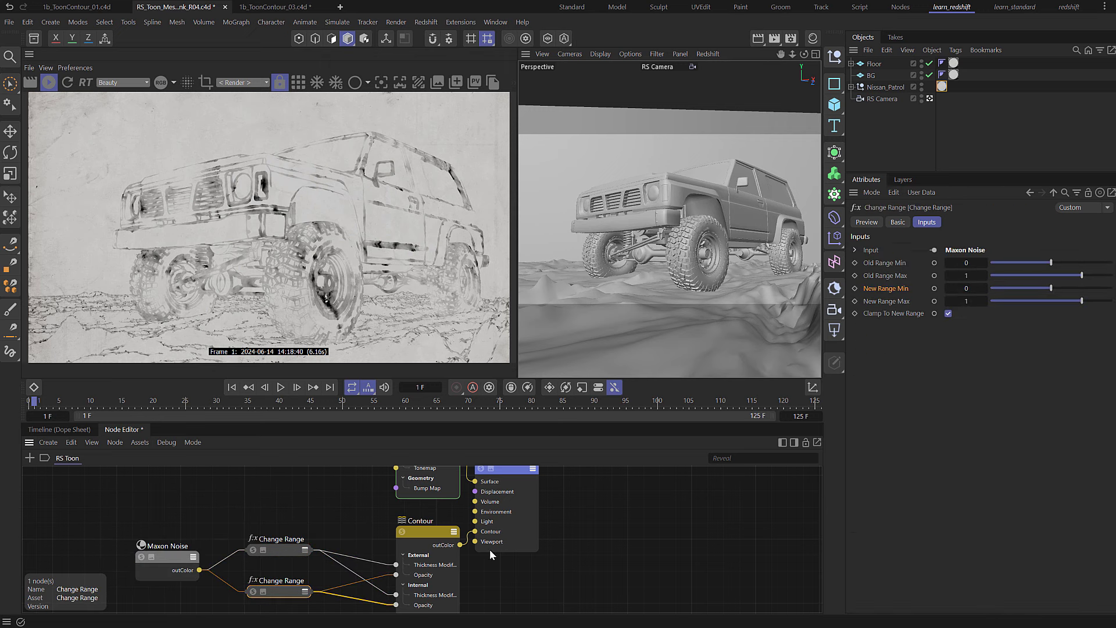
Set the lower Change Range New Range Max to 1.2, with Min staying at 0.6
left_click(966, 287)
type(".6")
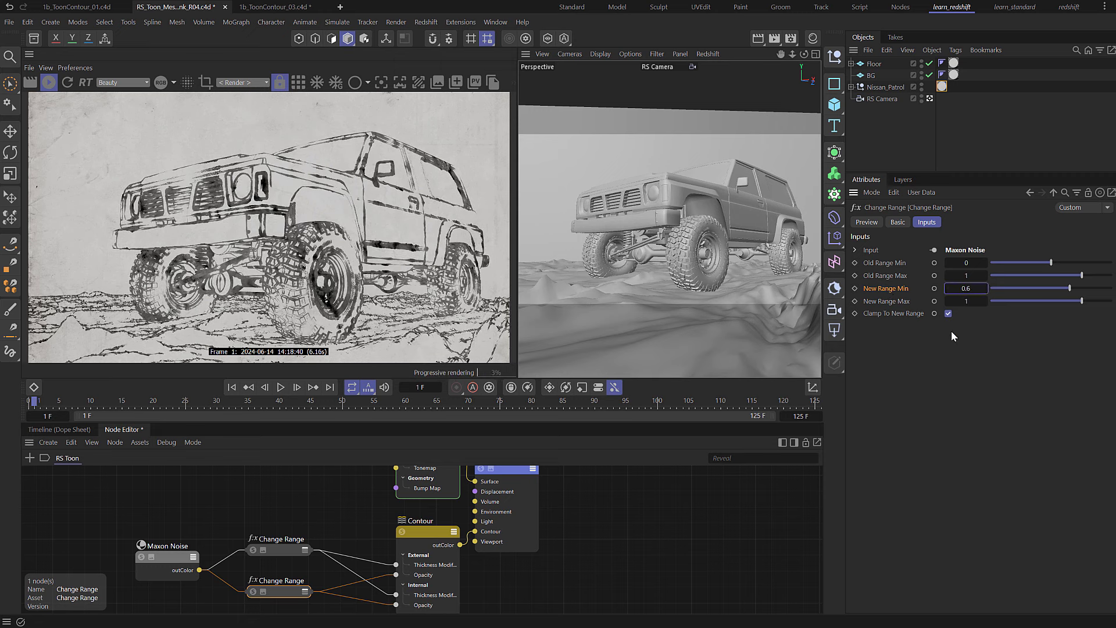
left_click(966, 301)
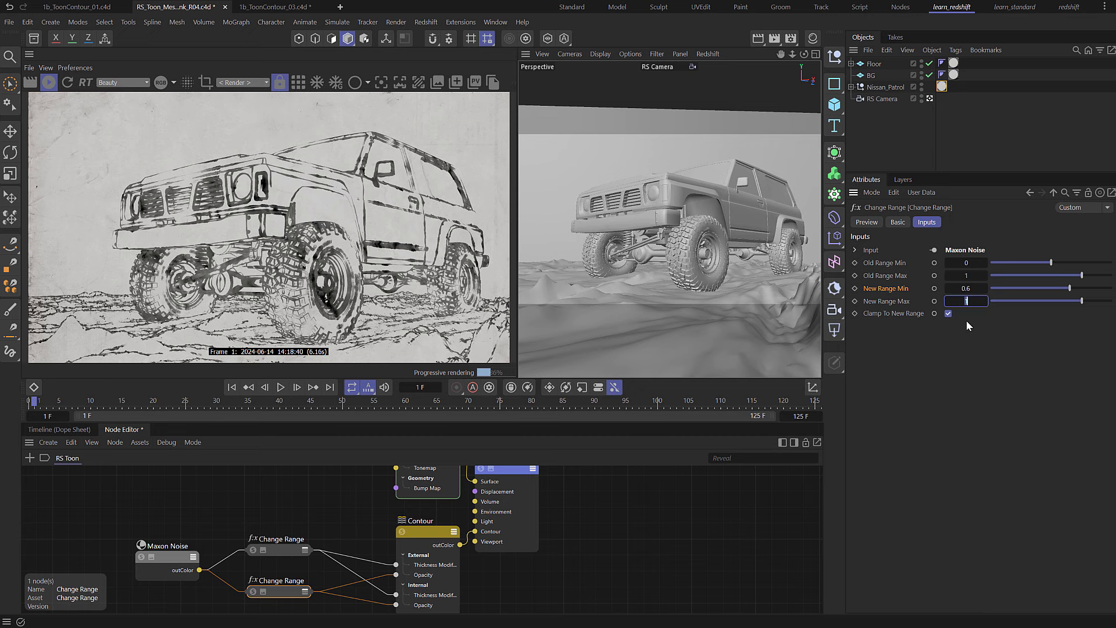
type("1.")
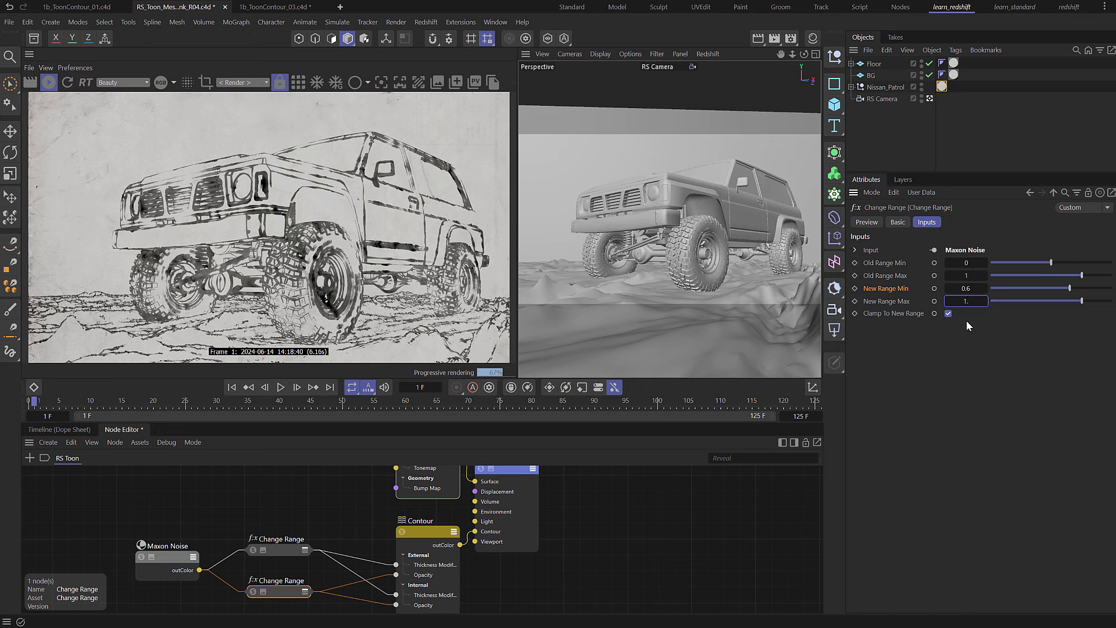
type("1.2")
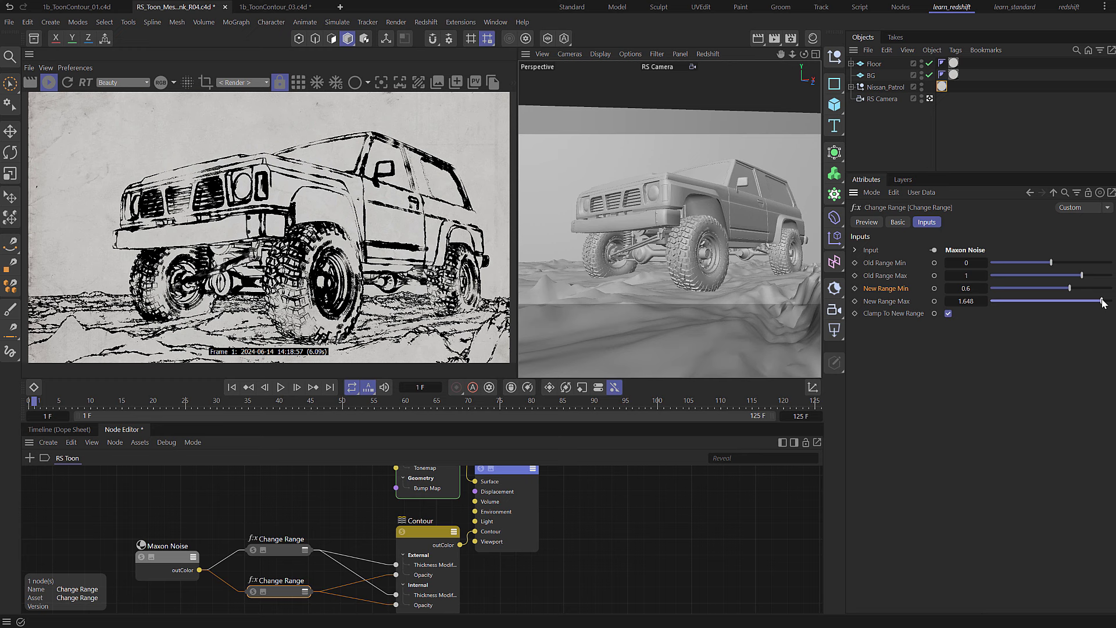
left_click_drag(1106, 301, 1085, 300)
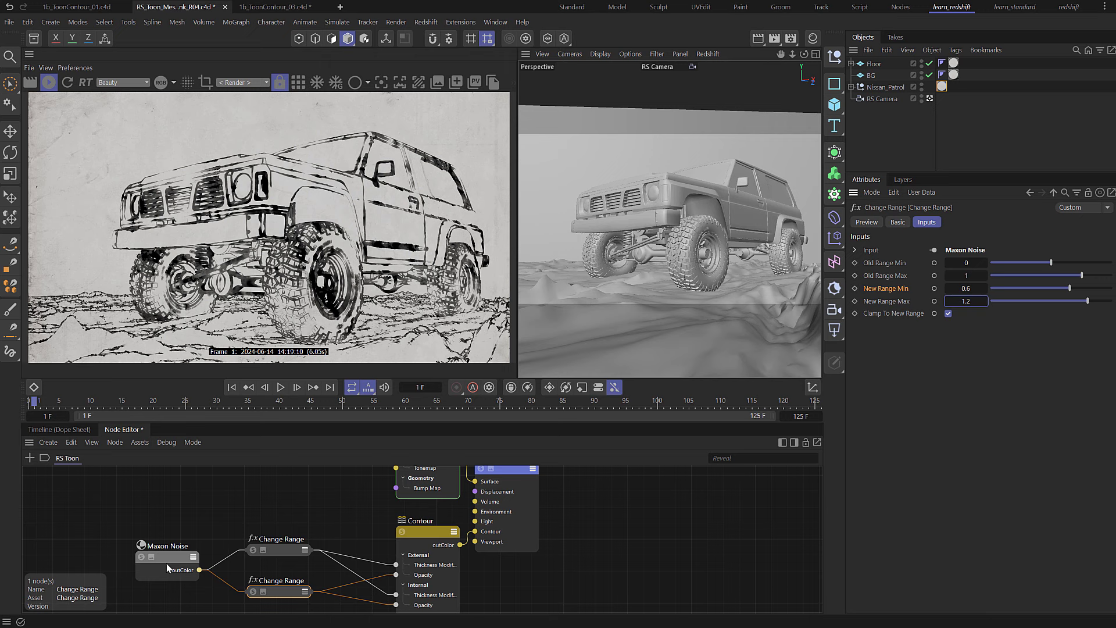
Select the Maxon Noise node to show its Luka settings (seed 747, scale 5)
left_click(167, 545)
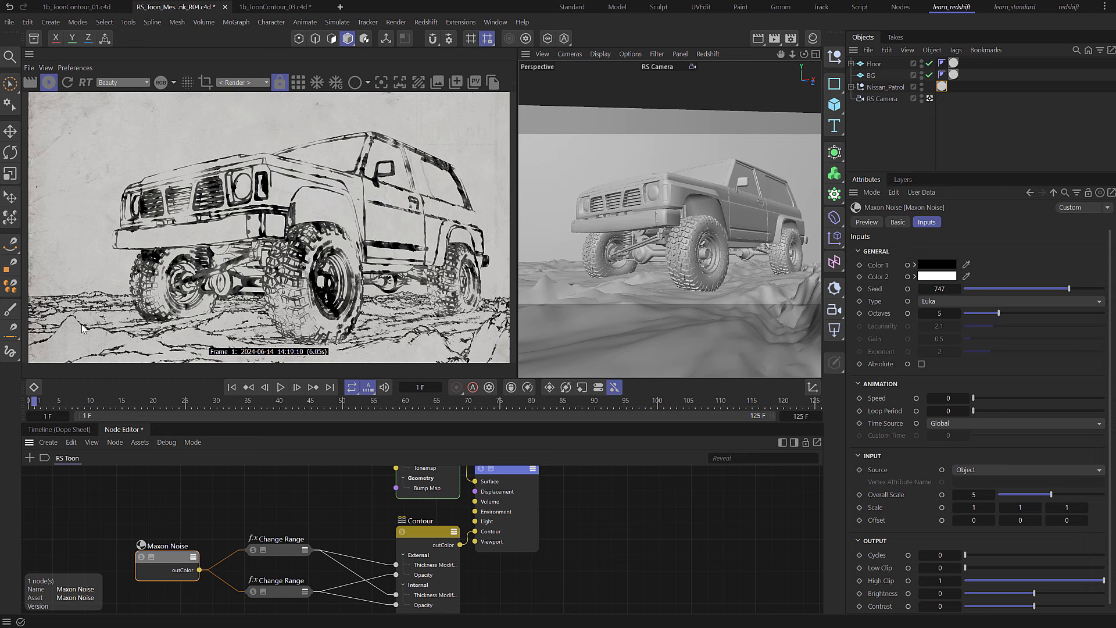
mouse_move(89, 330)
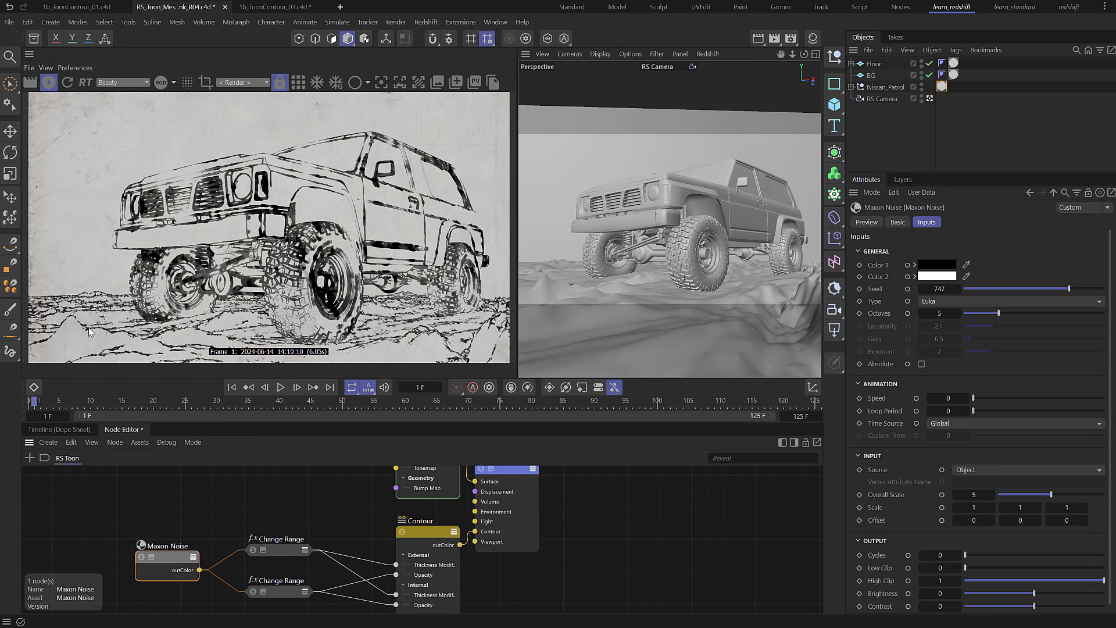
mouse_move(380, 216)
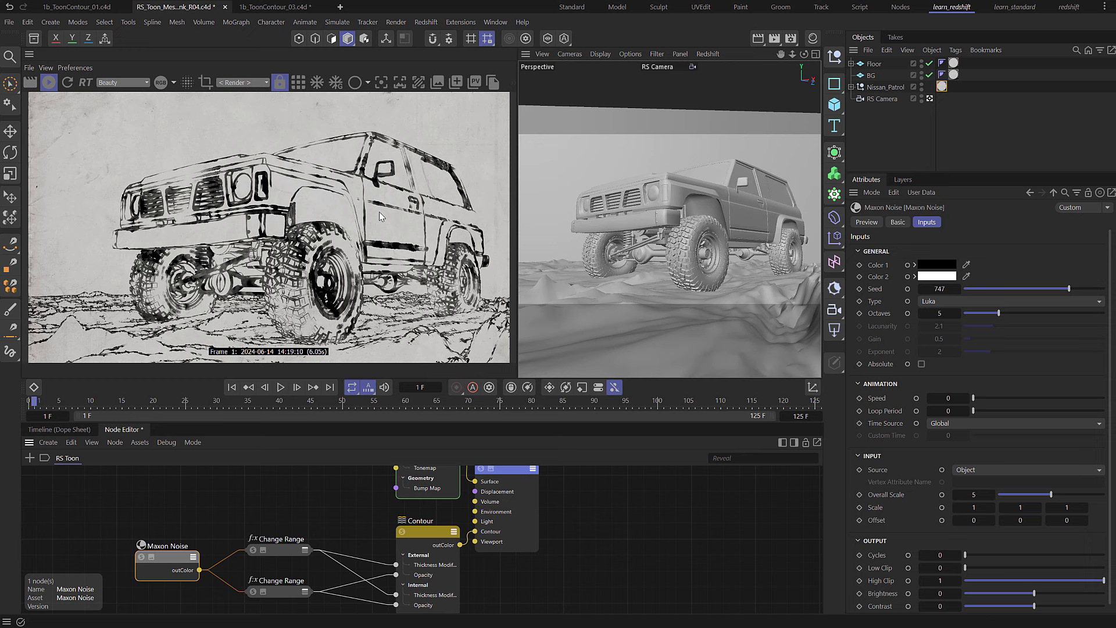
mouse_move(222, 219)
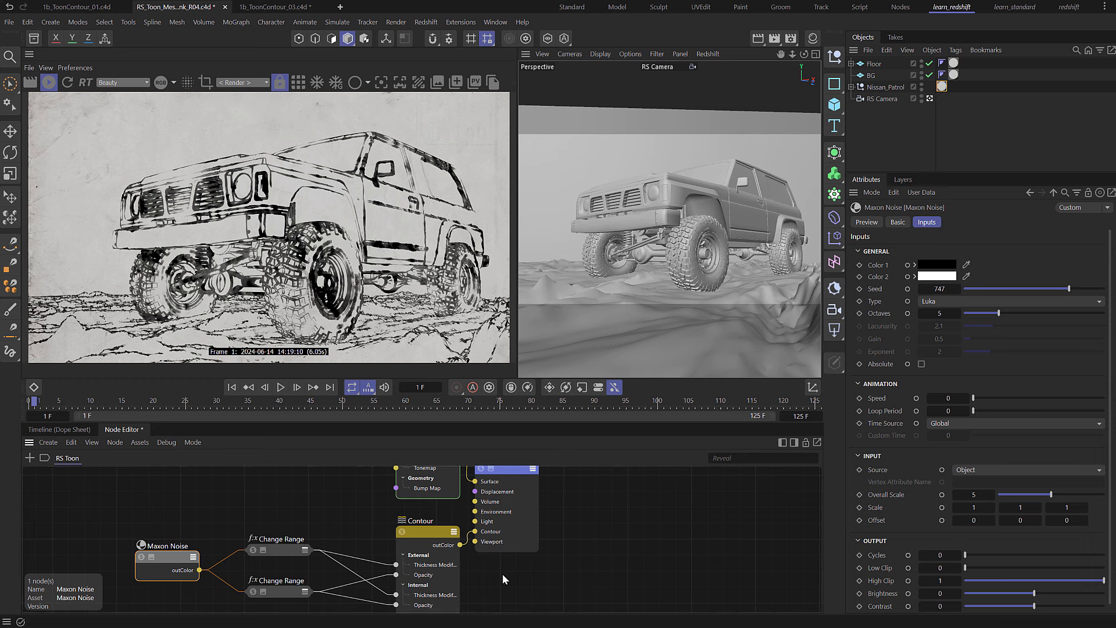
Set the upper Change Range node's New Range Max to 3
left_click(278, 549)
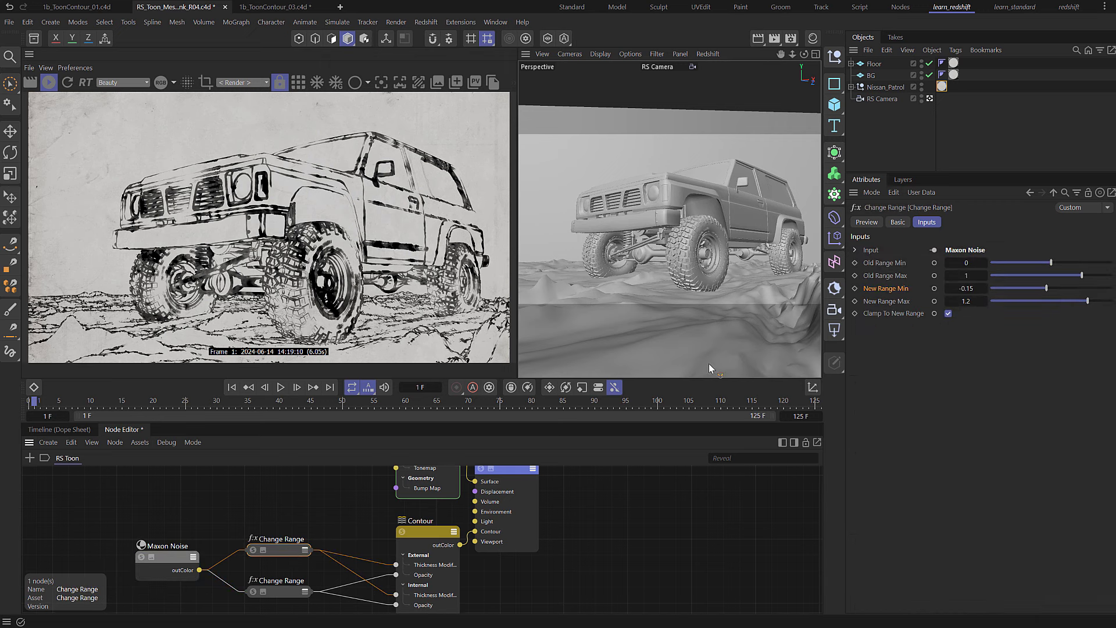
left_click(966, 300)
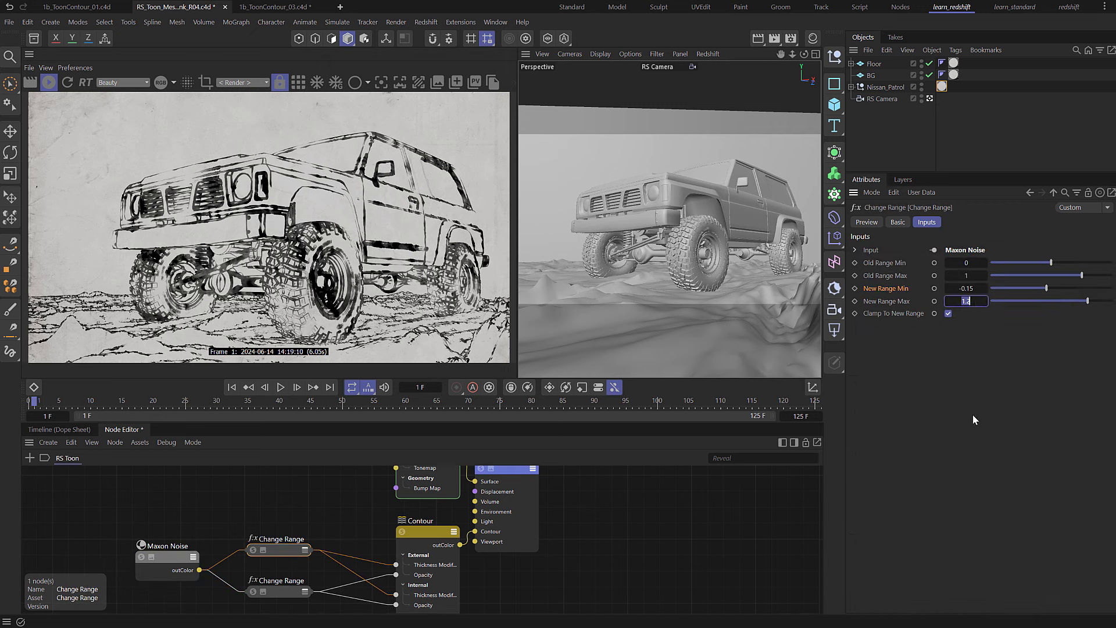
type("3")
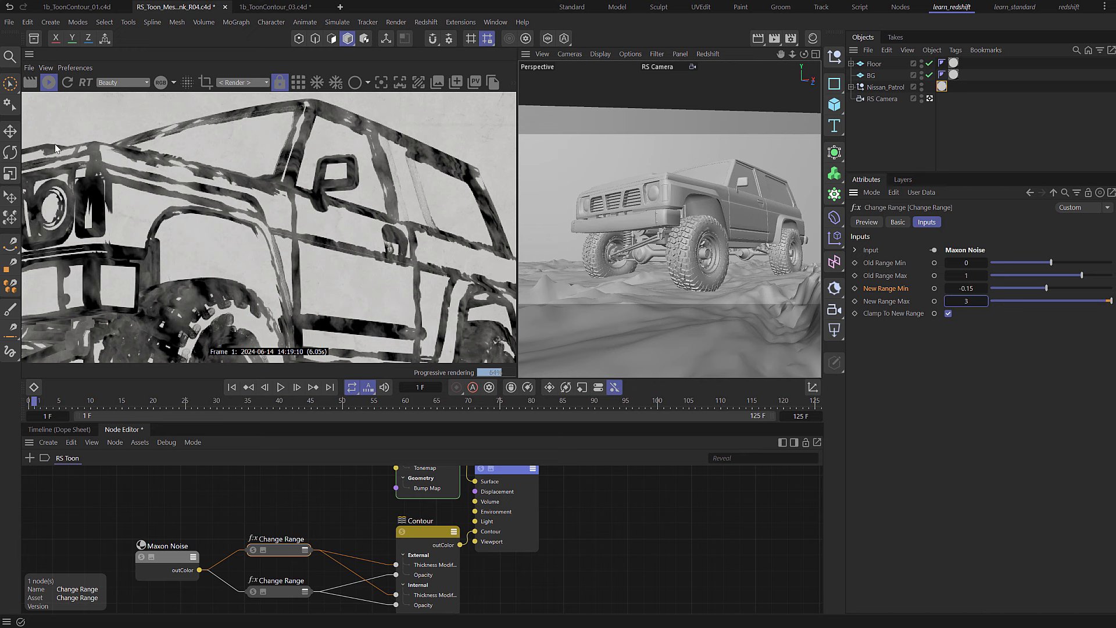
mouse_move(324, 126)
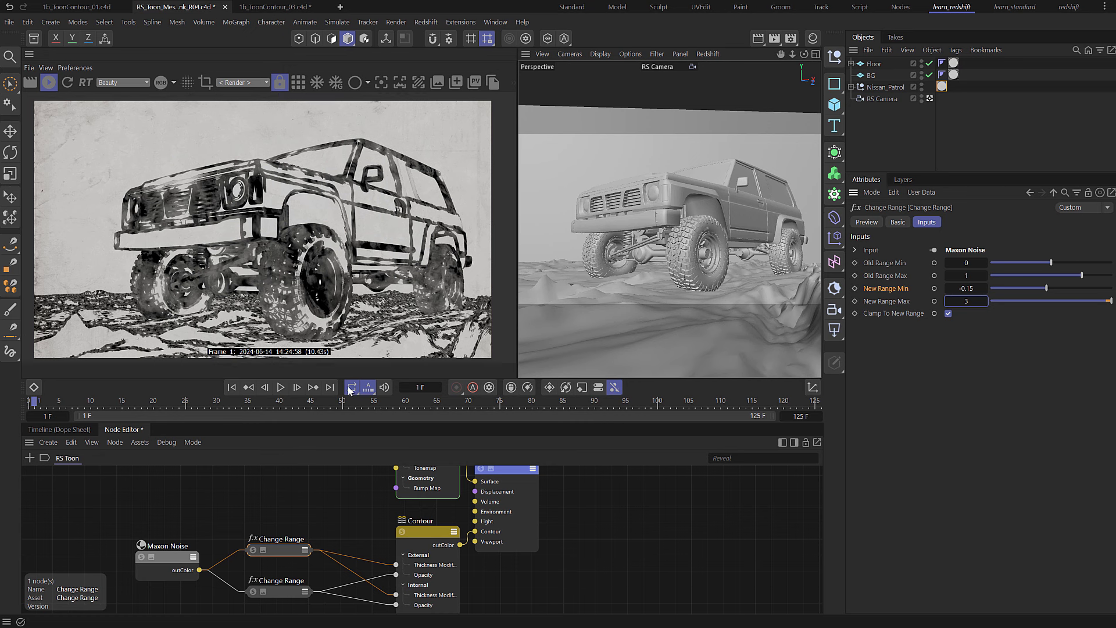
Enable Detect Separate Meshes in the Contour node's settings
left_click(418, 520)
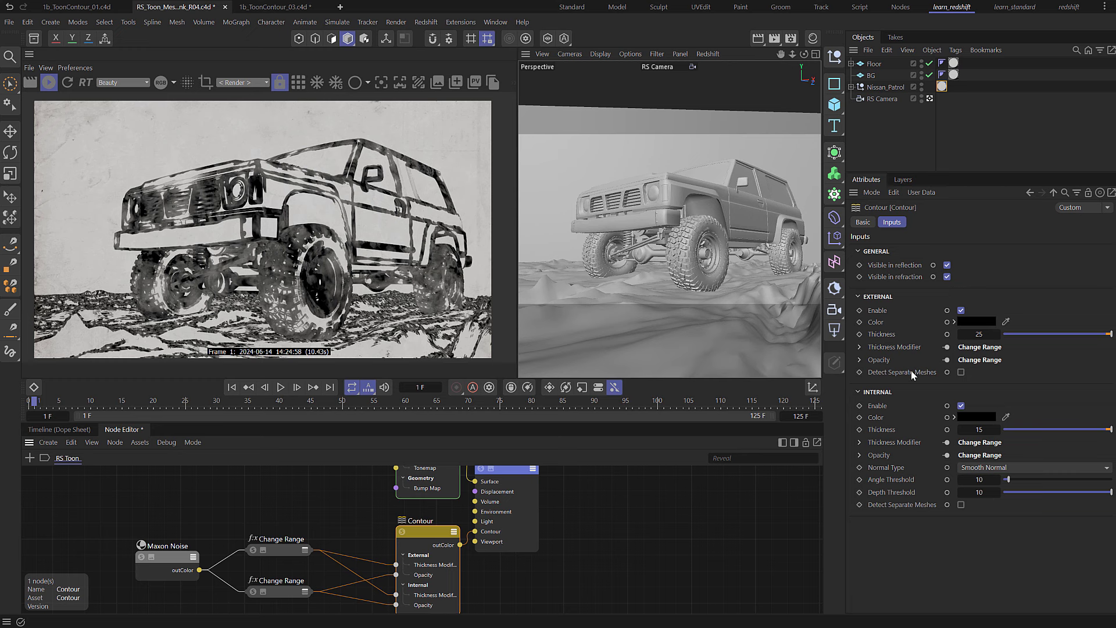
mouse_move(409, 129)
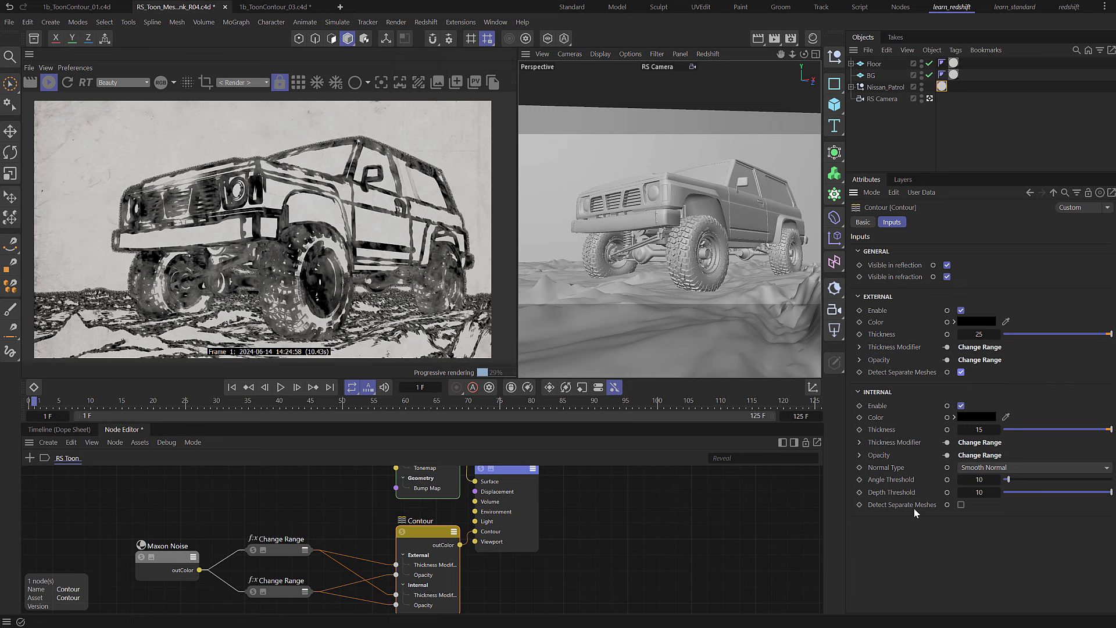
left_click(960, 504)
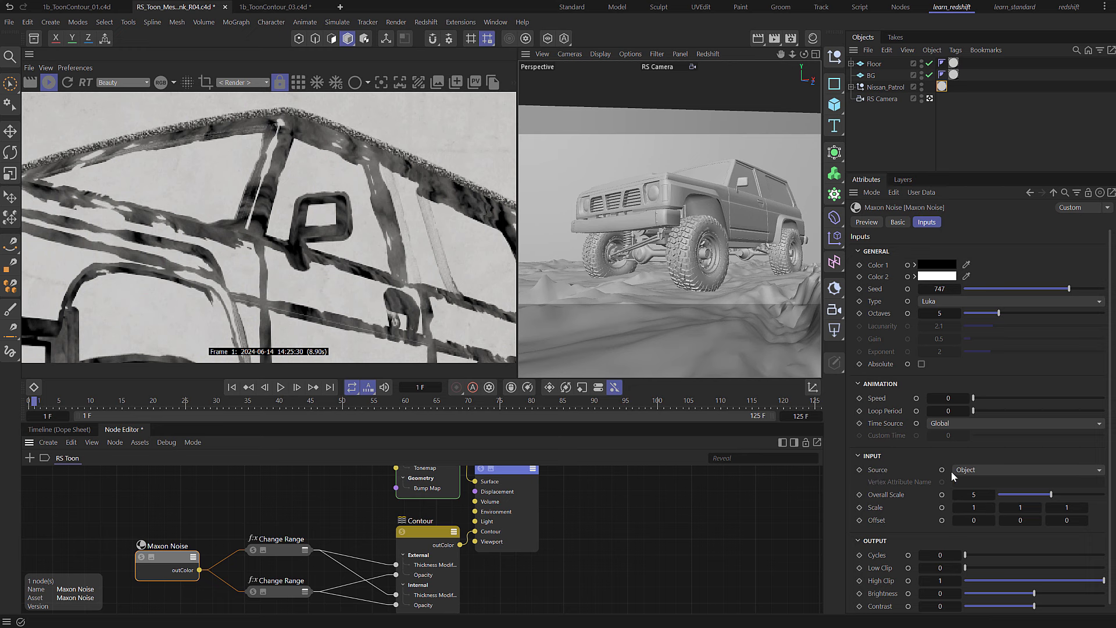
mouse_move(511, 564)
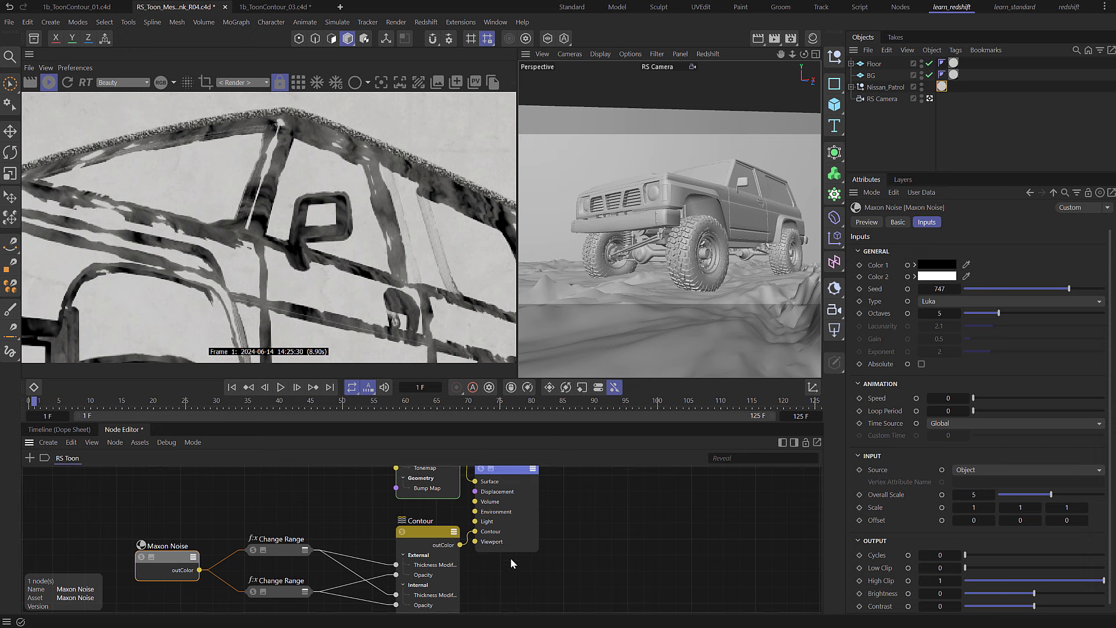
mouse_move(418, 193)
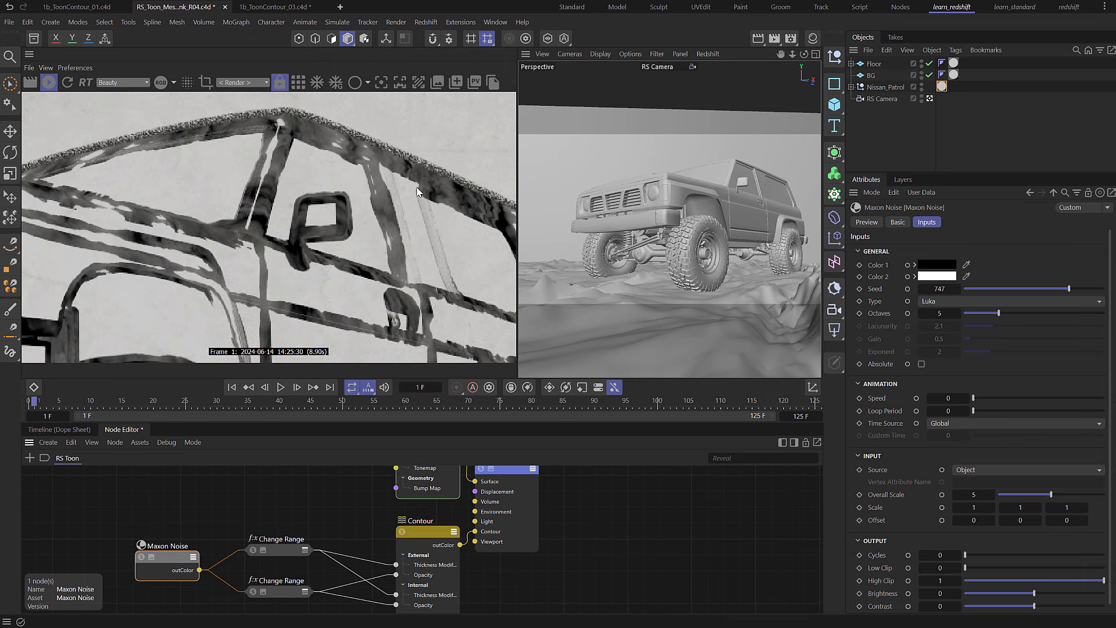
mouse_move(418, 193)
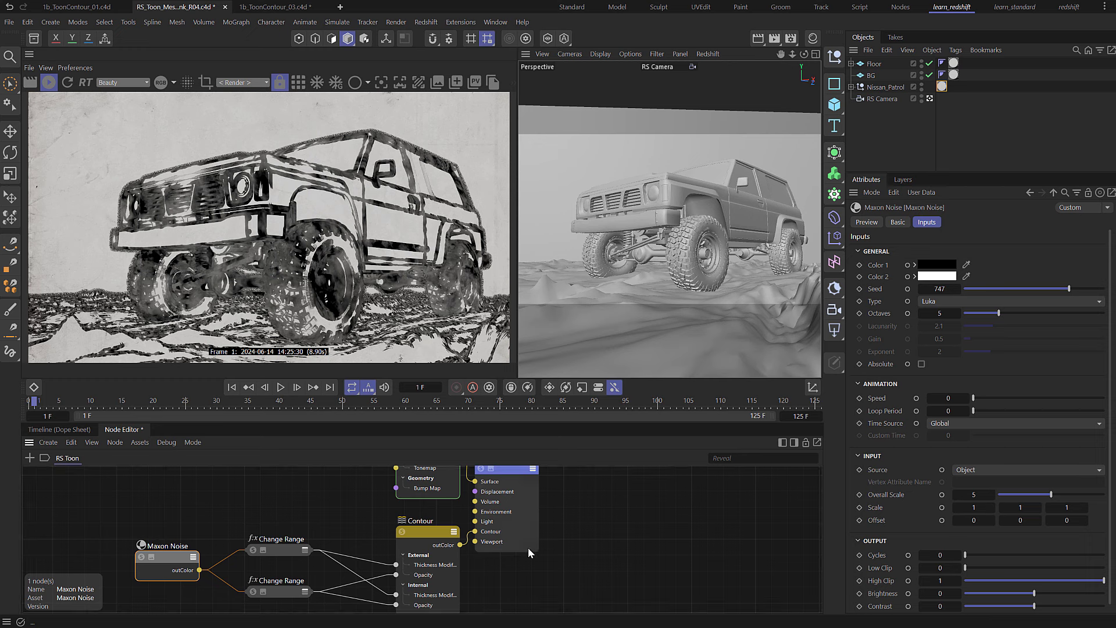
Enter 1.2 as the upper Change Range node's New Range Max
left_click(278, 550)
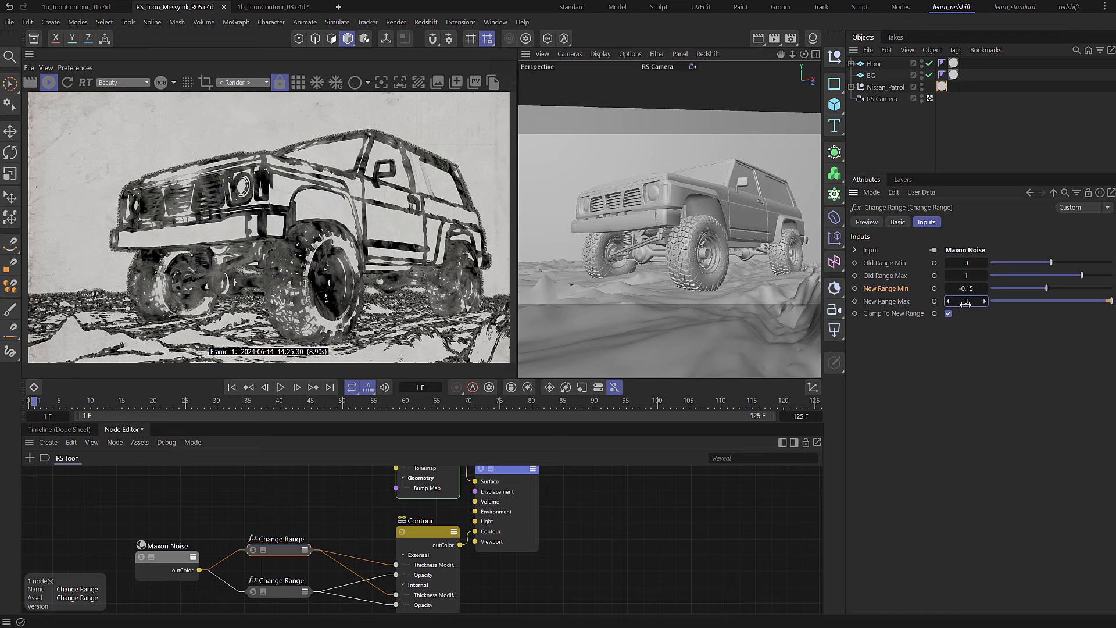
type("1.2")
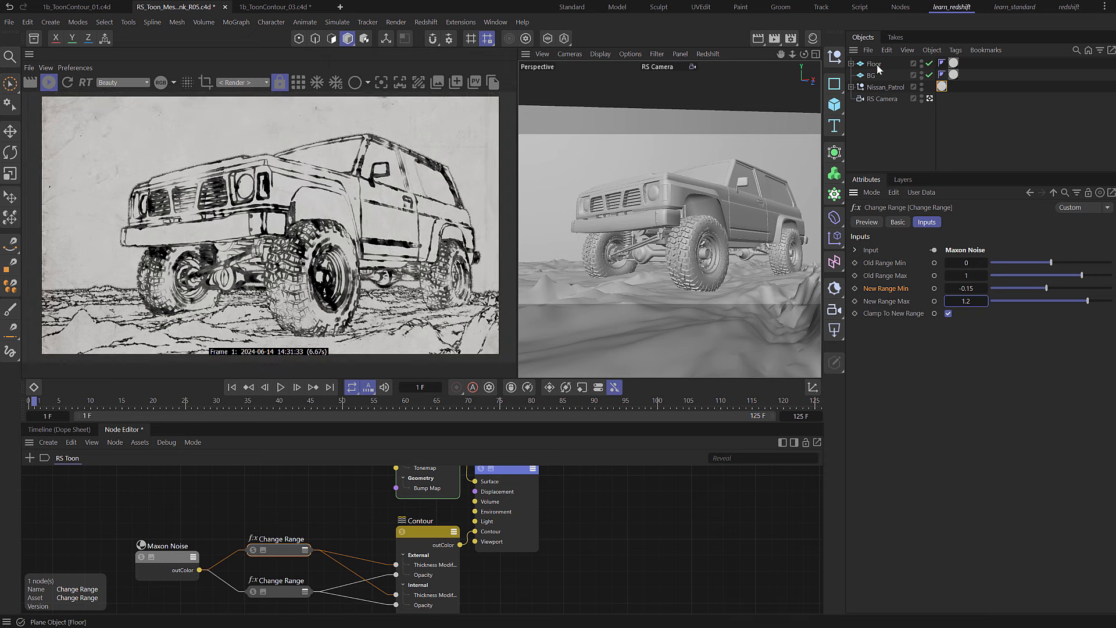
Add a 'scale' float slider user data entry to Floor with default 1
left_click(873, 63)
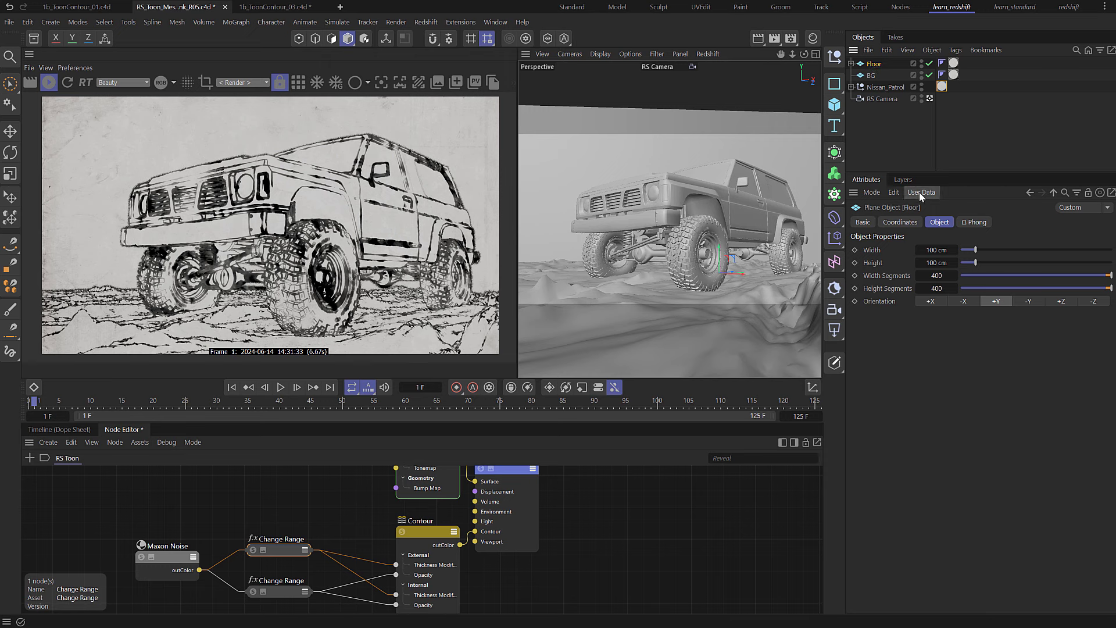
left_click(920, 192)
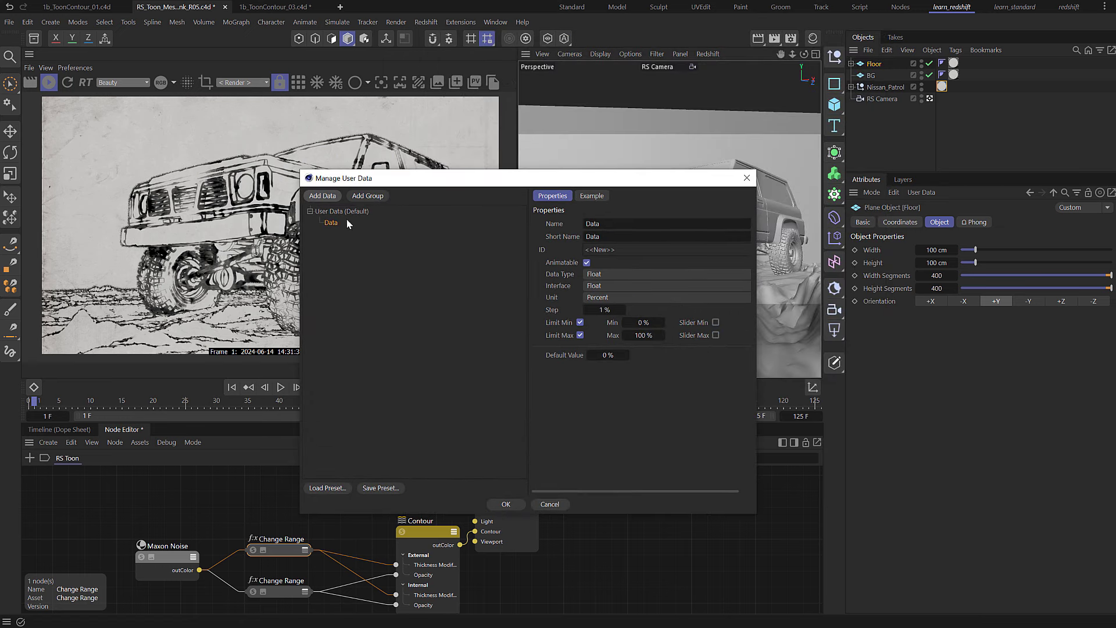
left_click(665, 223)
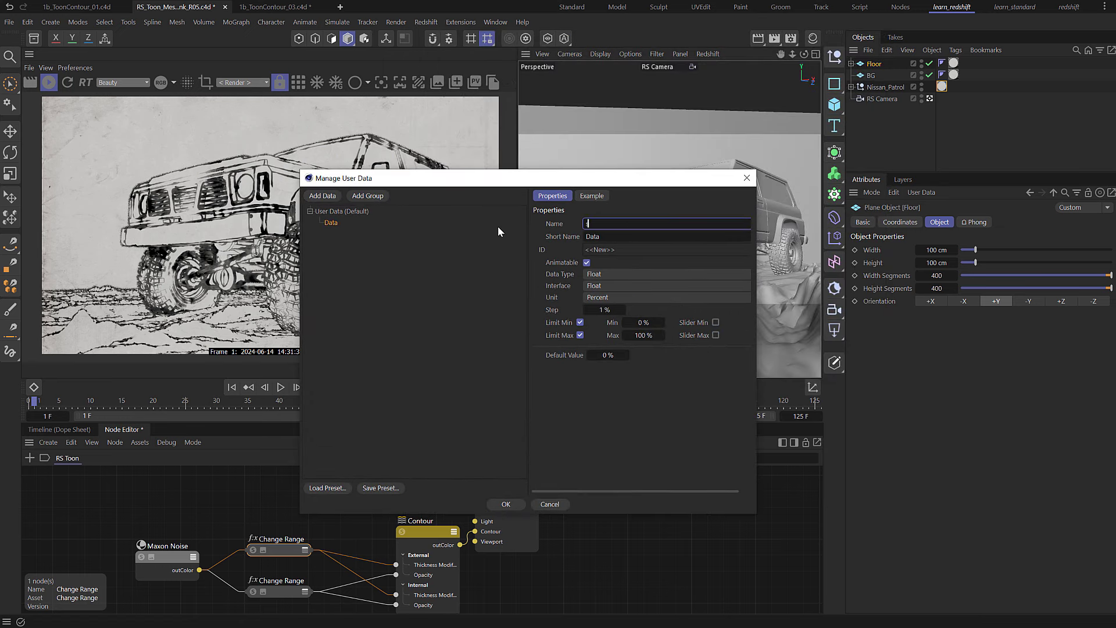
type("scale")
left_click(605, 310)
type("0.1")
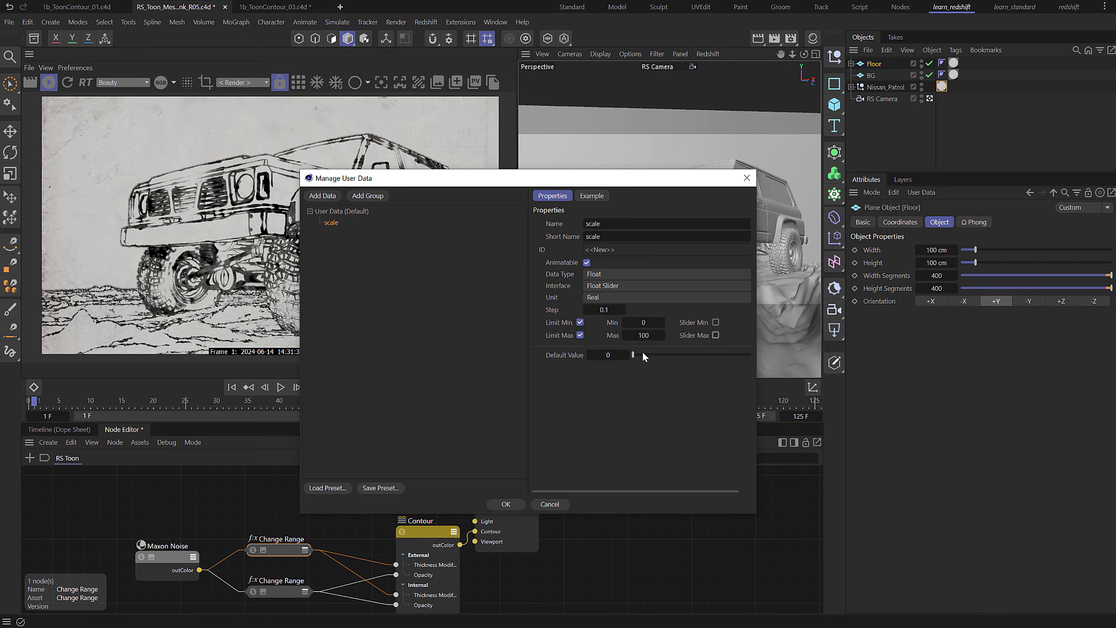
left_click(607, 354)
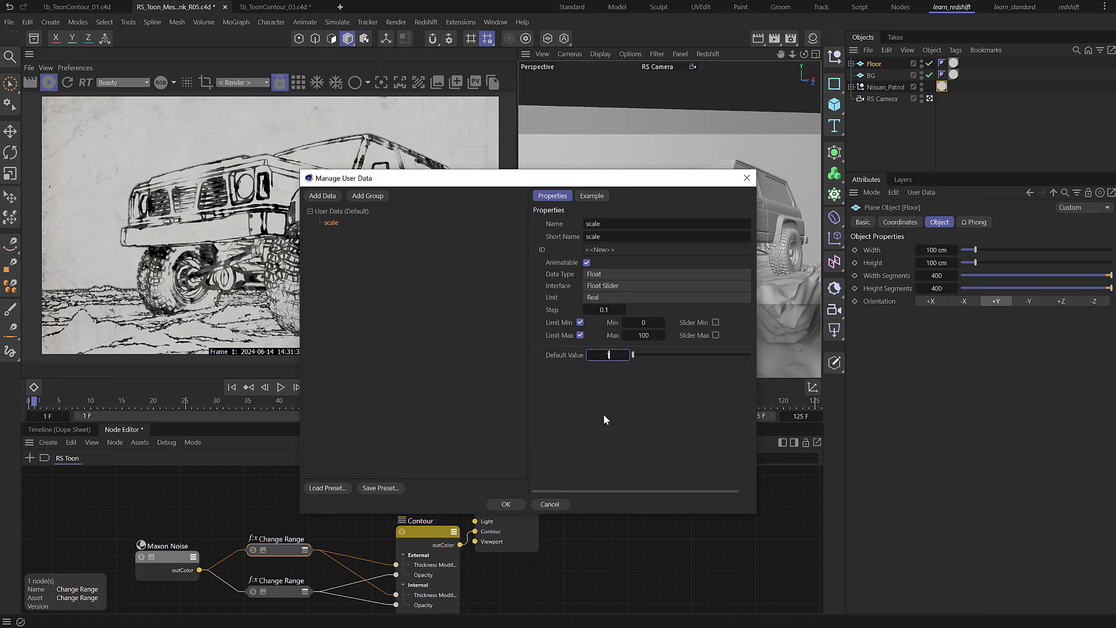
left_click(504, 504)
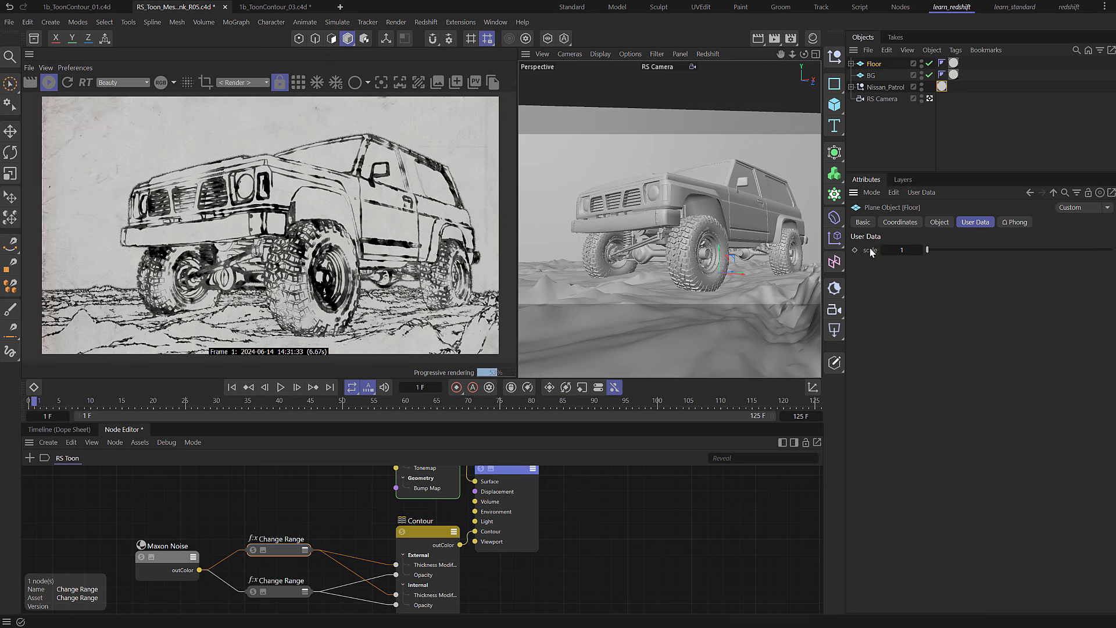
Copy Floor's scale user data interface and paste it onto BG
right_click(869, 250)
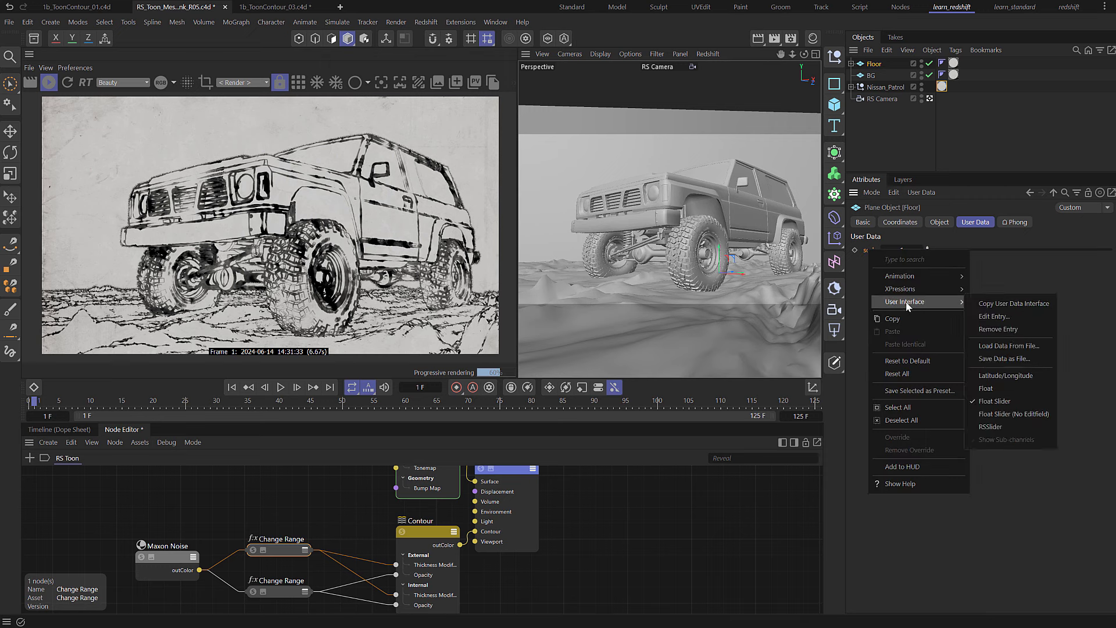
mouse_move(1012, 303)
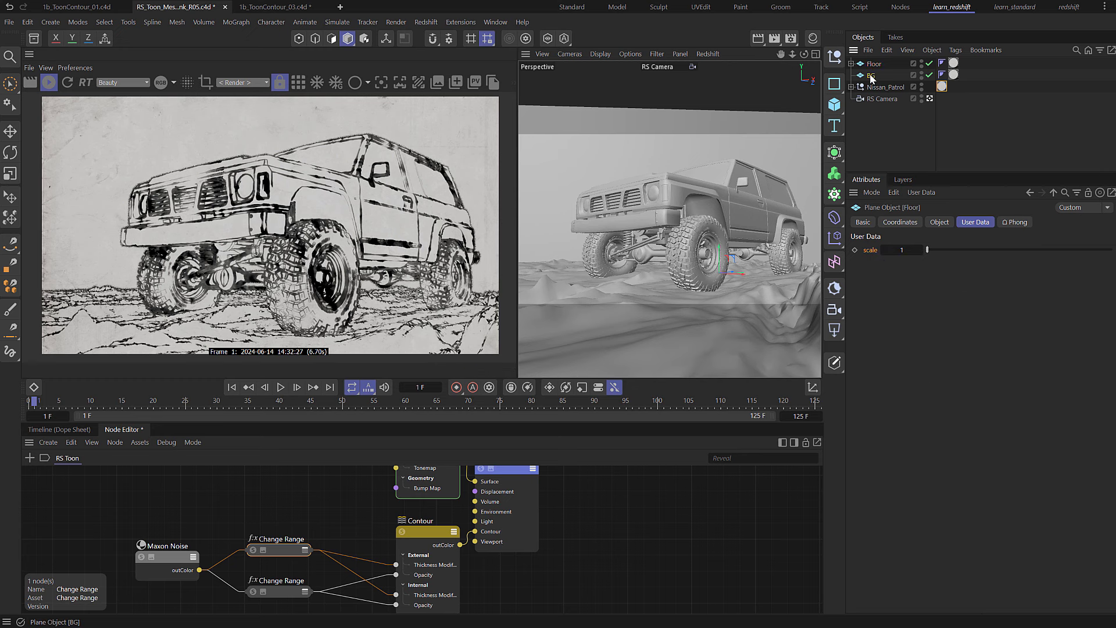
left_click(921, 193)
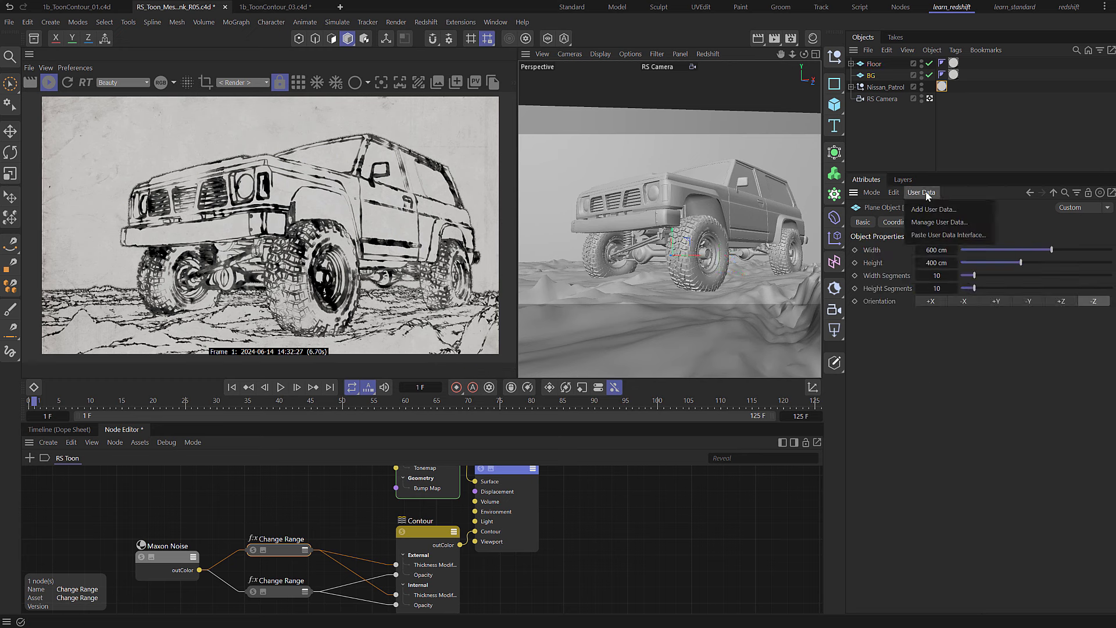
left_click(941, 221)
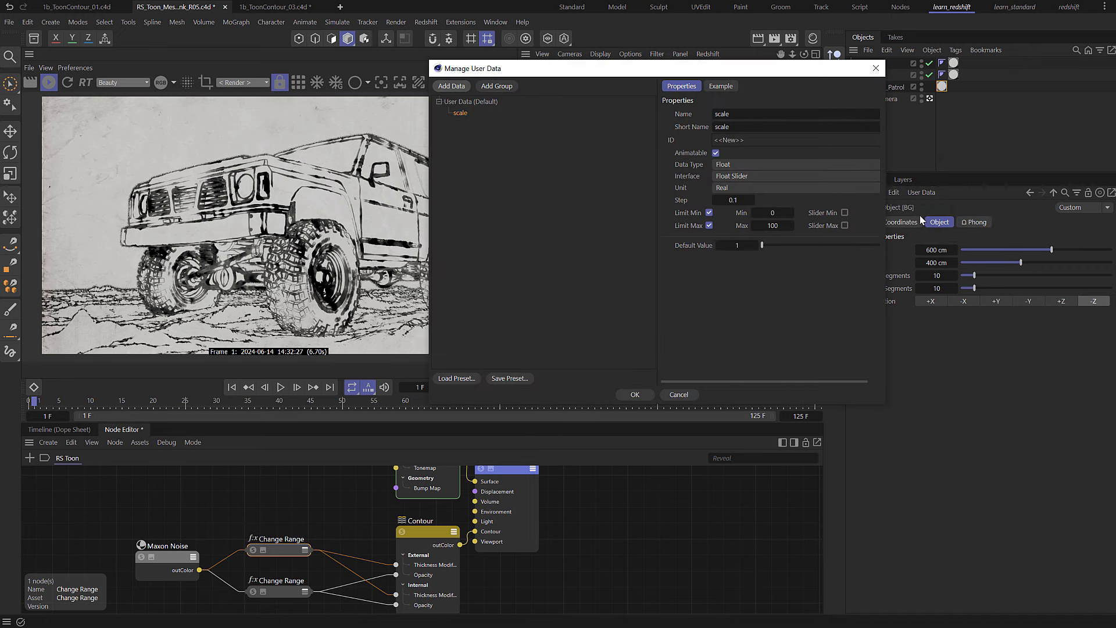
left_click(633, 394)
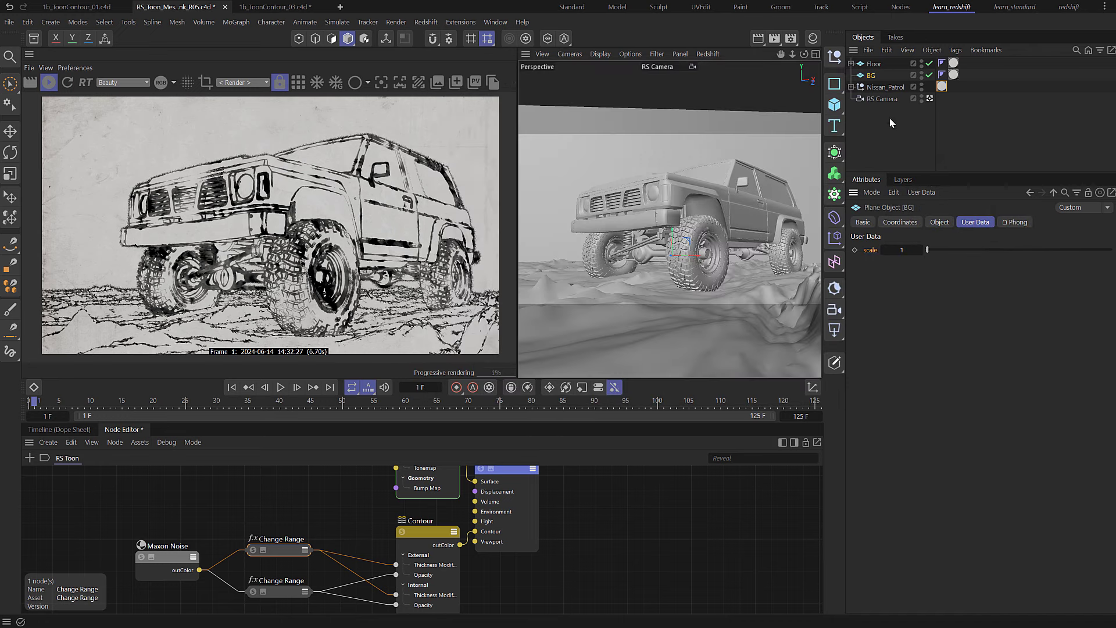
Paste the scale user data interface onto the Nissan_Patrol object
left_click(887, 86)
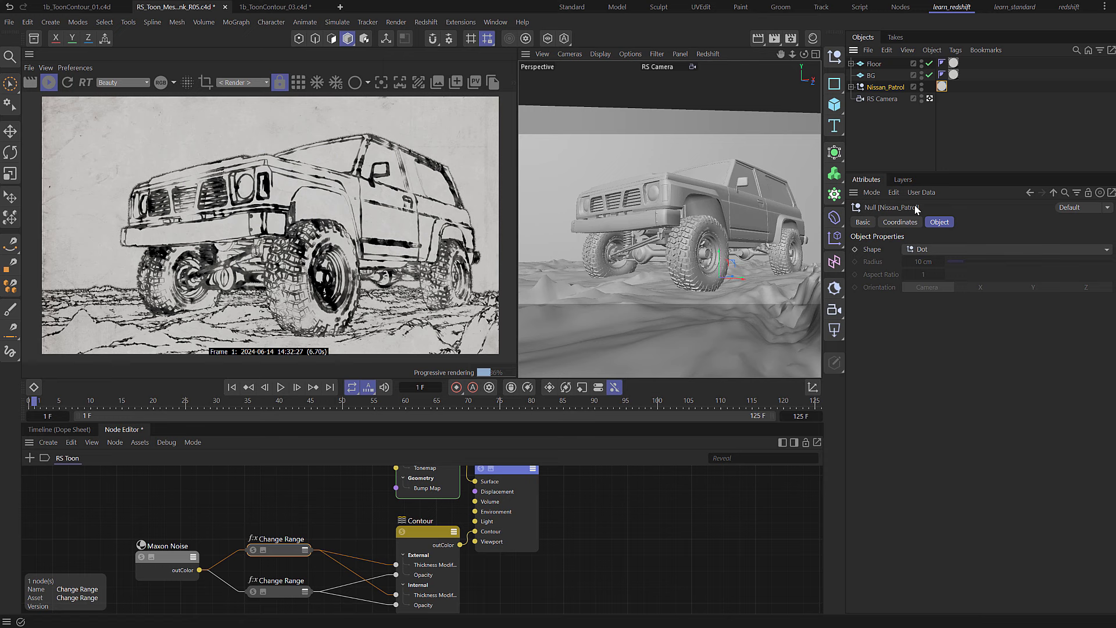
left_click(920, 193)
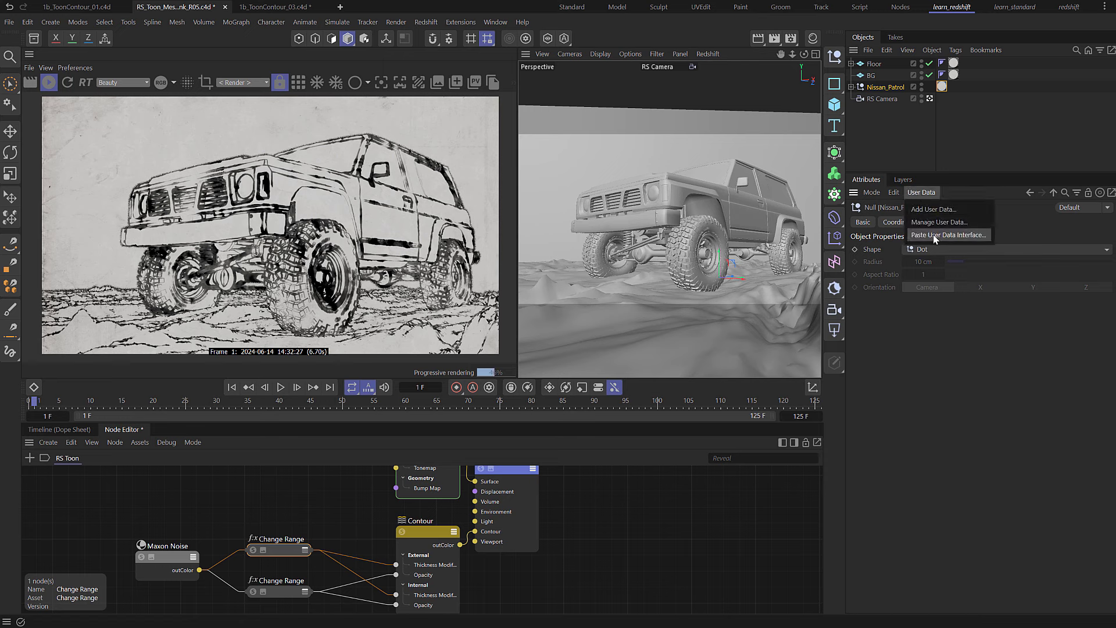
left_click(939, 221)
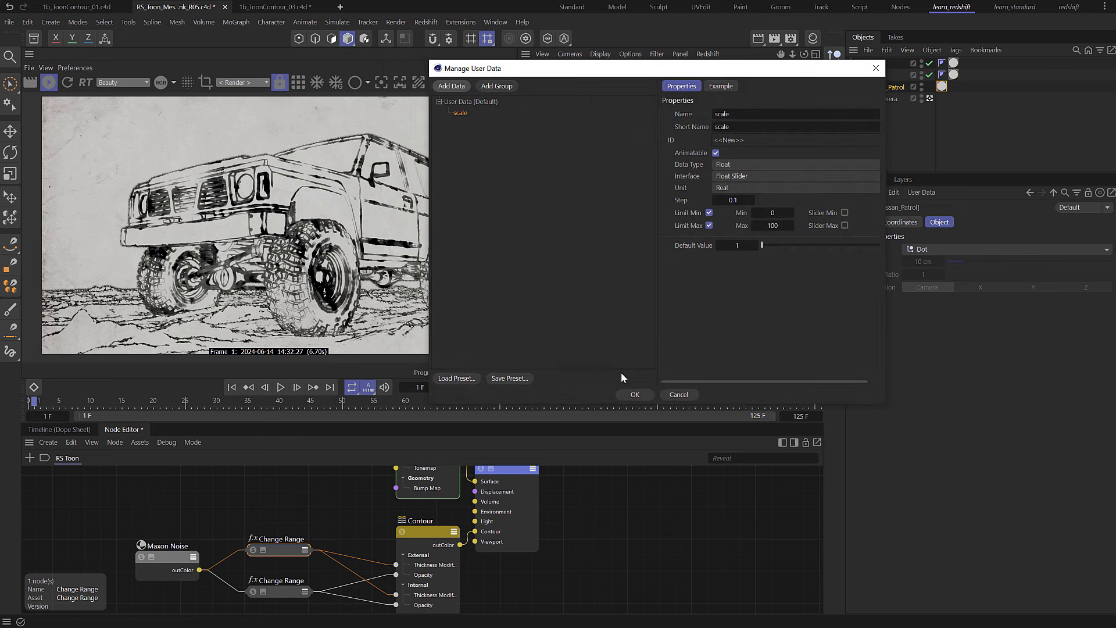
left_click(634, 393)
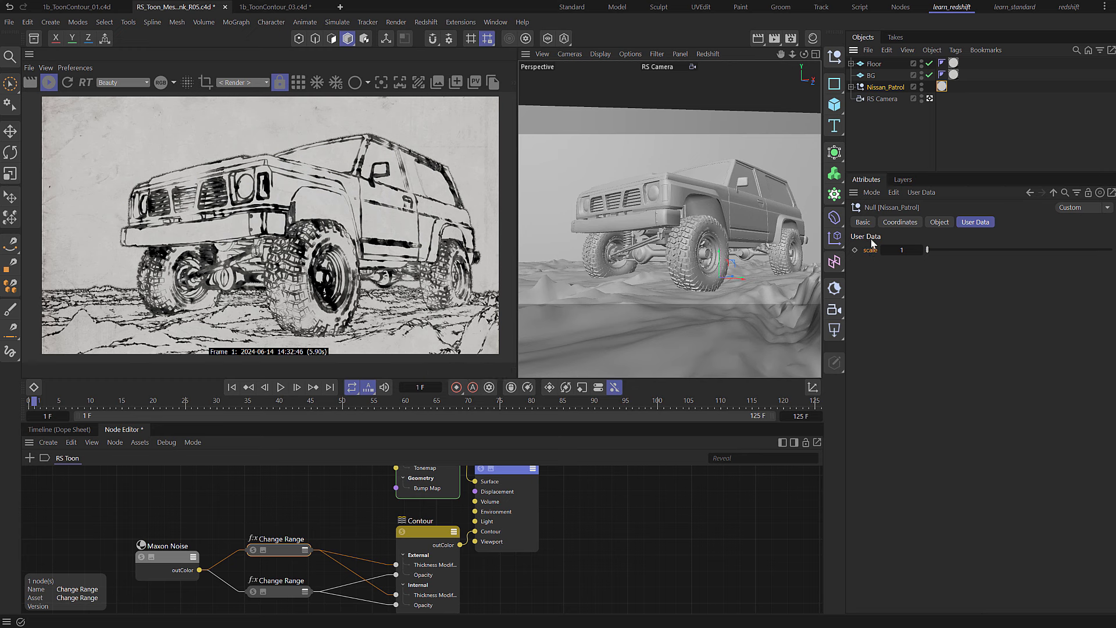
mouse_move(871, 251)
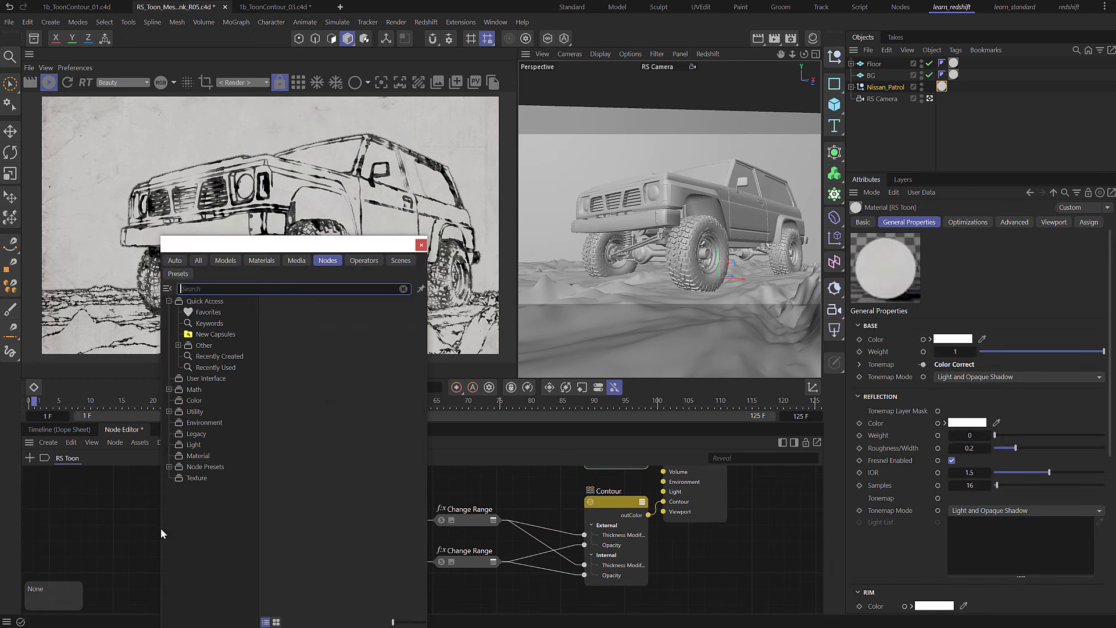
Add a Scalar User Data node reading 'scale' and wire it into the Maxon Noise input
type("scal use")
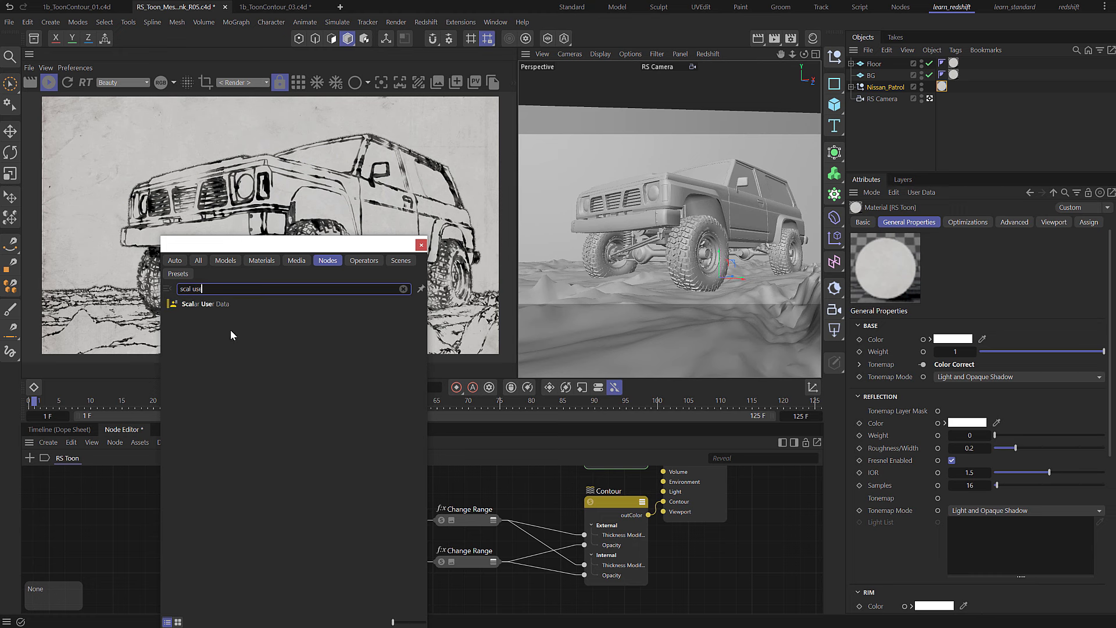
left_click(204, 304)
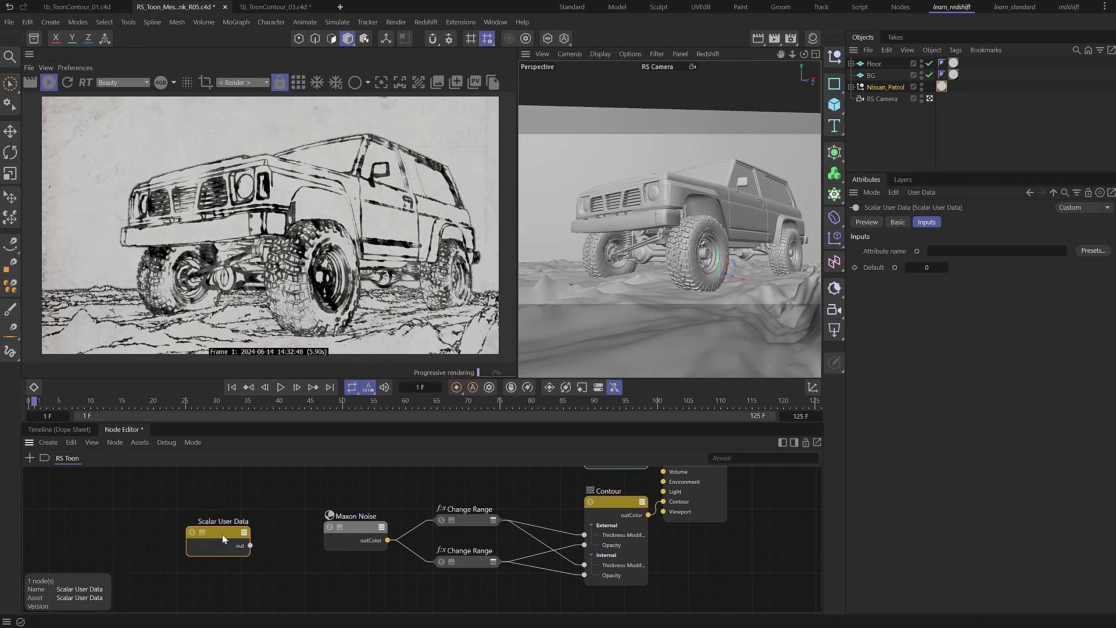
left_click(996, 250)
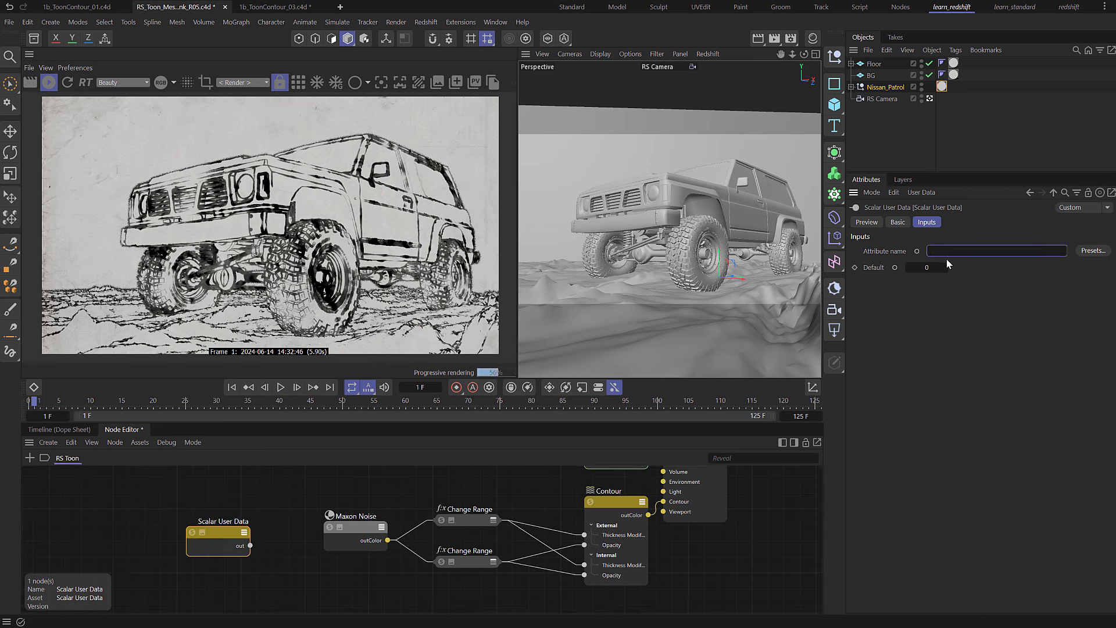
type("scale")
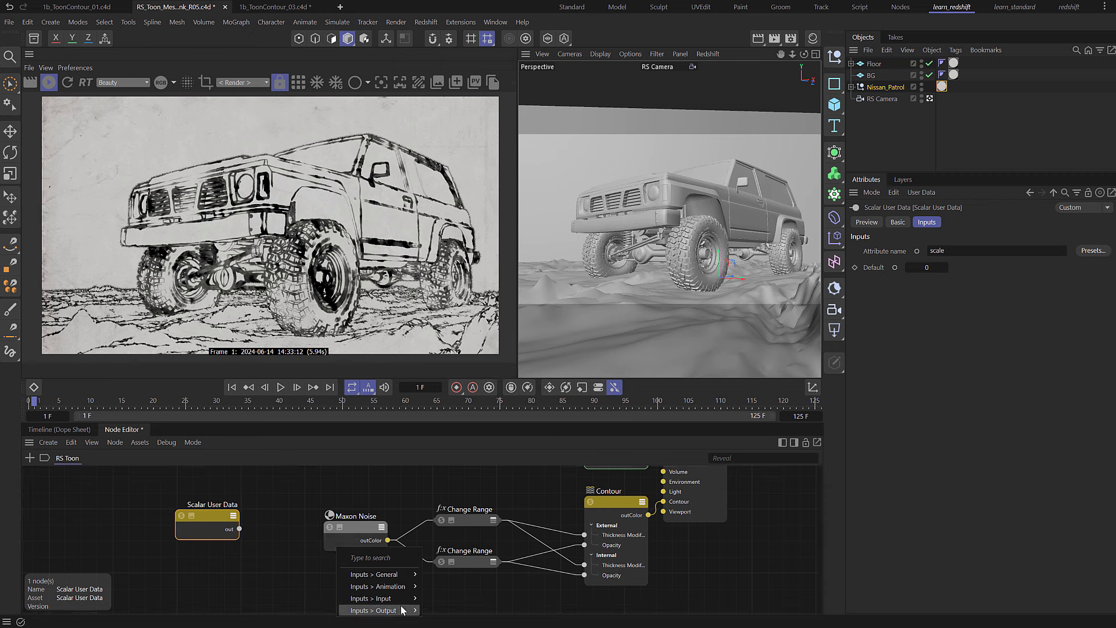
left_click(370, 610)
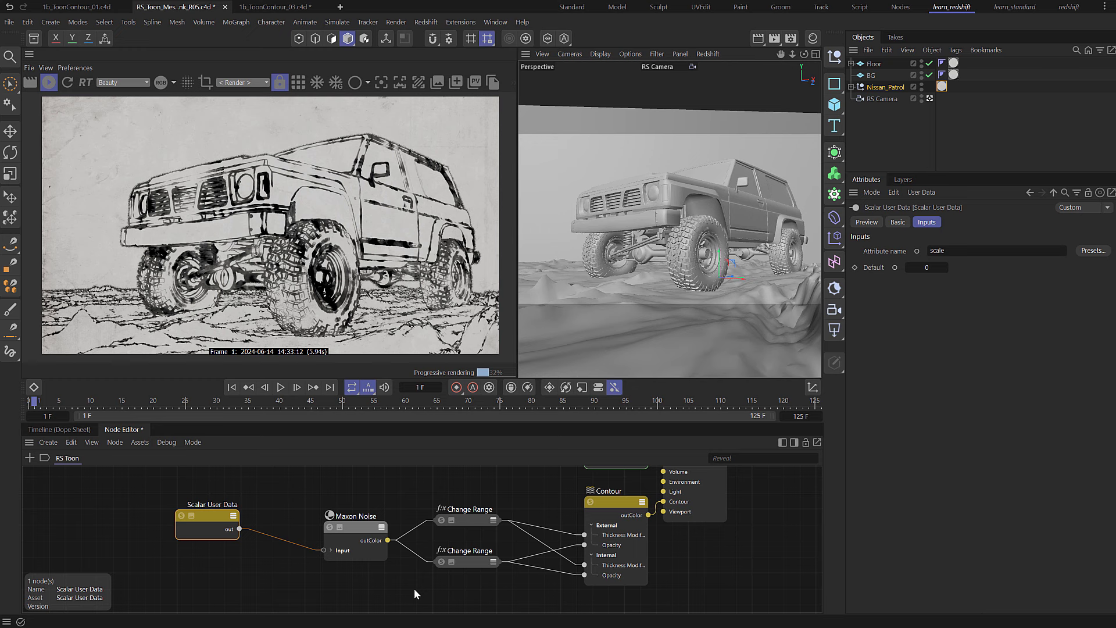
left_click_drag(210, 516, 229, 533)
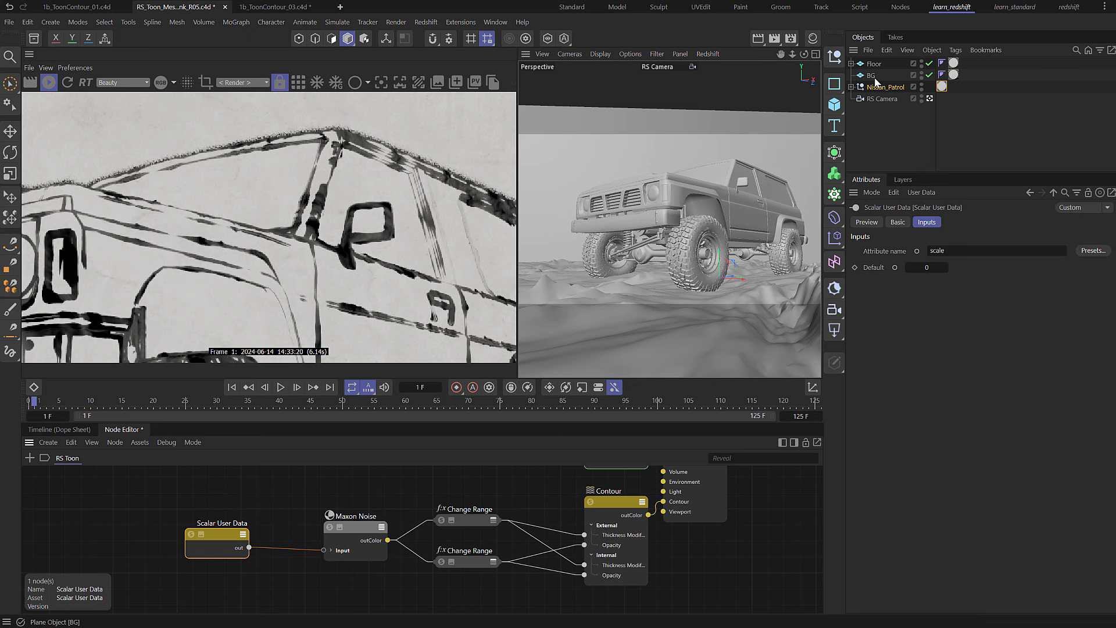
Select BG and enter 70 as its user data scale
left_click(872, 75)
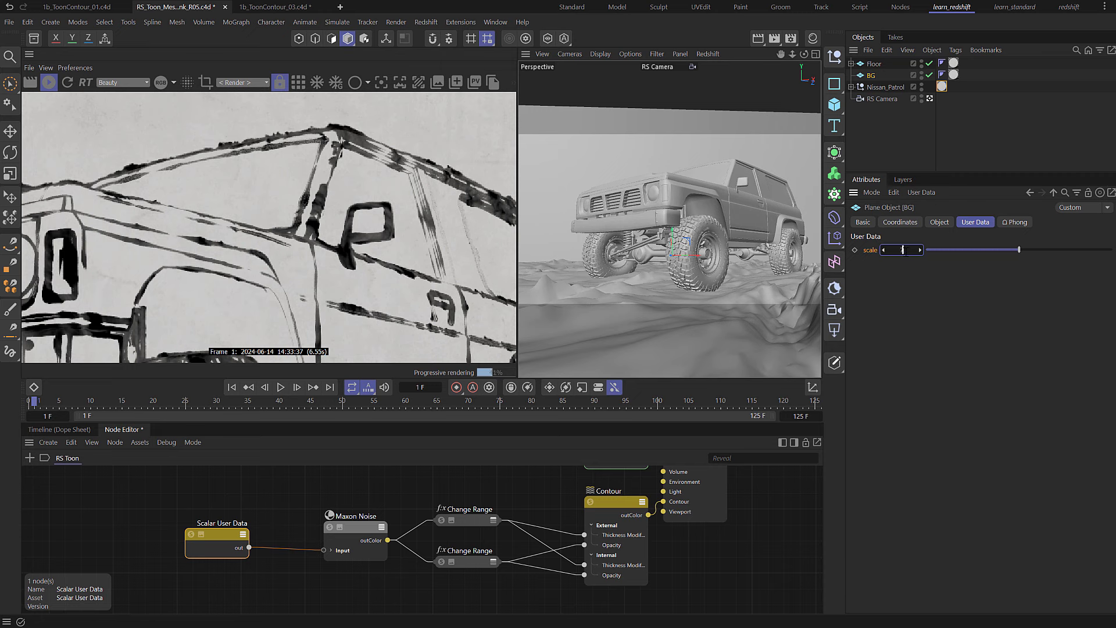
type("70")
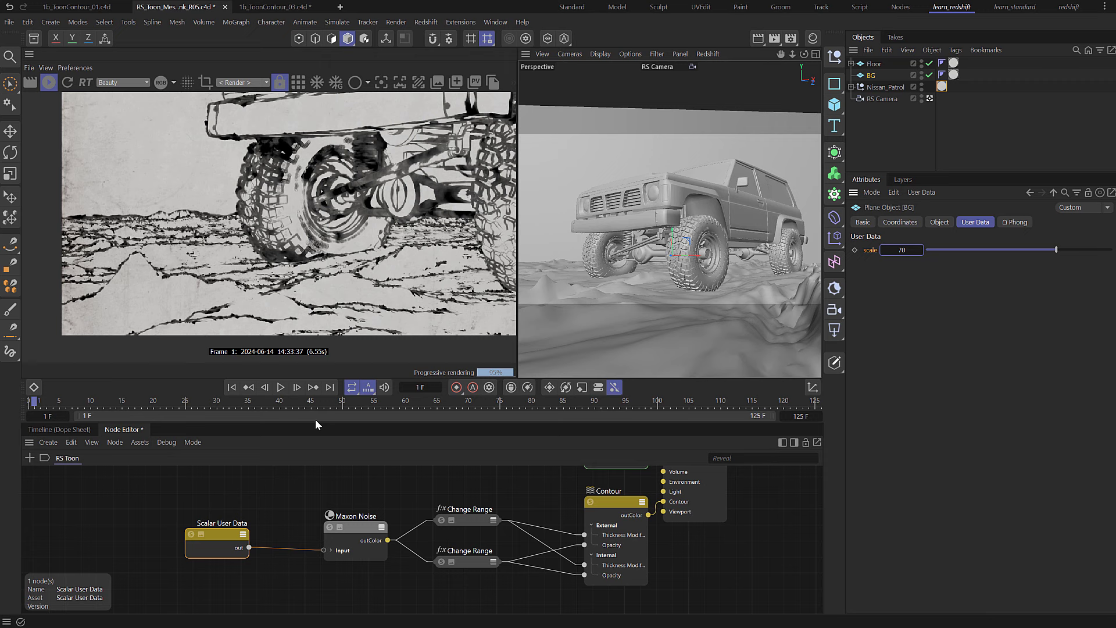
Select the Floor object and enter 5 as its user data scale
left_click(873, 64)
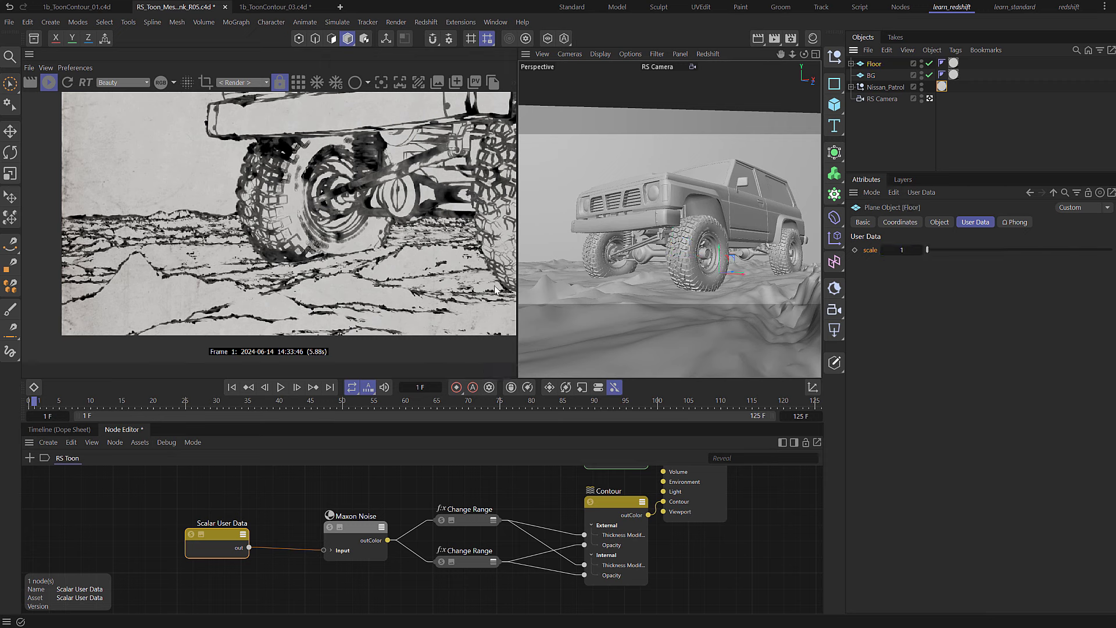
left_click(900, 250)
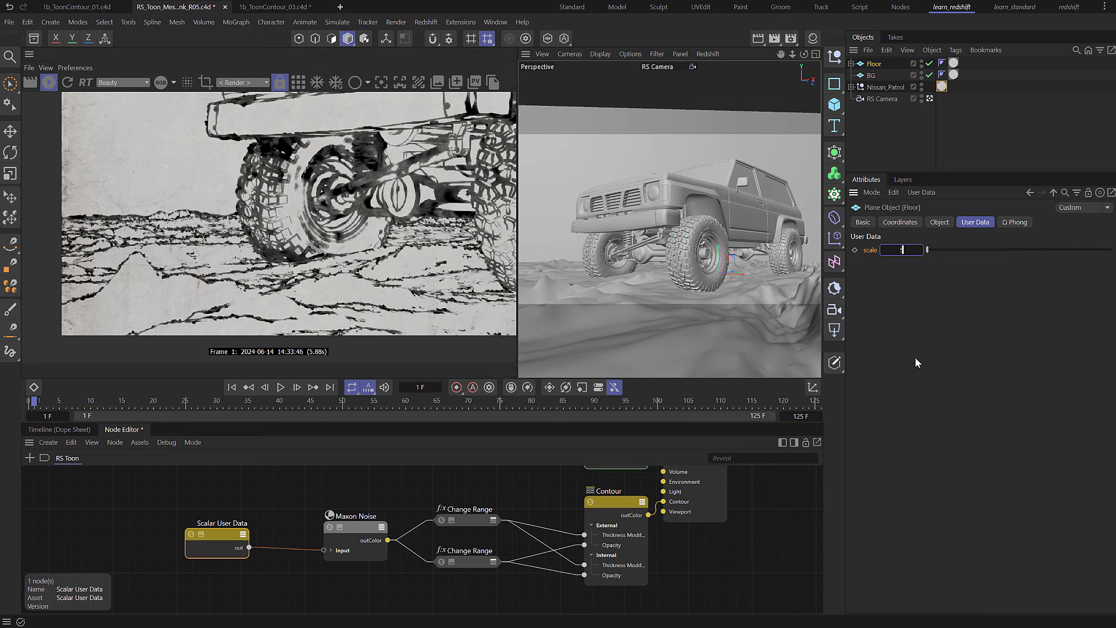
type("5")
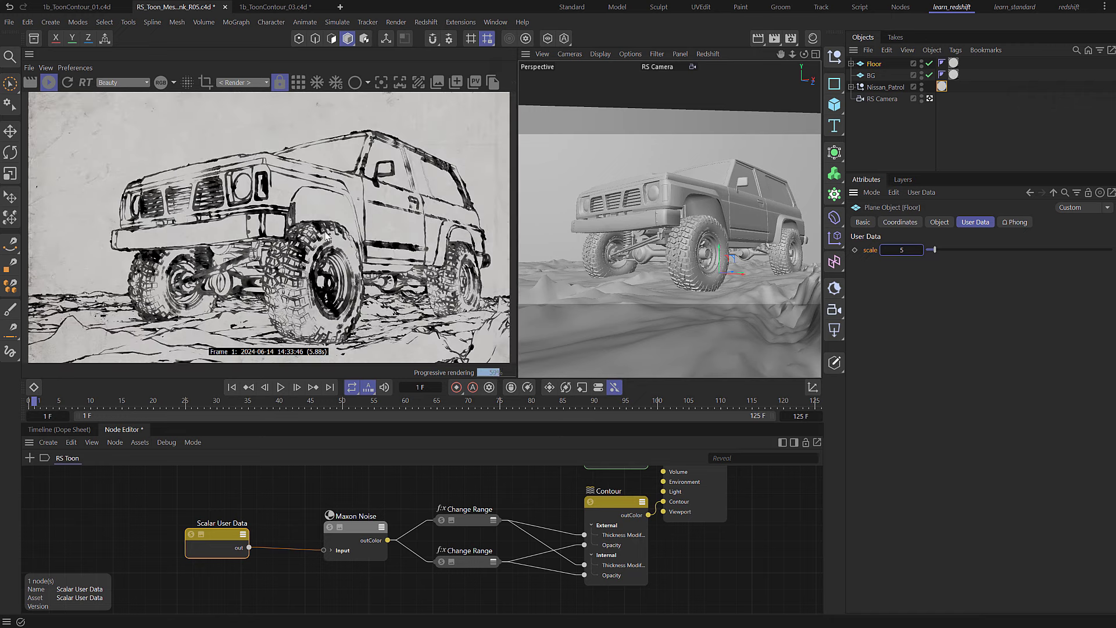
mouse_move(119, 308)
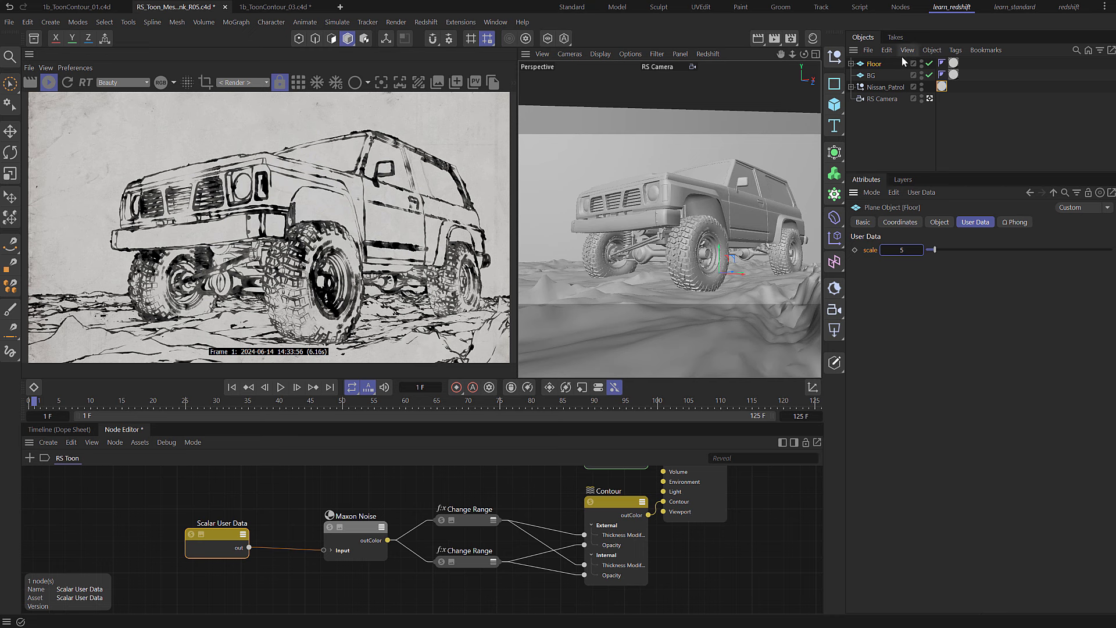
mouse_move(907, 54)
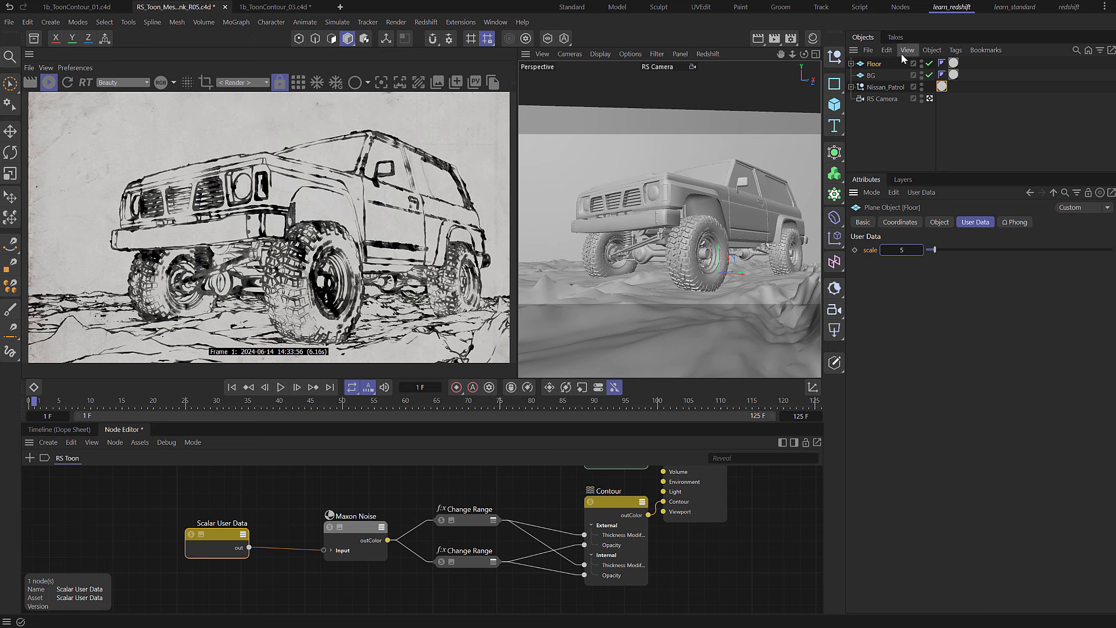
mouse_move(903, 59)
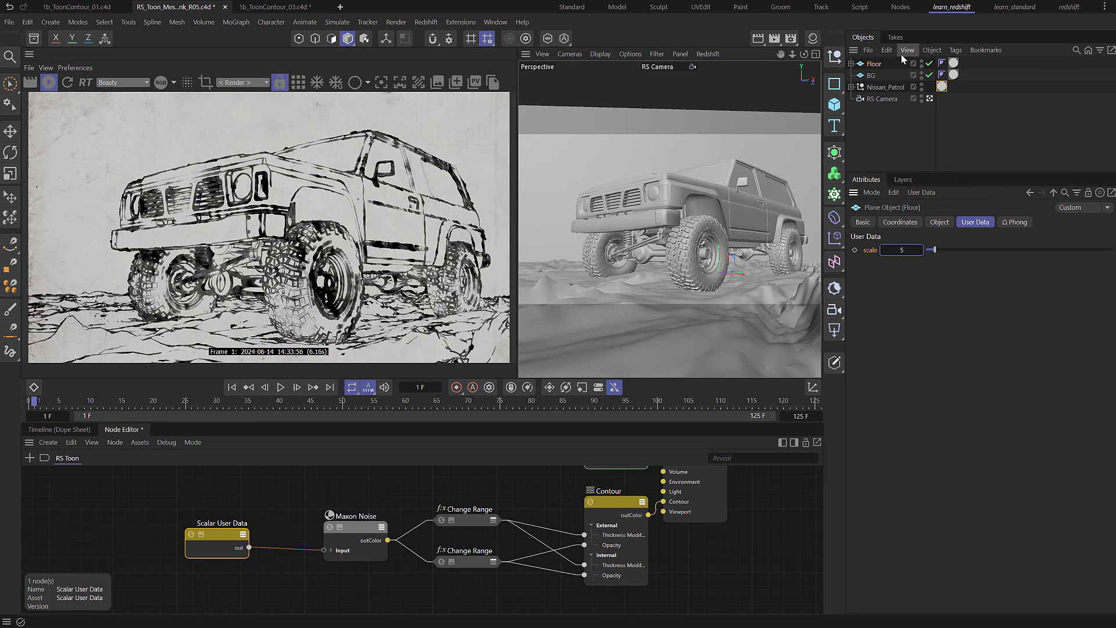
mouse_move(901, 60)
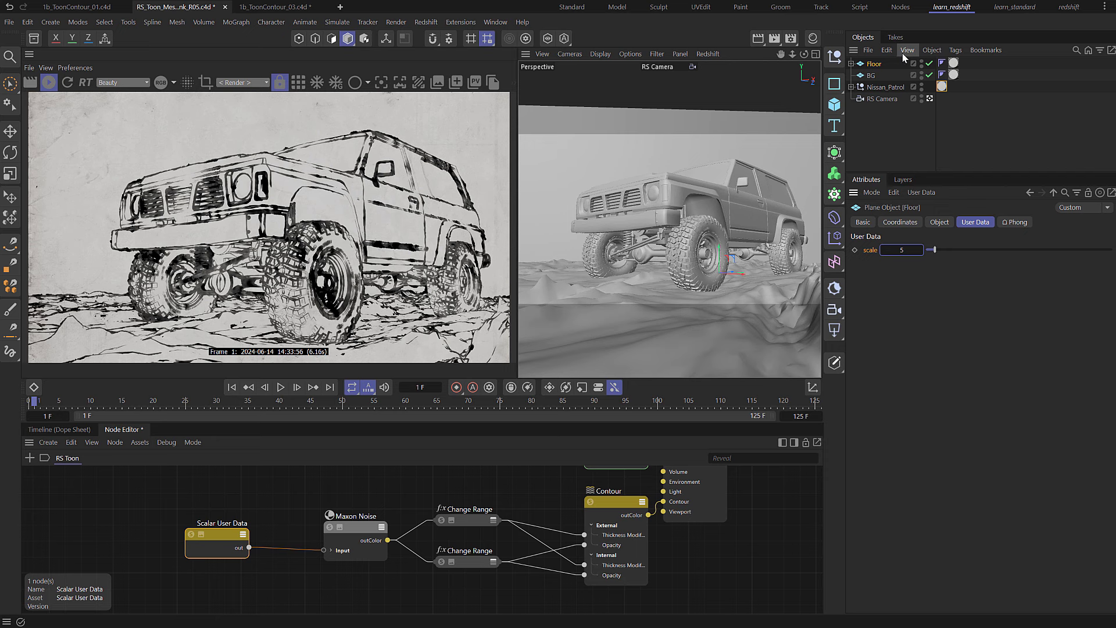